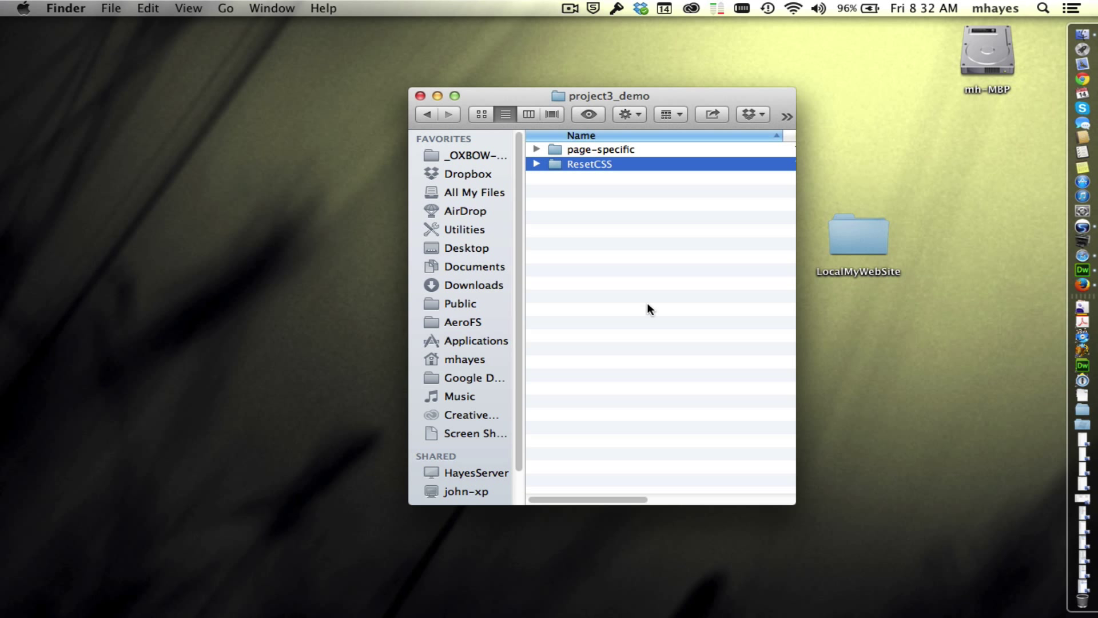
{"action": "mouse_move", "coordinate": [593, 222]}
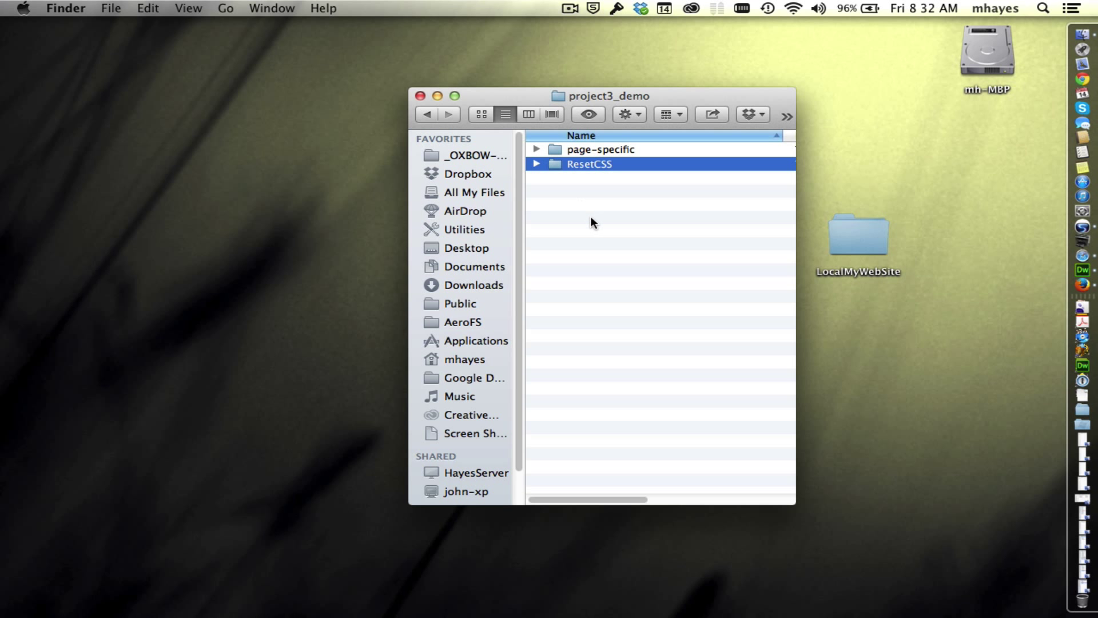
{"action": "mouse_move", "coordinate": [601, 107]}
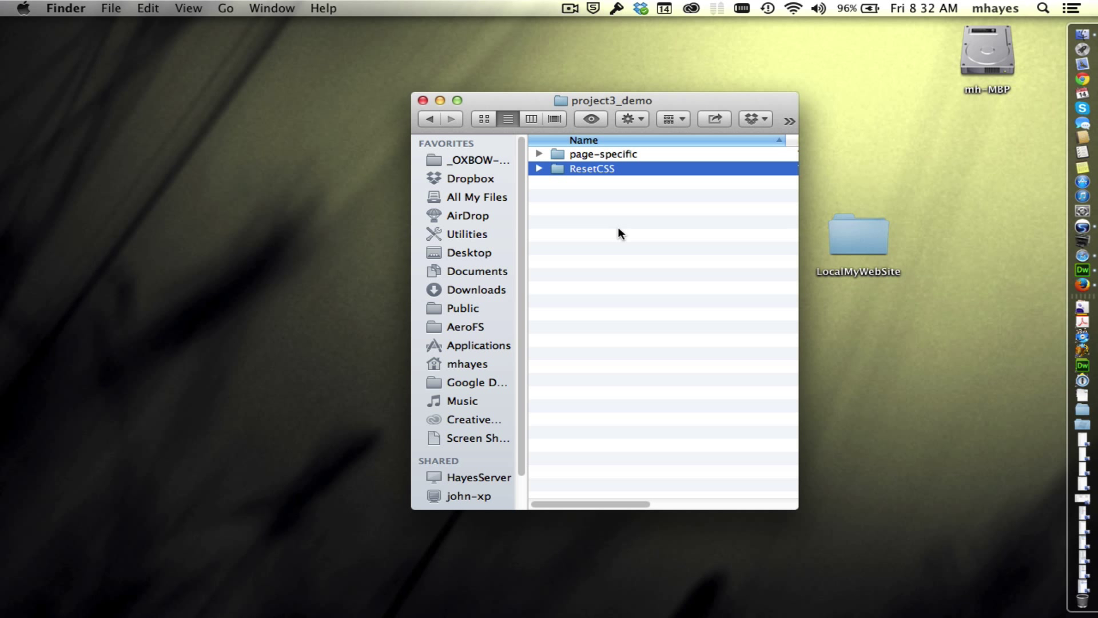
{"action": "mouse_move", "coordinate": [627, 218]}
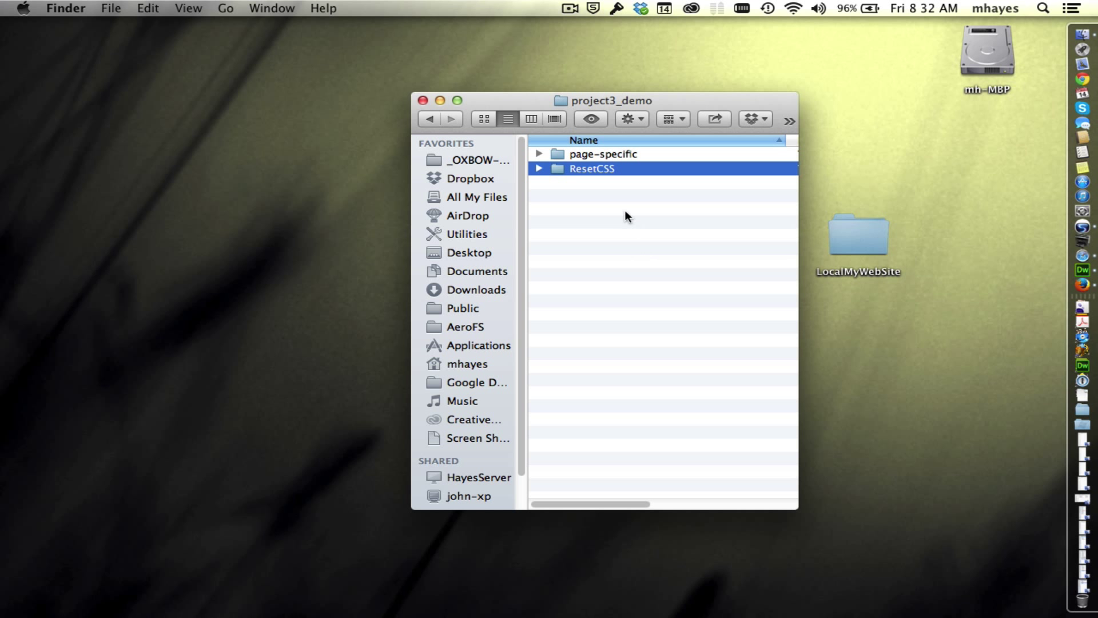
Step: Navigate from page-specific into the ResetCSS folder so index.html and reset.css are listed
{"action": "left_click", "coordinate": [604, 153]}
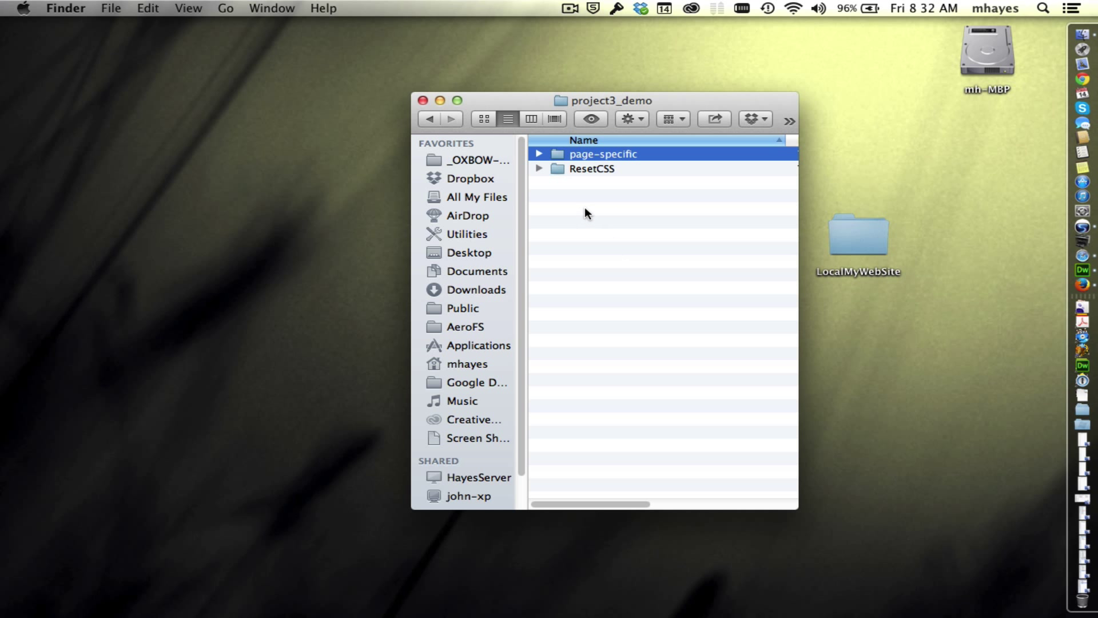
{"action": "left_click", "coordinate": [591, 168]}
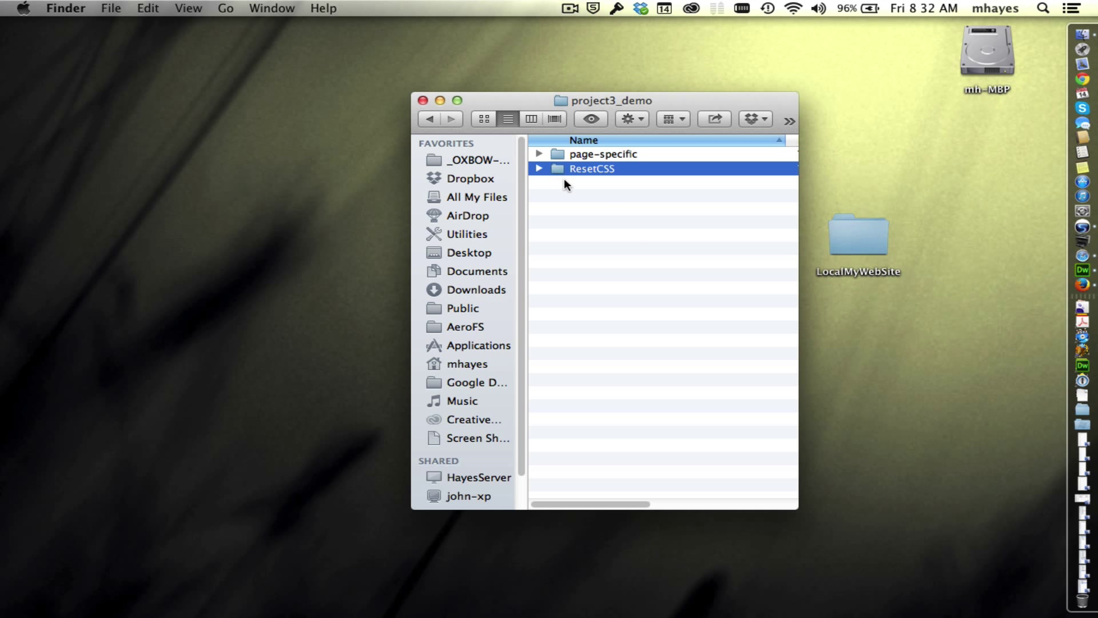
{"action": "double_click", "coordinate": [591, 167]}
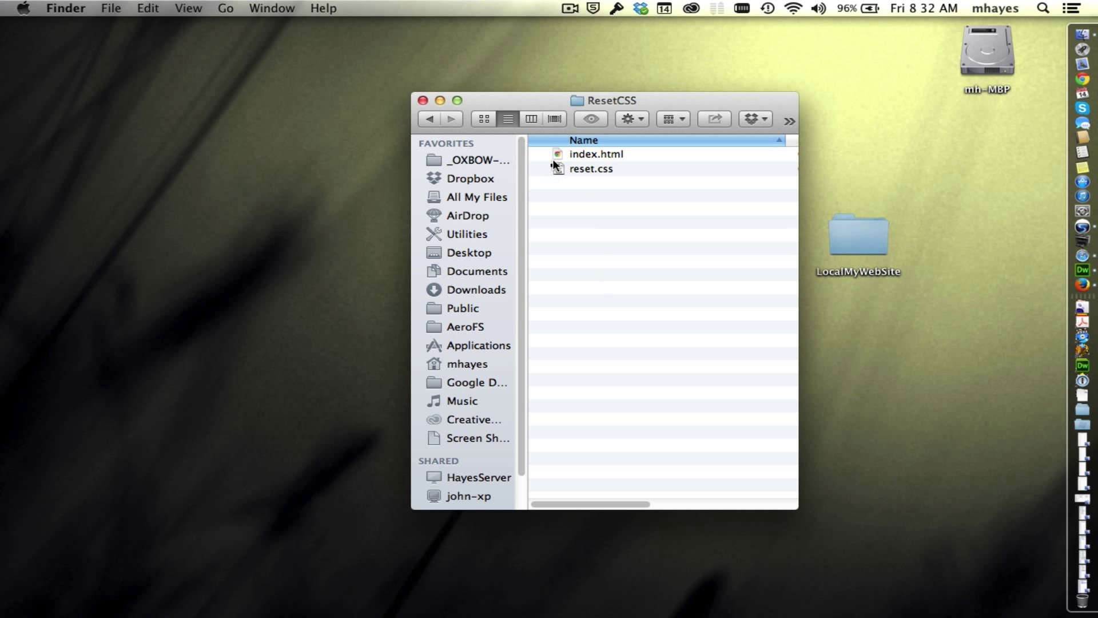
{"action": "left_click", "coordinate": [597, 154]}
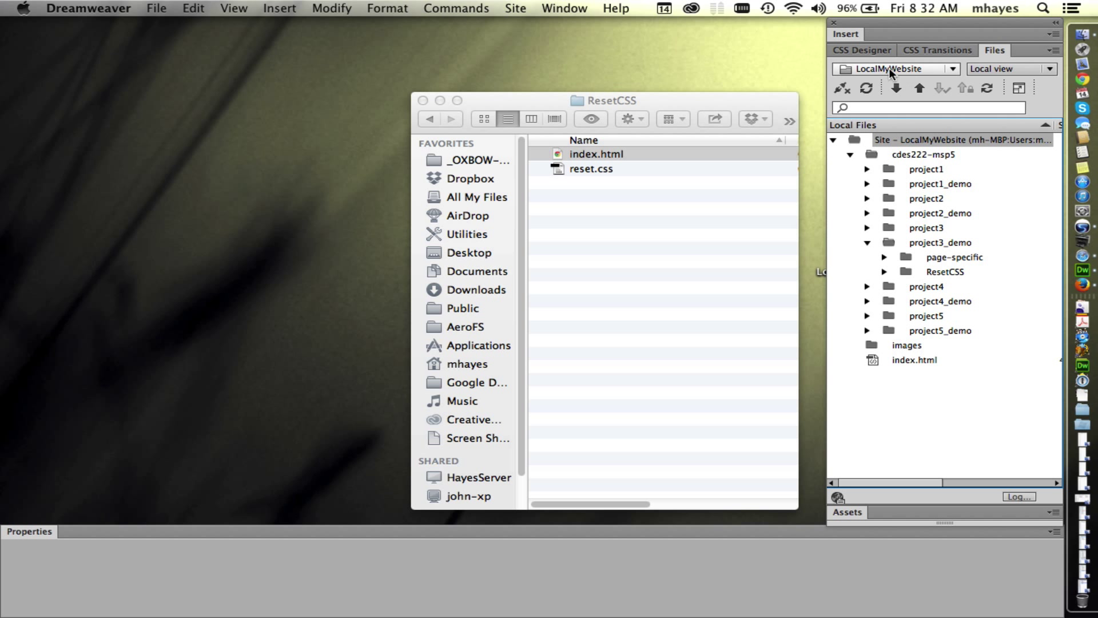
{"action": "mouse_move", "coordinate": [799, 236]}
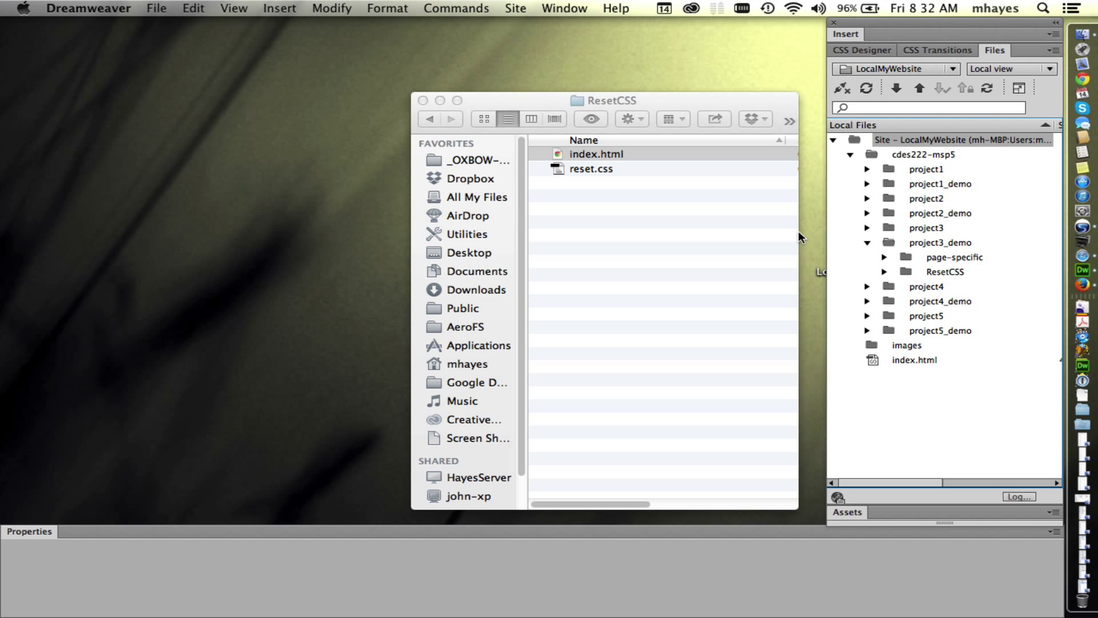
Step: Expand project3_demo > ResetCSS in the Files panel and open index.html for editing
{"action": "left_click", "coordinate": [940, 243]}
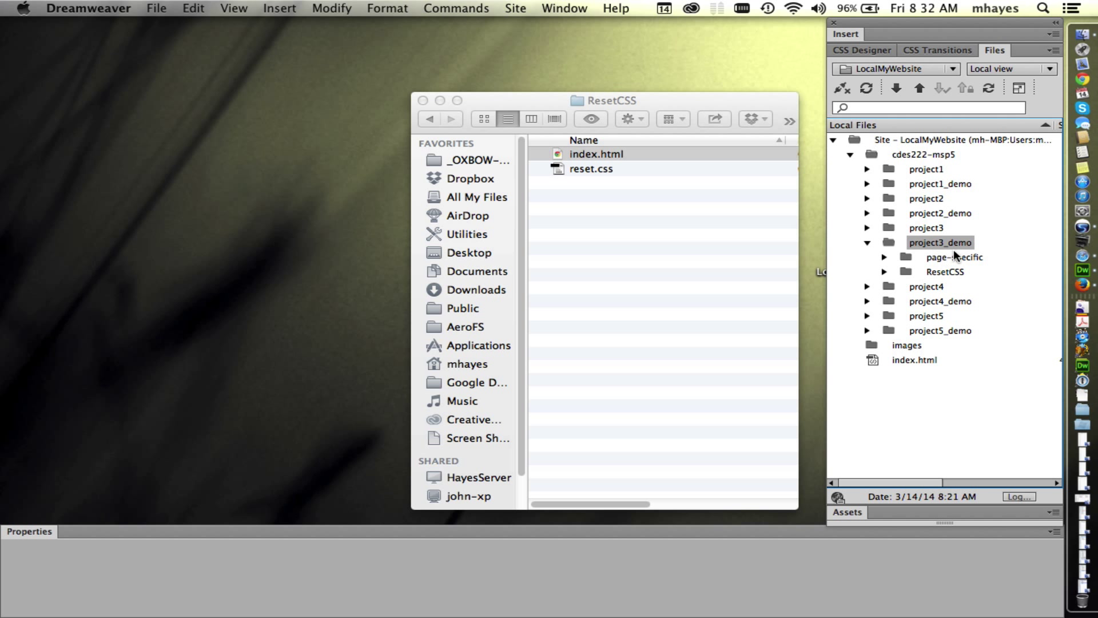
{"action": "left_click", "coordinate": [944, 272]}
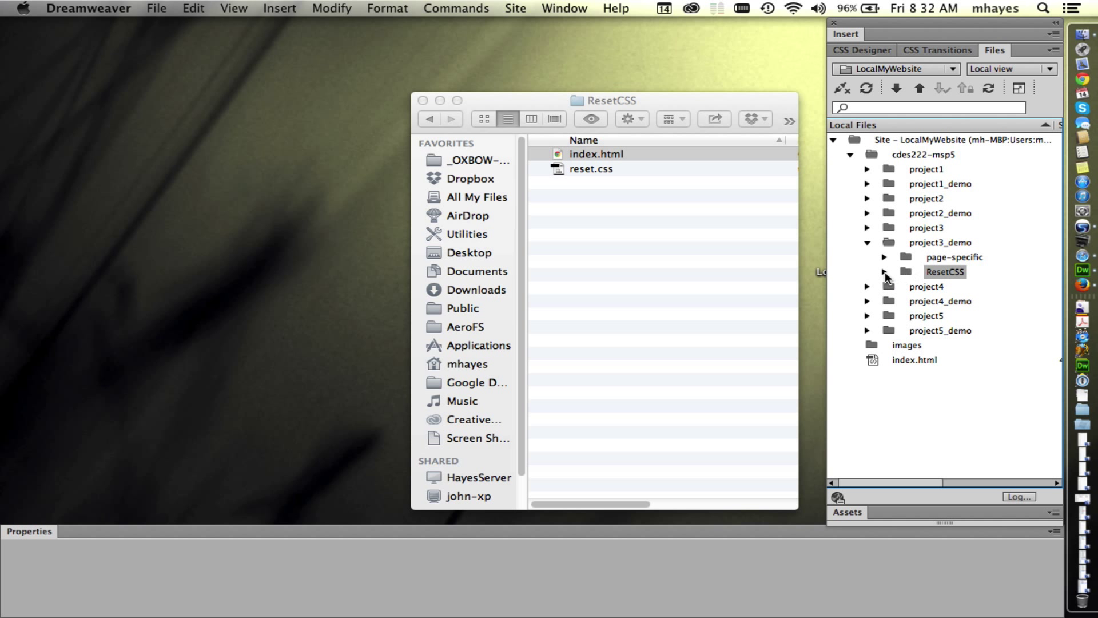
{"action": "left_click", "coordinate": [884, 273]}
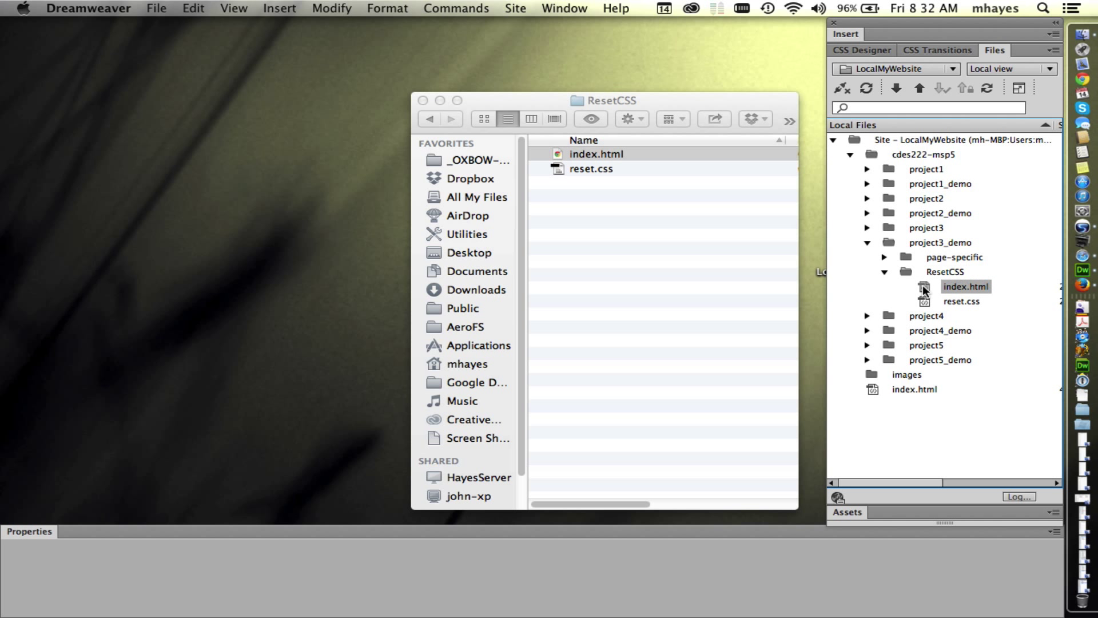
{"action": "left_click", "coordinate": [965, 286]}
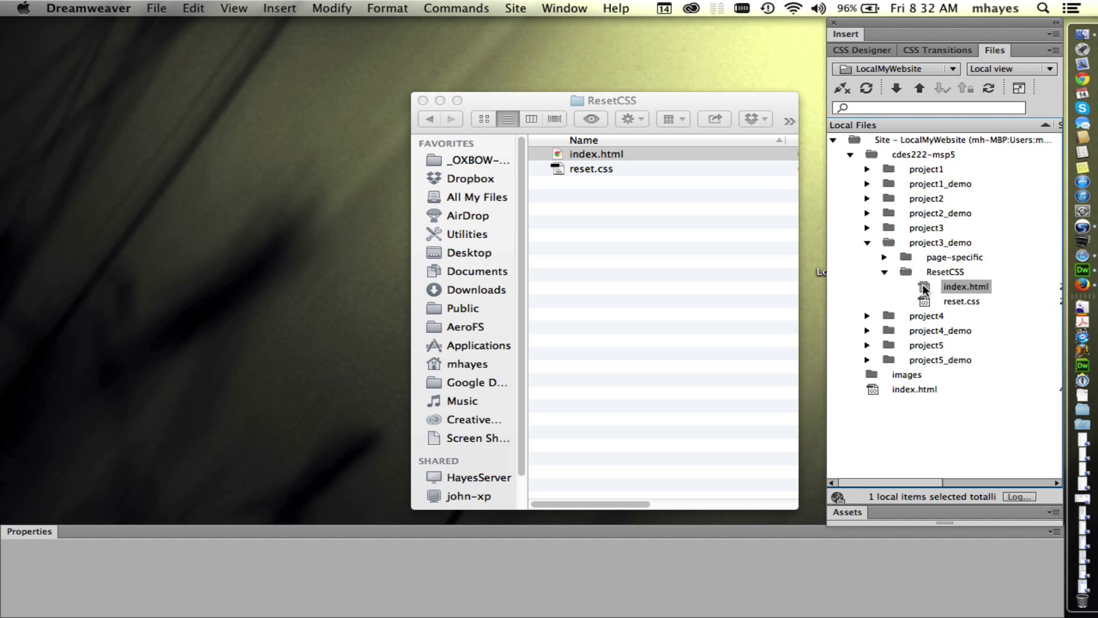
{"action": "double_click", "coordinate": [966, 286]}
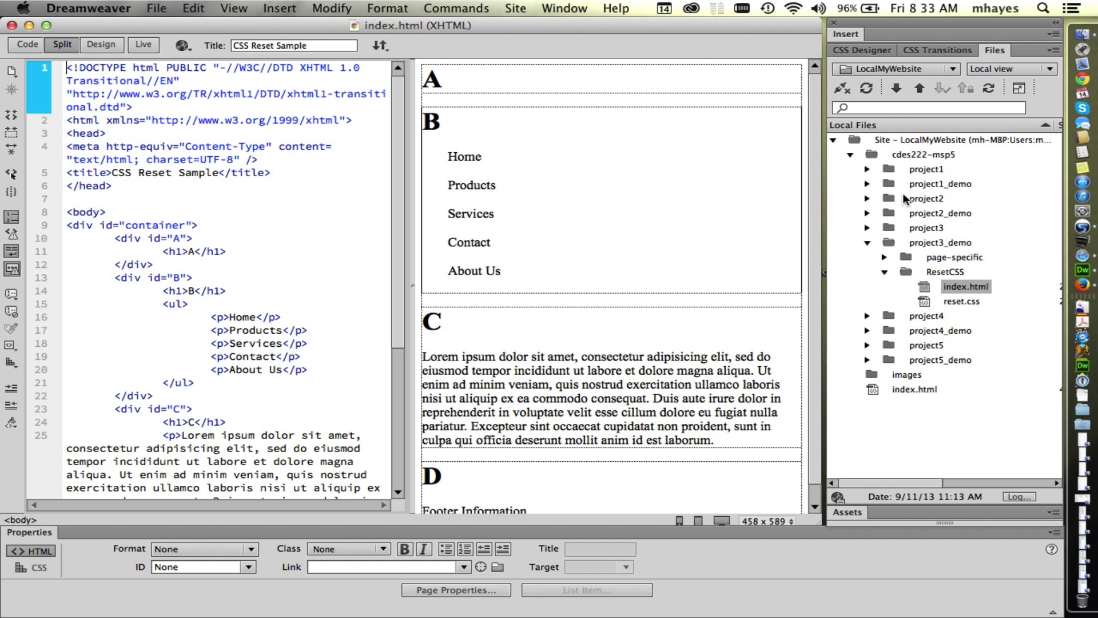
Step: Switch from the CSS Reset Sample split view back to the Finder window
{"action": "left_click", "coordinate": [861, 50]}
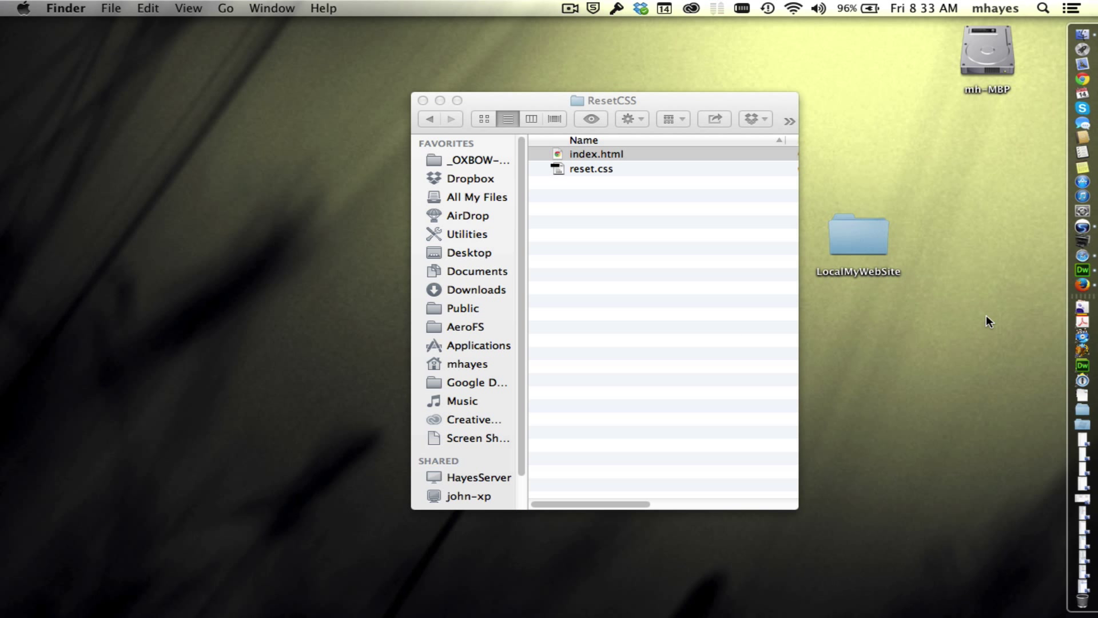
{"action": "mouse_move", "coordinate": [992, 319]}
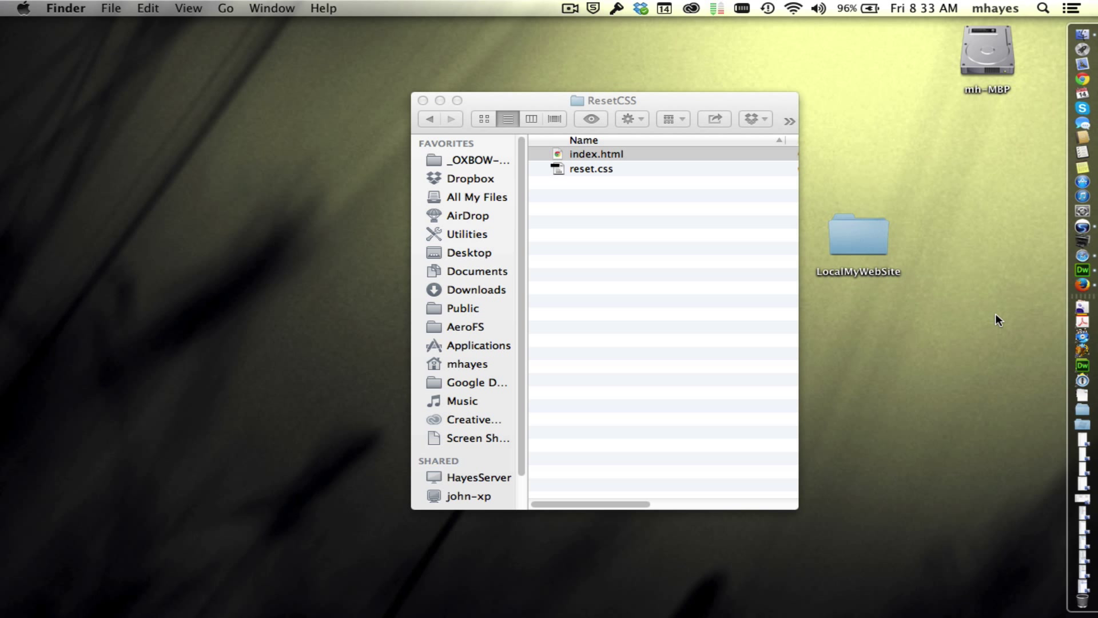
{"action": "mouse_move", "coordinate": [722, 100]}
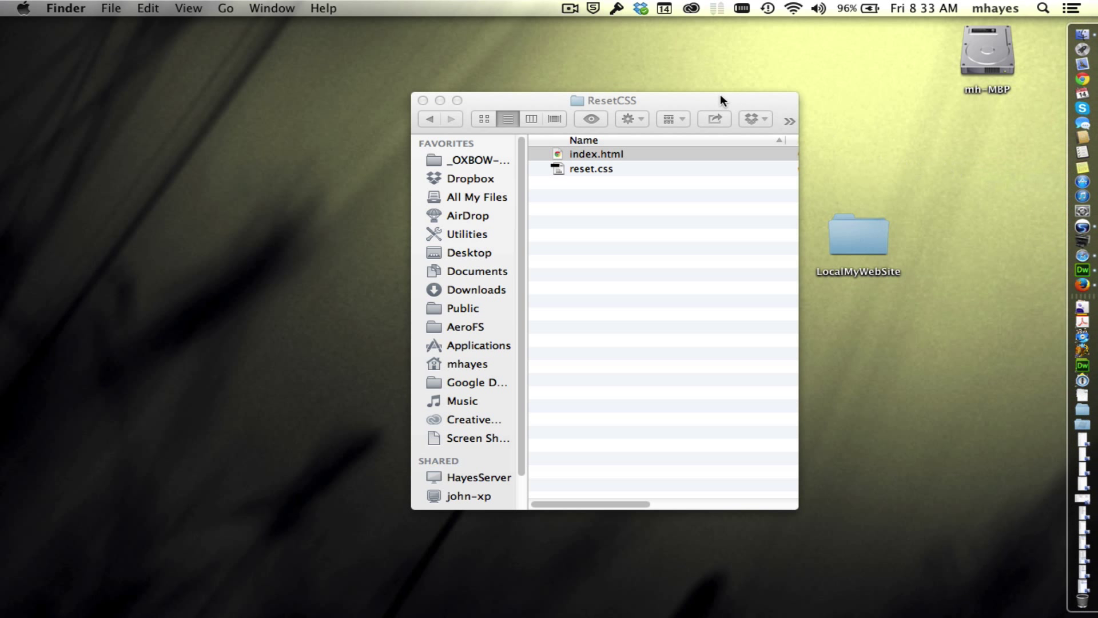
{"action": "mouse_move", "coordinate": [719, 112]}
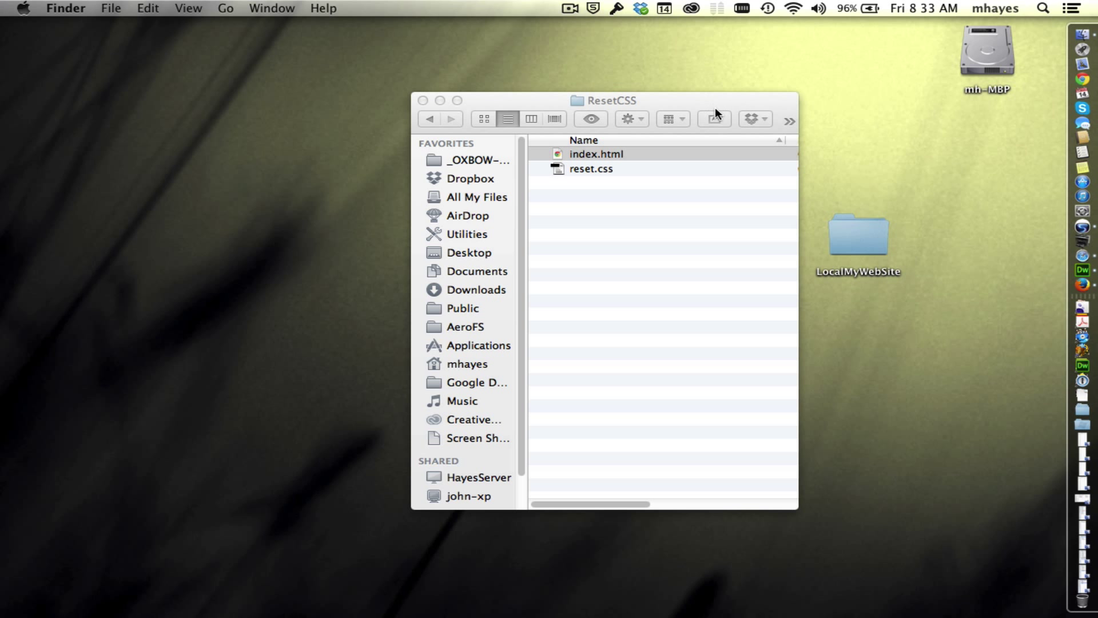
{"action": "left_click", "coordinate": [595, 153]}
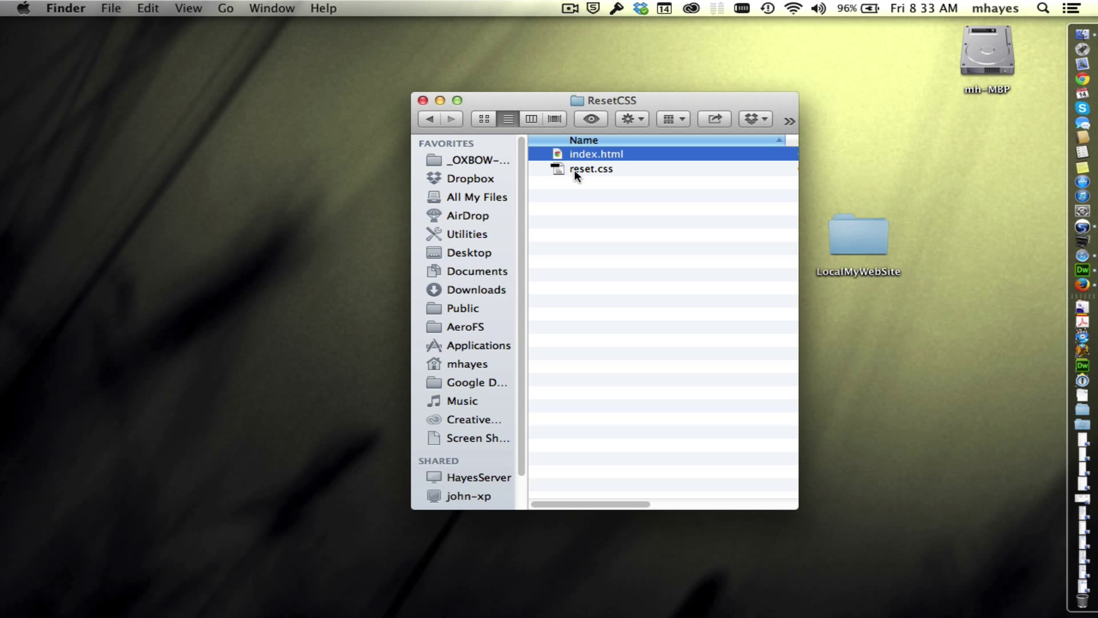
{"action": "mouse_move", "coordinate": [593, 192]}
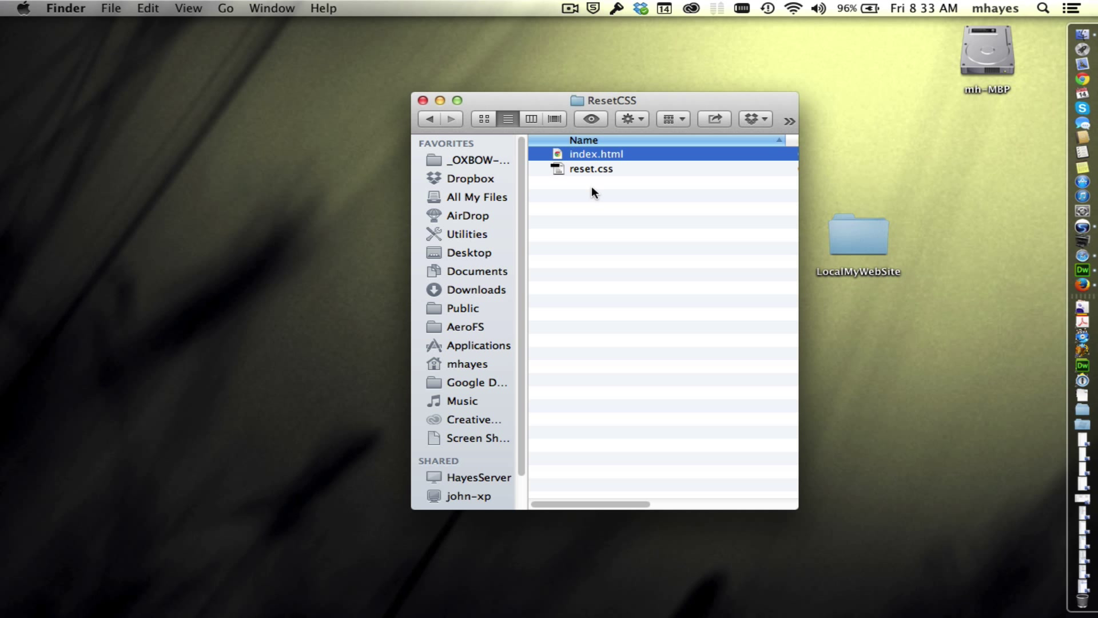
{"action": "mouse_move", "coordinate": [624, 256]}
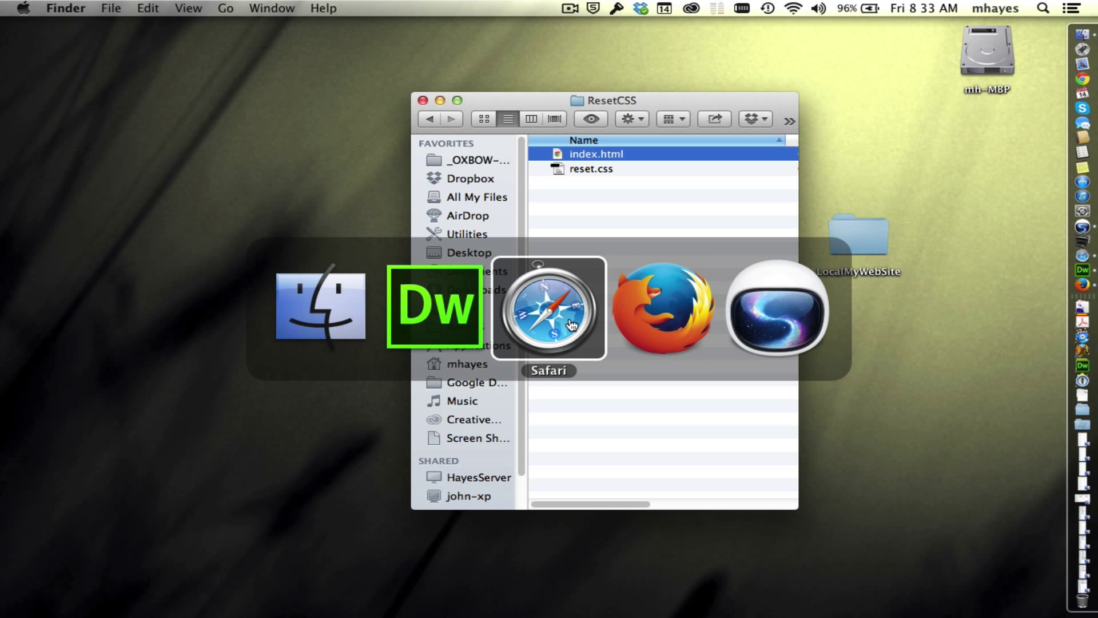
{"action": "left_click", "coordinate": [549, 308]}
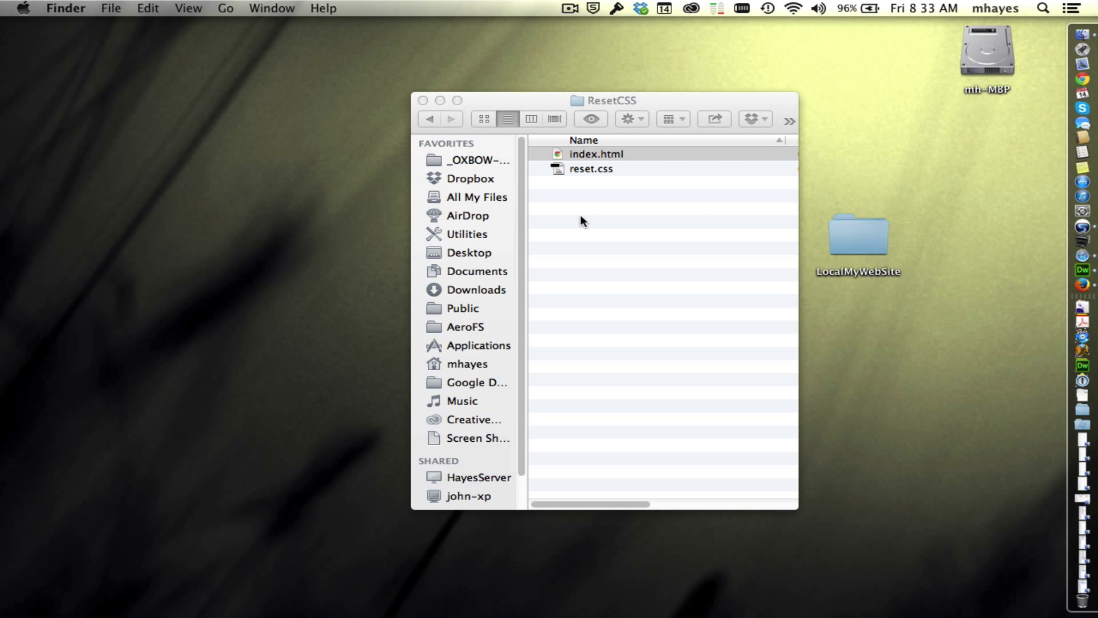
Step: Drag index.html onto Safari to preview the unstyled CSS Reset Sample page
{"action": "left_click_drag", "start_coordinate": [596, 153], "coordinate": [651, 259]}
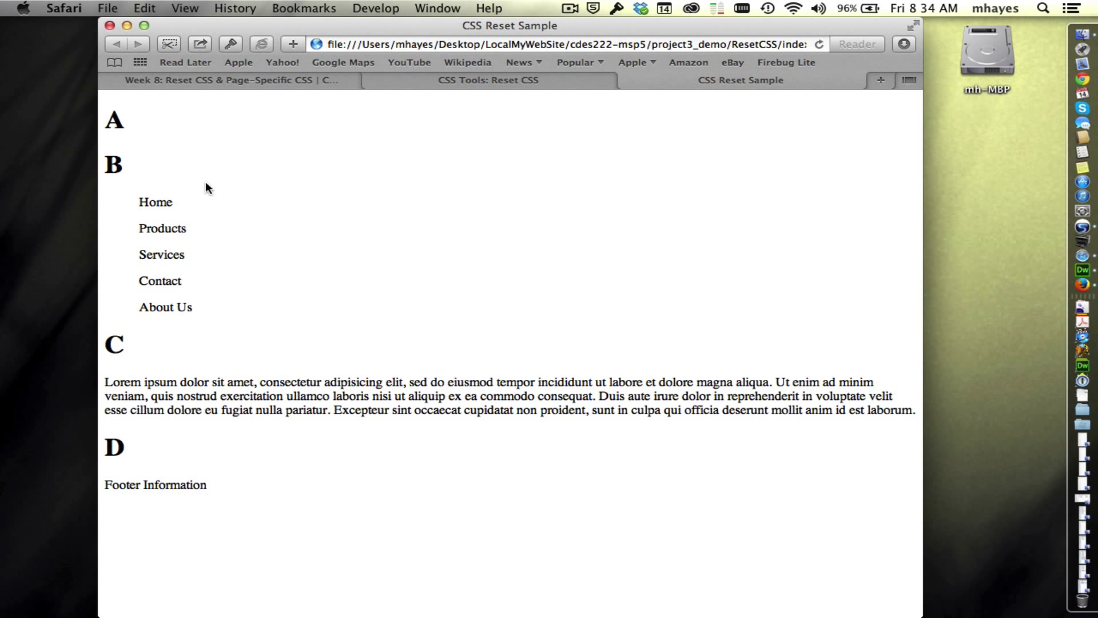
{"action": "mouse_move", "coordinate": [300, 237]}
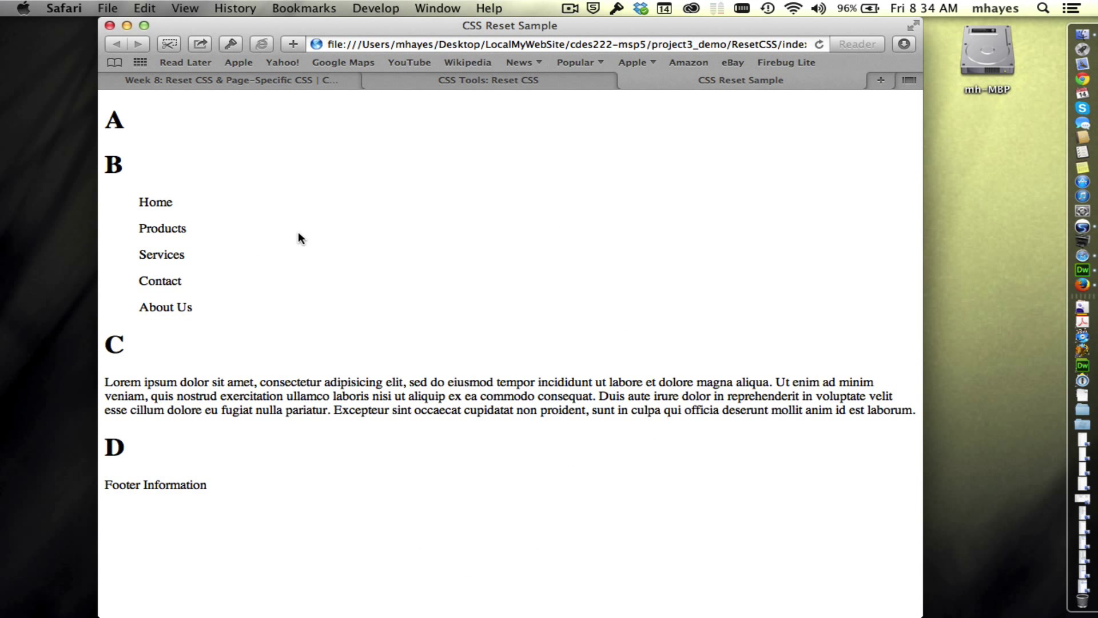
{"action": "mouse_move", "coordinate": [396, 206]}
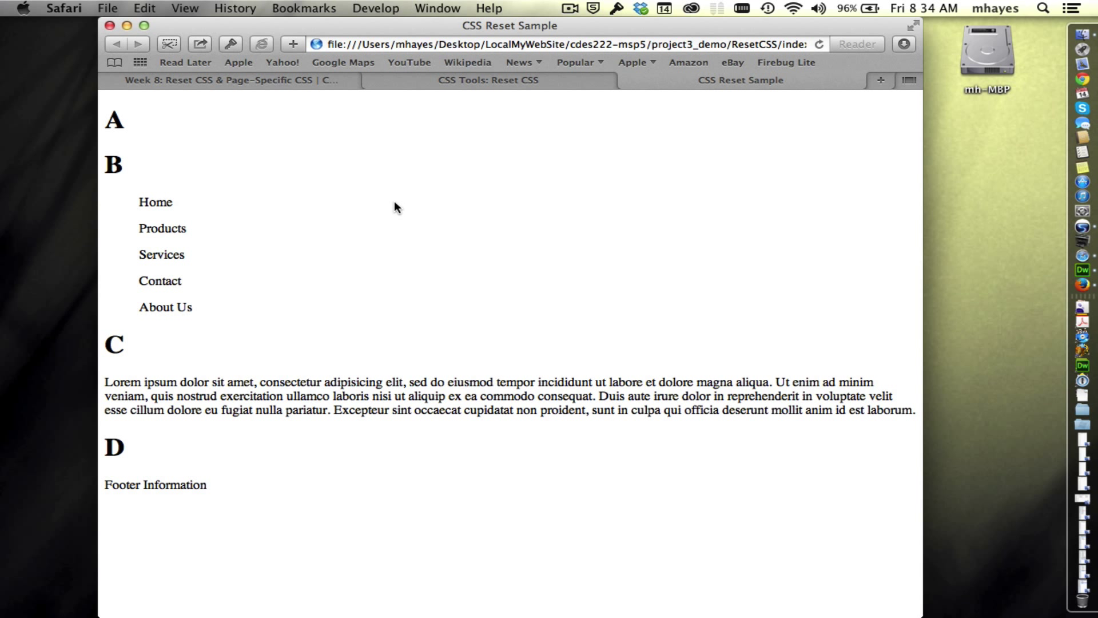
{"action": "mouse_move", "coordinate": [304, 54]}
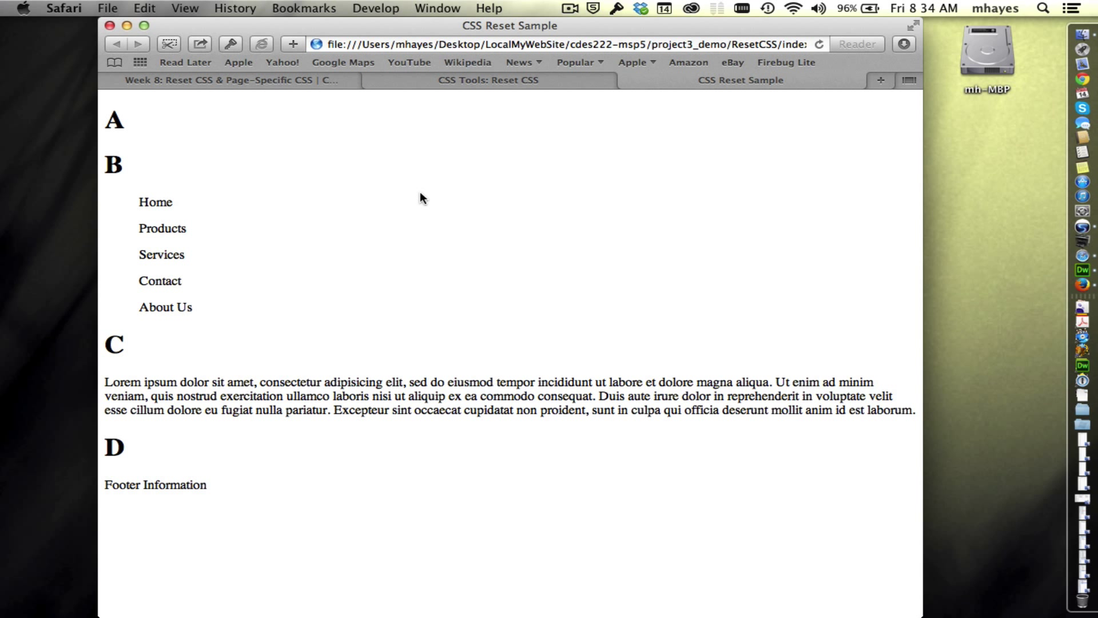
{"action": "mouse_move", "coordinate": [859, 121]}
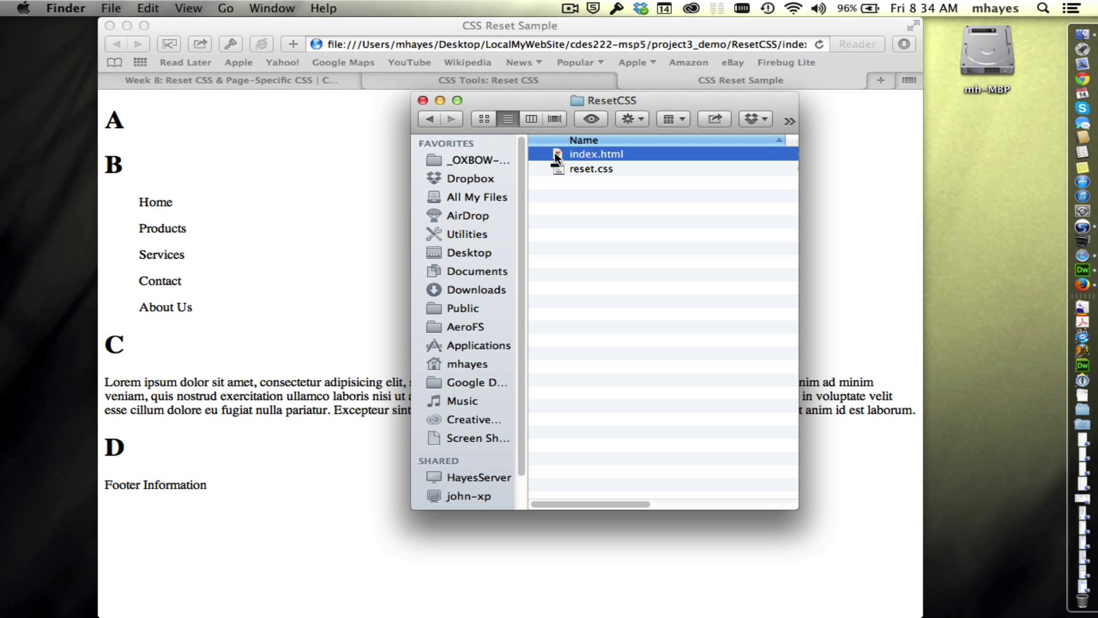
Step: Load index.html in Firefox and move its window so Safari's rendering shows behind it
{"action": "left_click_drag", "start_coordinate": [595, 154], "coordinate": [998, 272]}
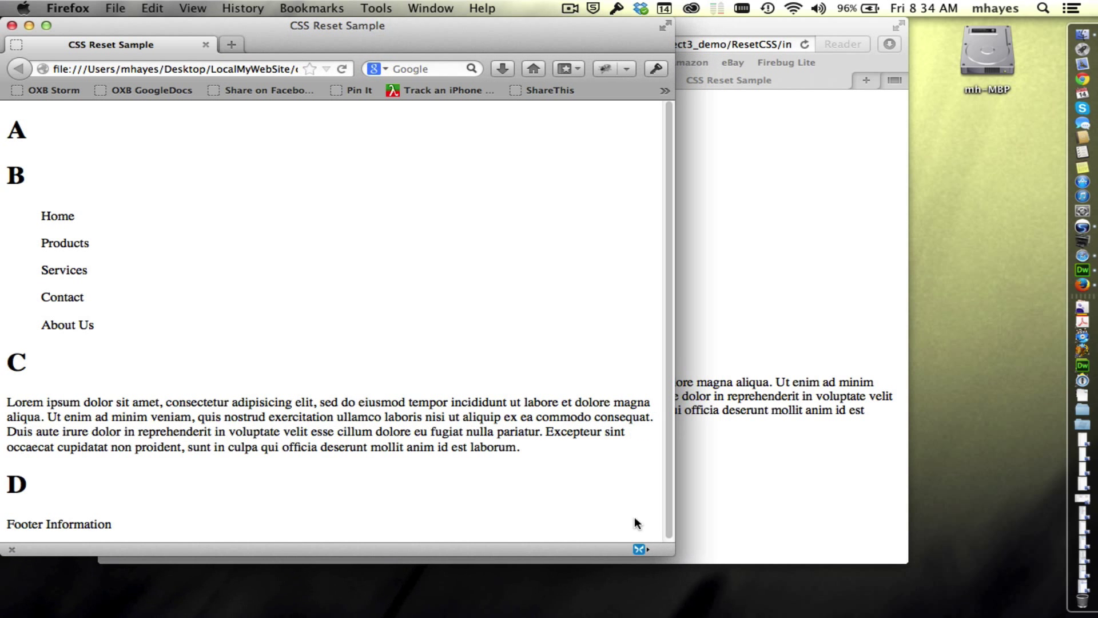
{"action": "left_click_drag", "start_coordinate": [336, 26], "coordinate": [503, 62]}
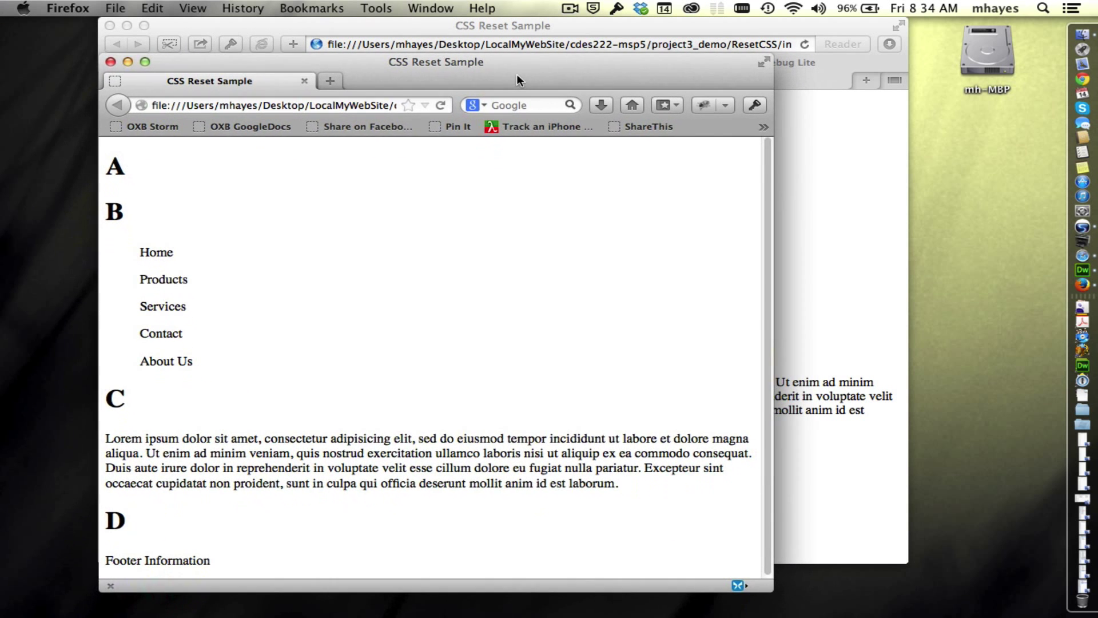
{"action": "mouse_move", "coordinate": [771, 186]}
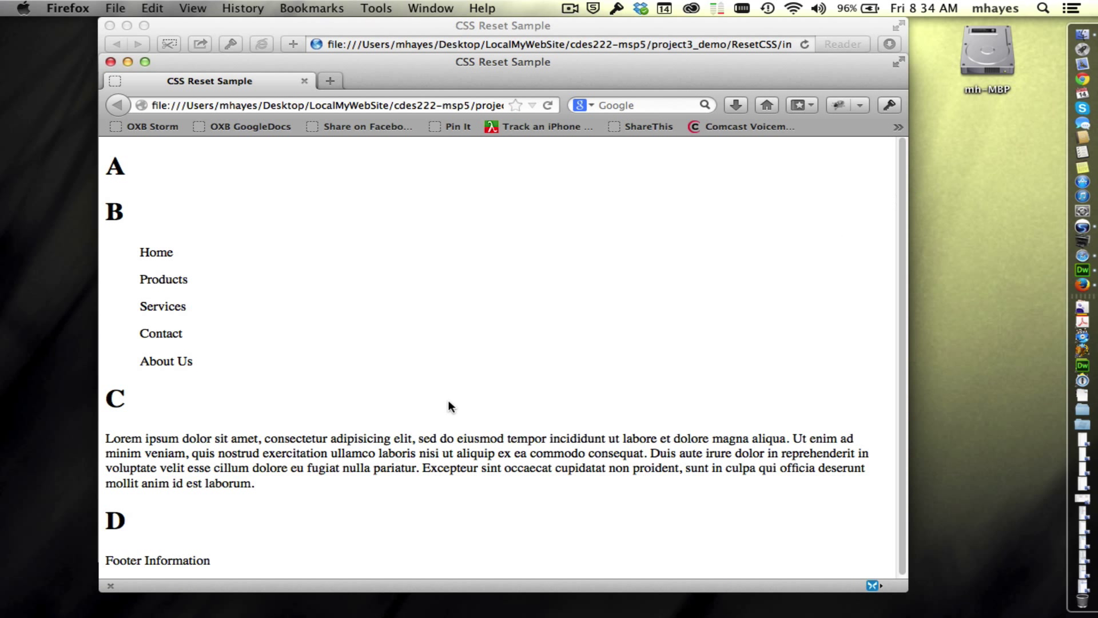
{"action": "mouse_move", "coordinate": [668, 455]}
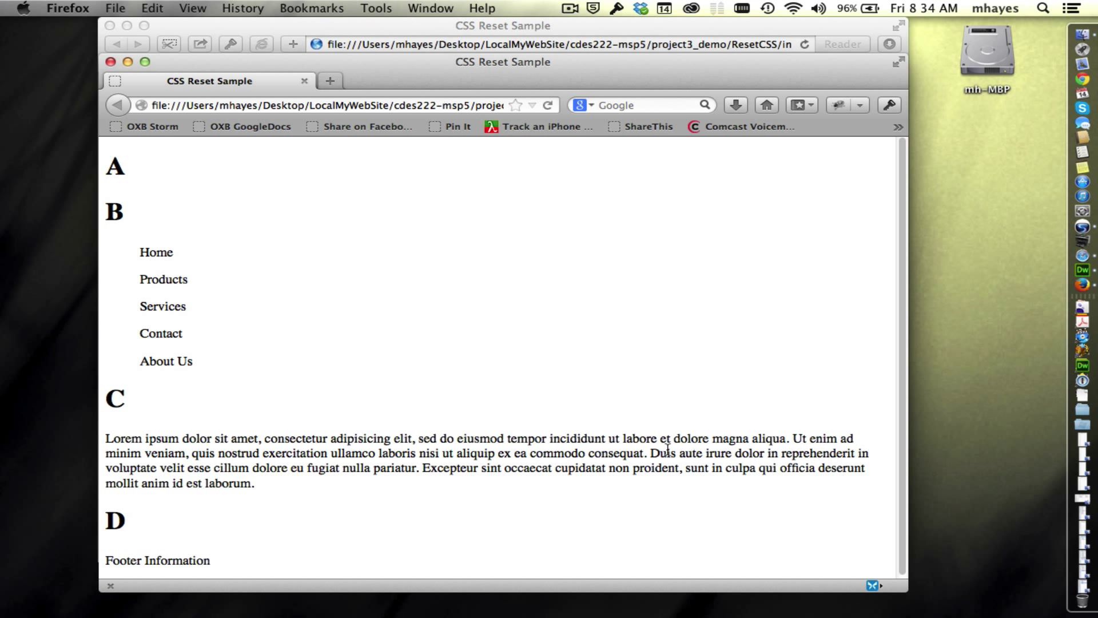
{"action": "mouse_move", "coordinate": [578, 453]}
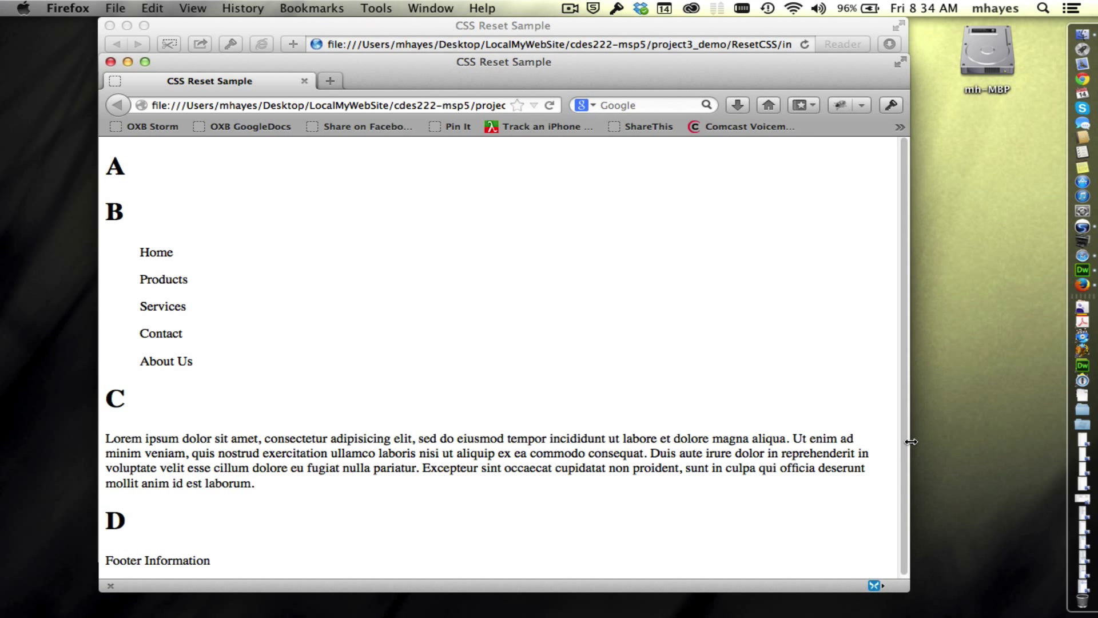
{"action": "mouse_move", "coordinate": [403, 96]}
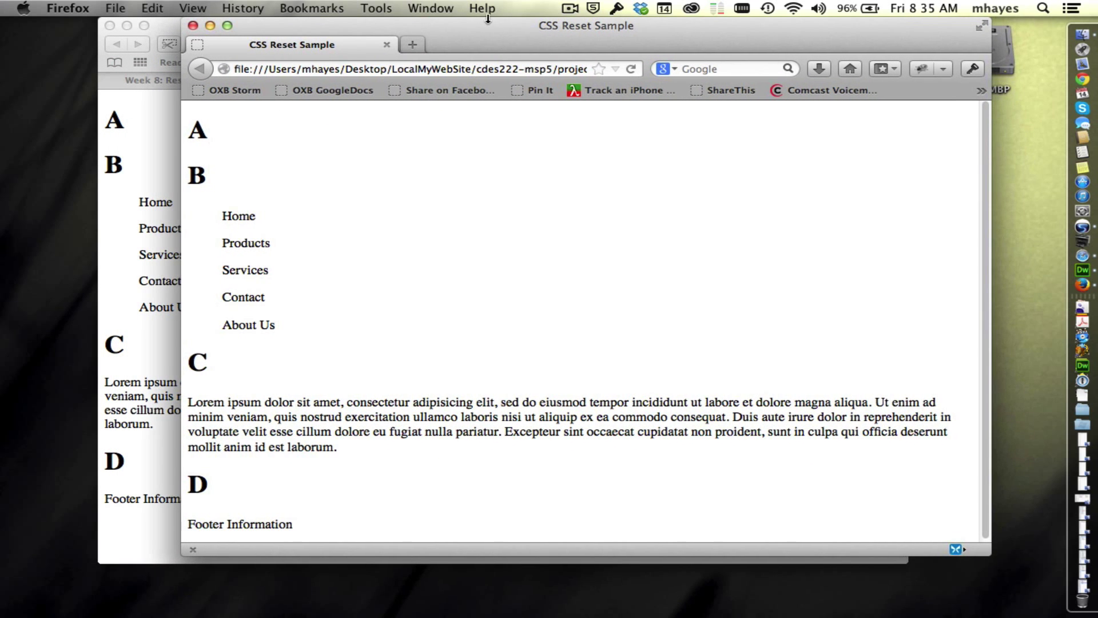
{"action": "mouse_move", "coordinate": [184, 102]}
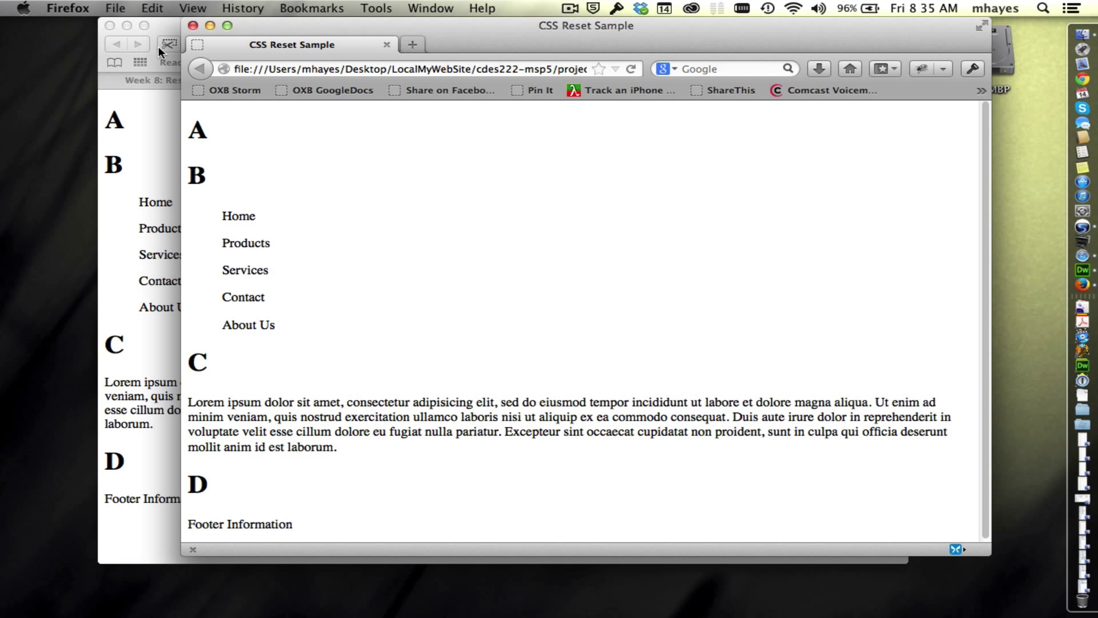
{"action": "mouse_move", "coordinate": [166, 30]}
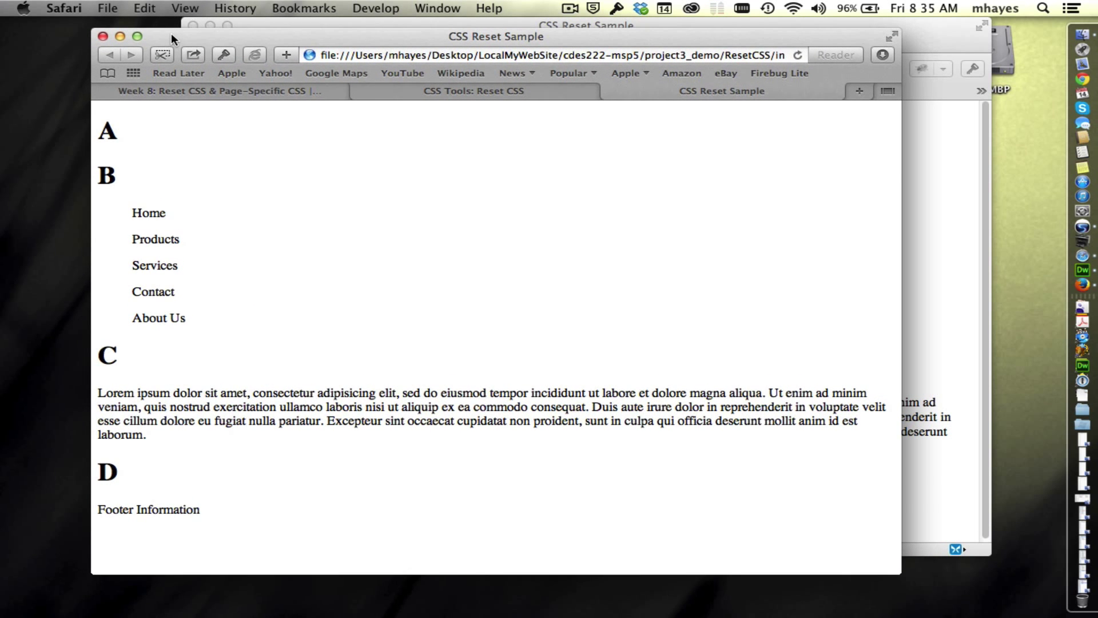
{"action": "mouse_move", "coordinate": [931, 107]}
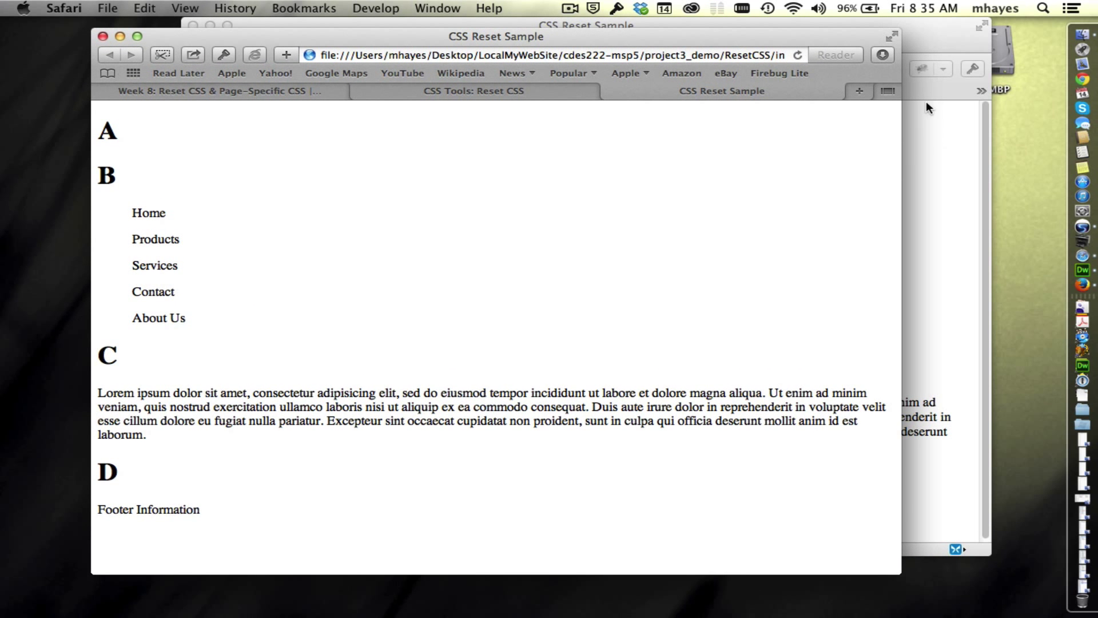
{"action": "mouse_move", "coordinate": [921, 35]}
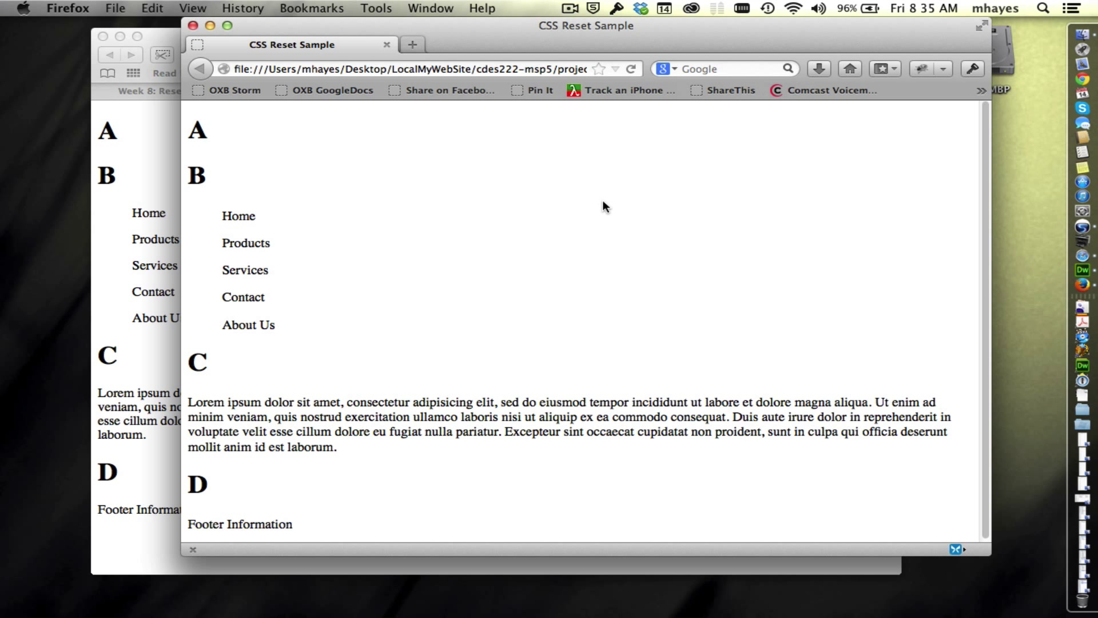
{"action": "mouse_move", "coordinate": [629, 210]}
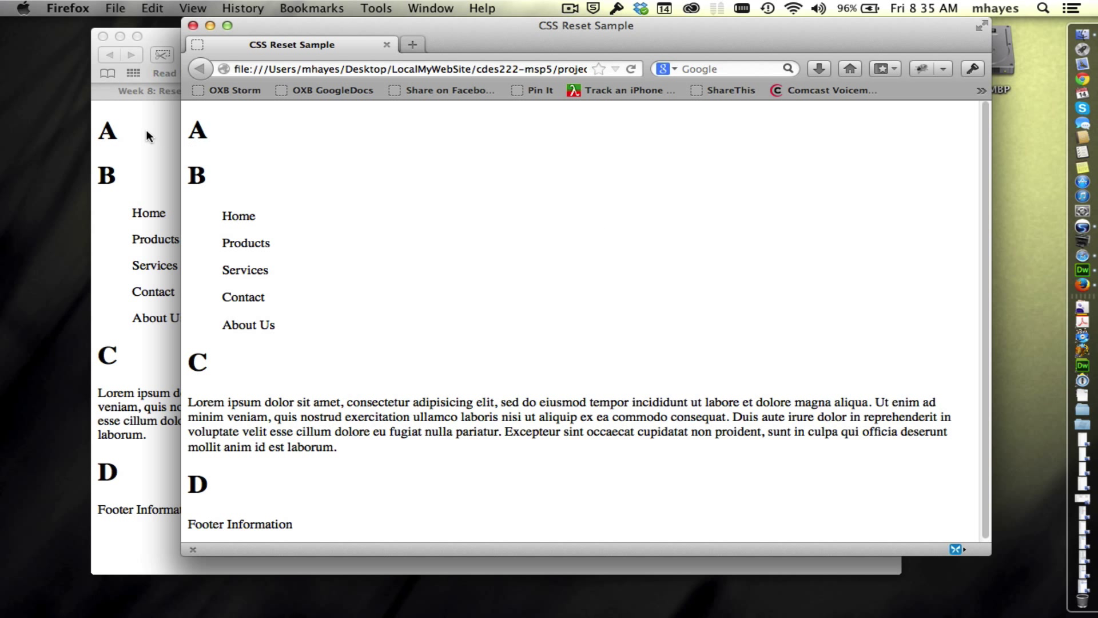
{"action": "mouse_move", "coordinate": [217, 138]}
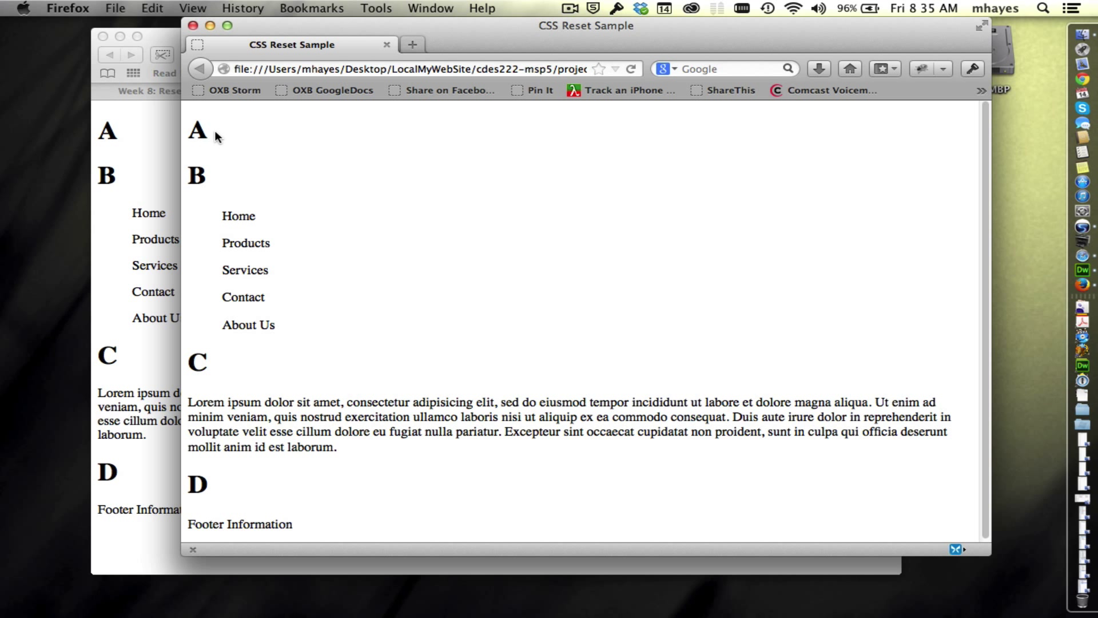
{"action": "mouse_move", "coordinate": [152, 453]}
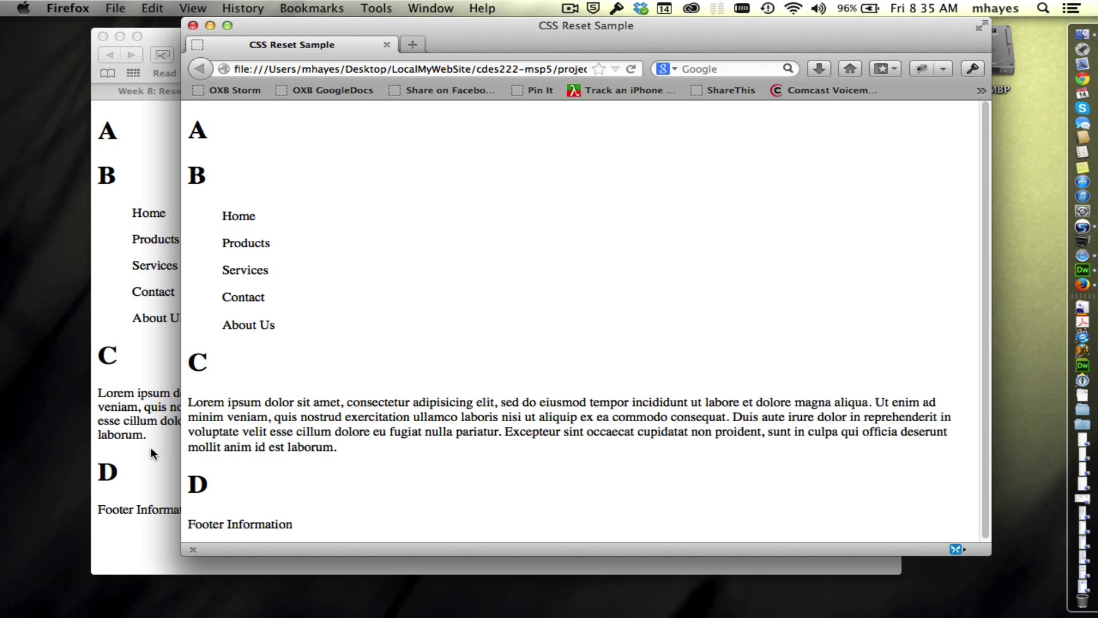
{"action": "mouse_move", "coordinate": [207, 542]}
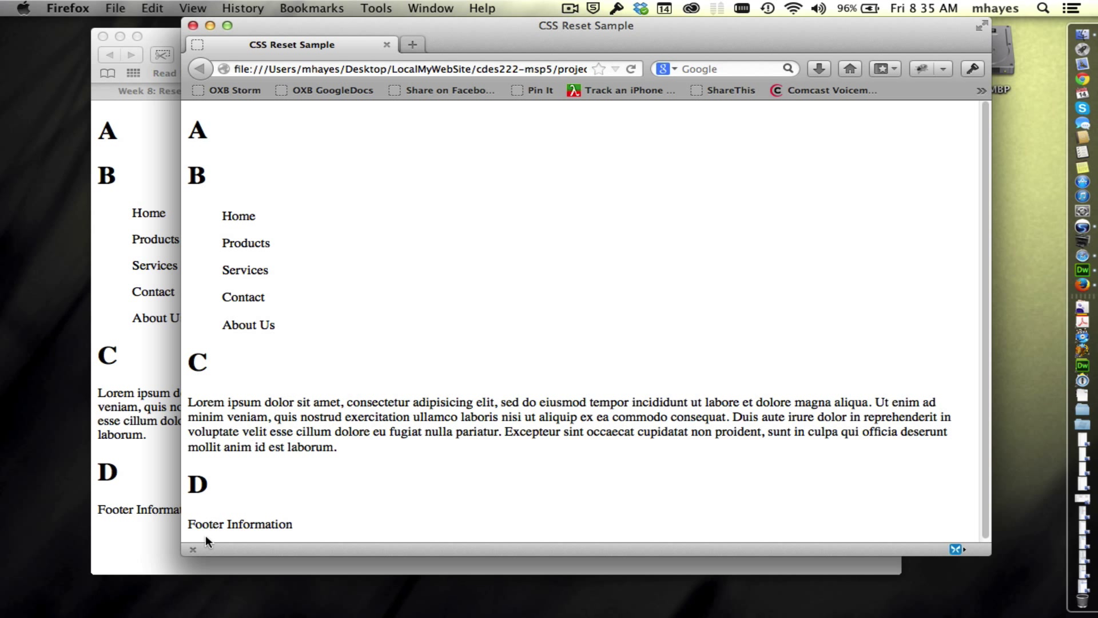
{"action": "mouse_move", "coordinate": [158, 511]}
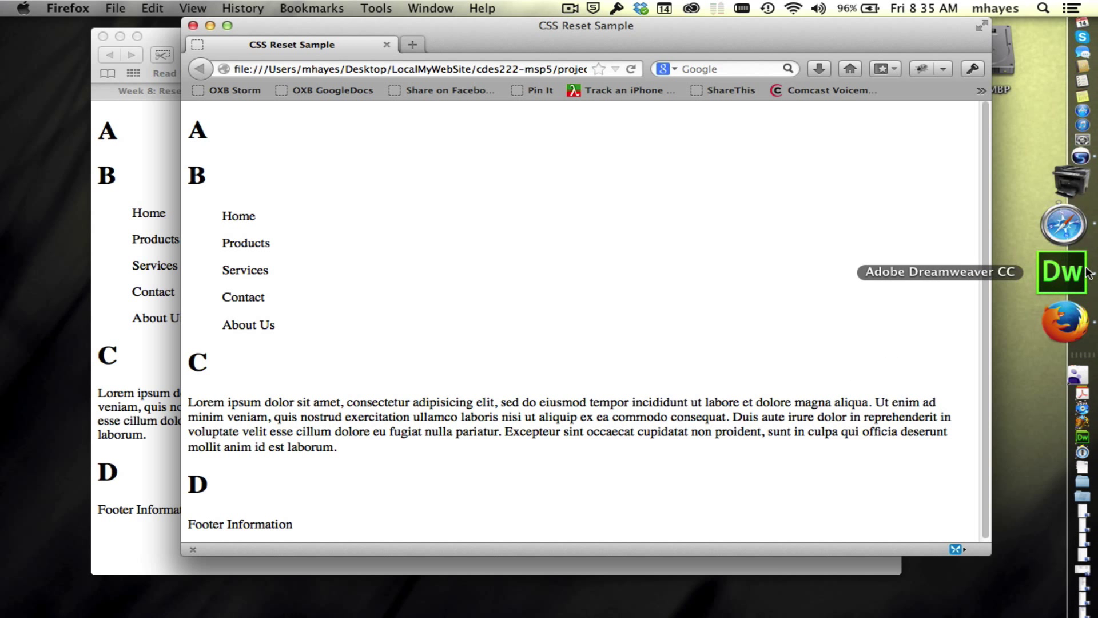
Step: Return to Dreamweaver and inspect heading C and the Contact item in split view
{"action": "left_click", "coordinate": [1057, 273]}
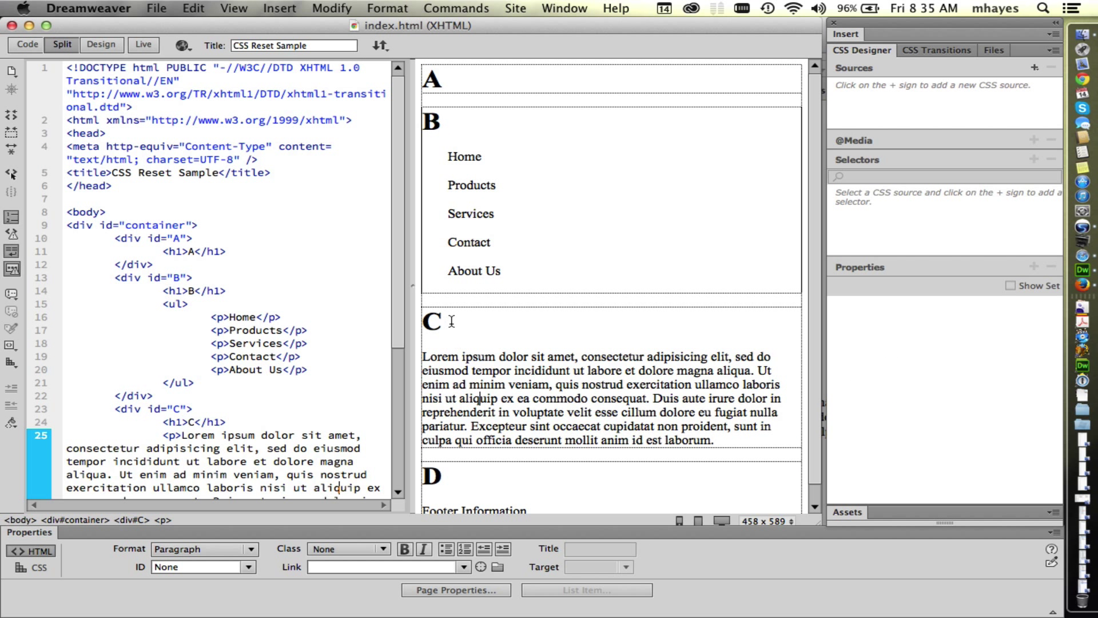
{"action": "left_click", "coordinate": [430, 321]}
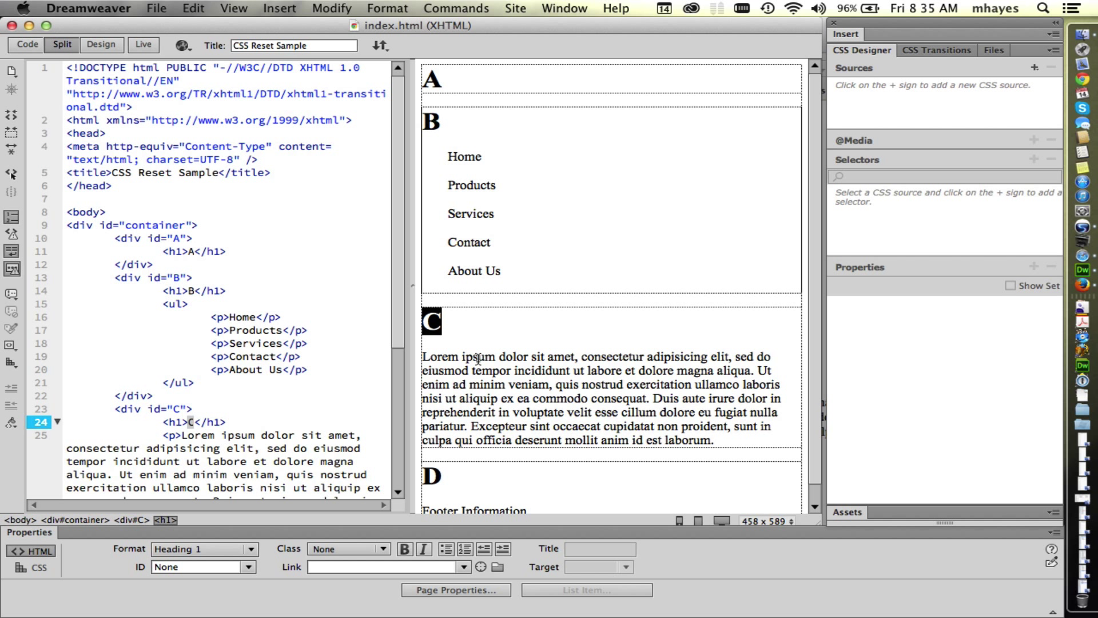
{"action": "mouse_move", "coordinate": [453, 325]}
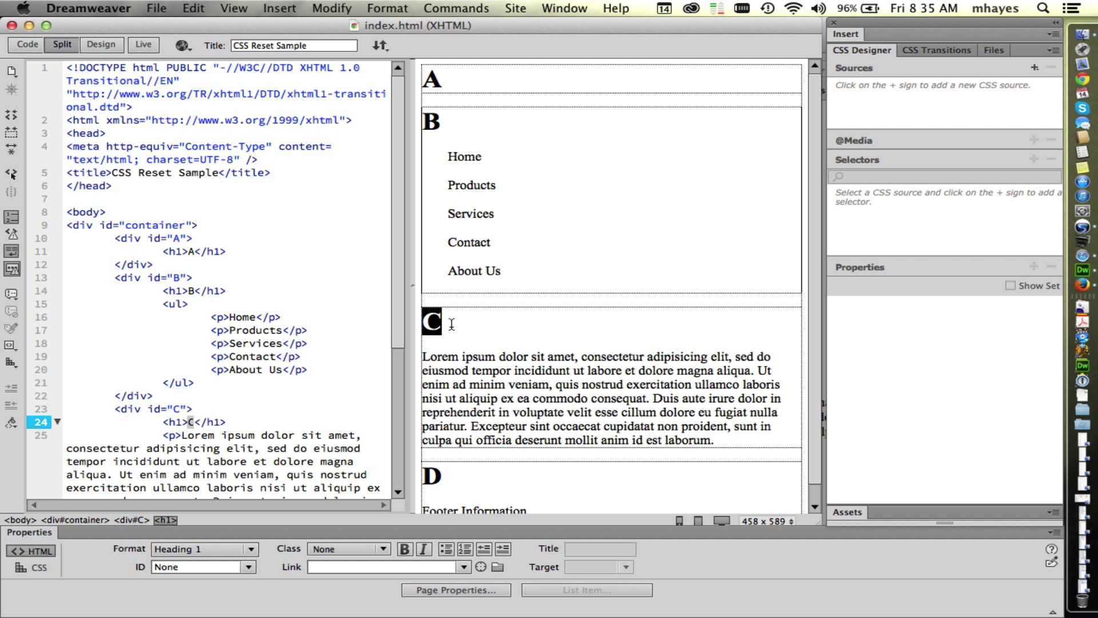
{"action": "left_click", "coordinate": [165, 519]}
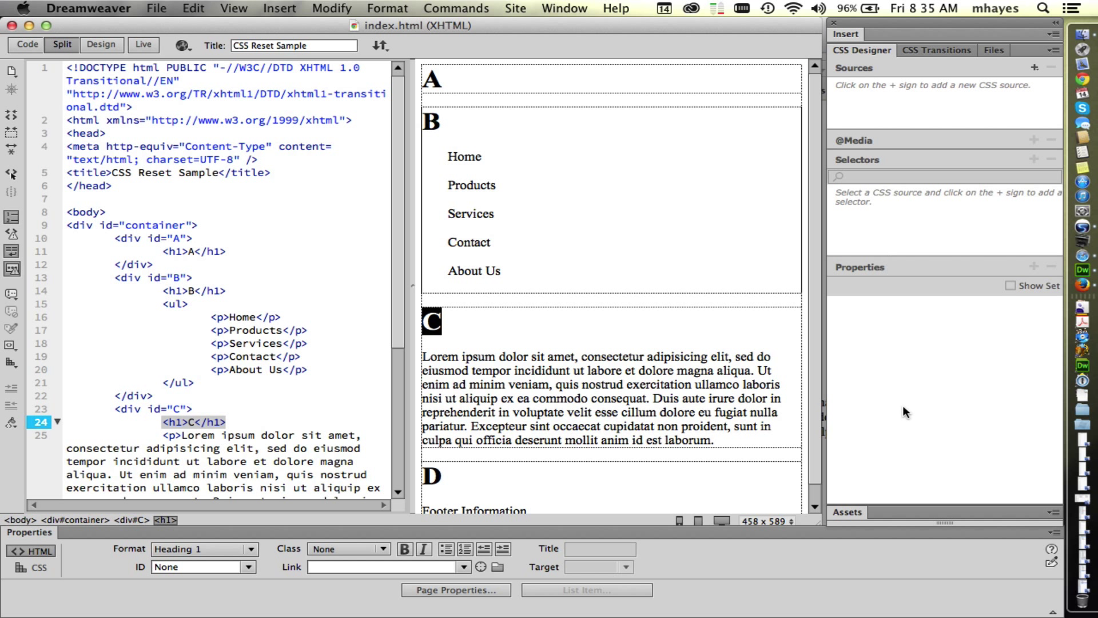
{"action": "mouse_move", "coordinate": [929, 156]}
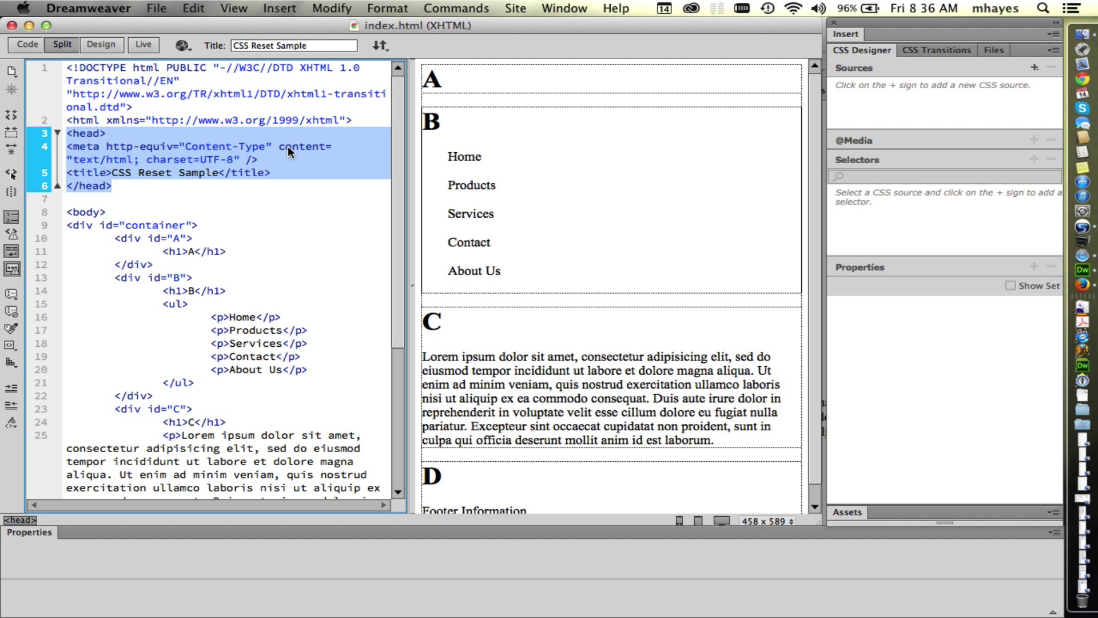
{"action": "mouse_move", "coordinate": [344, 182]}
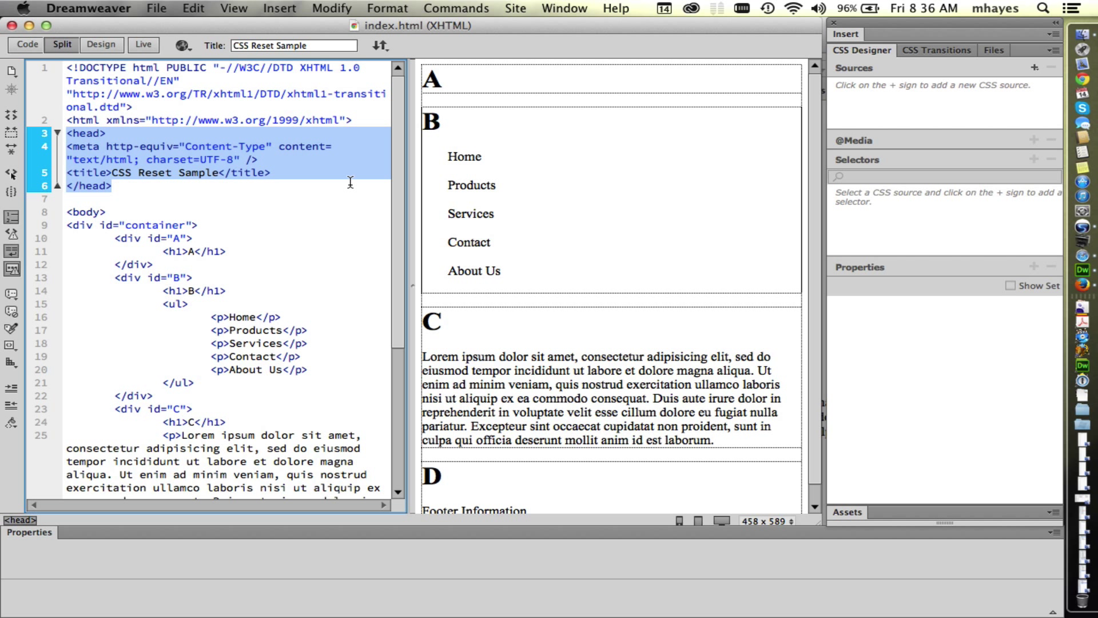
{"action": "mouse_move", "coordinate": [729, 373]}
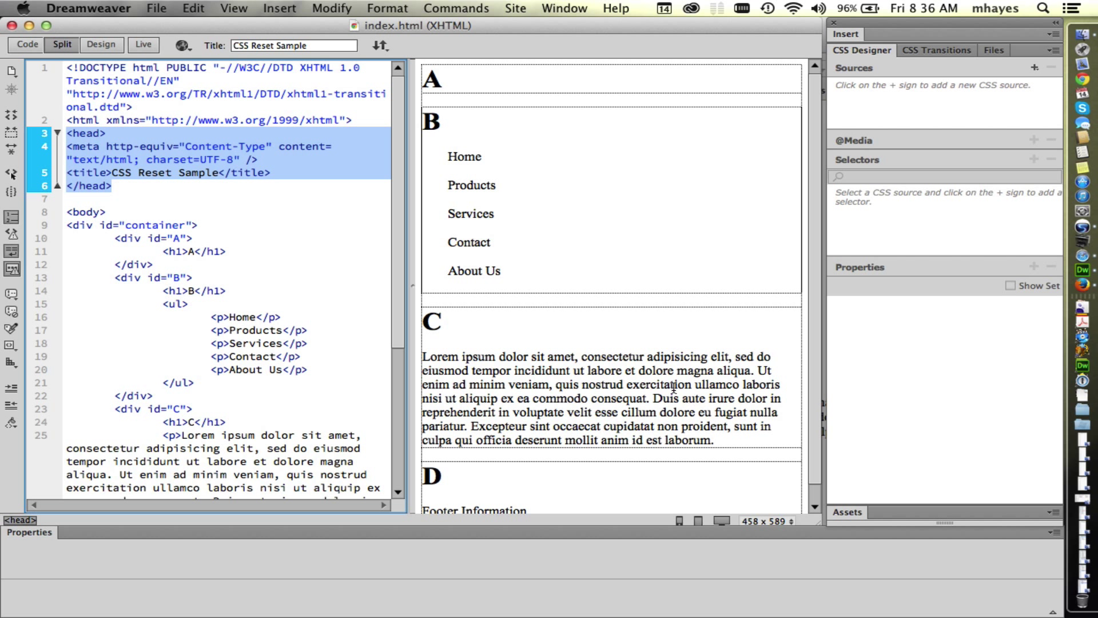
{"action": "left_click", "coordinate": [430, 321]}
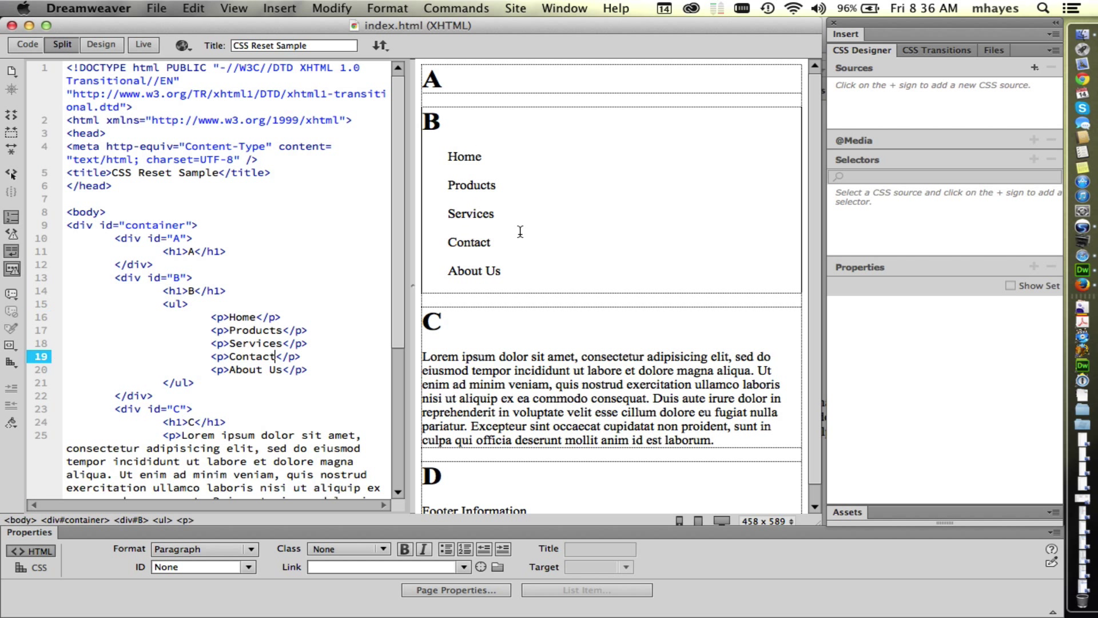
{"action": "left_click", "coordinate": [432, 322]}
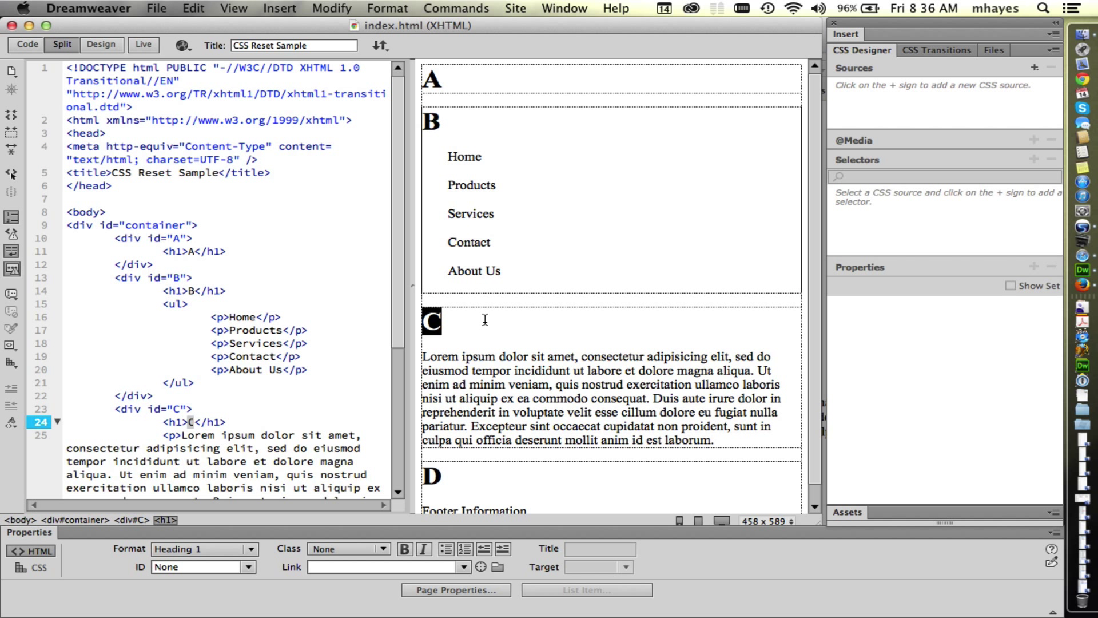
{"action": "mouse_move", "coordinate": [460, 332]}
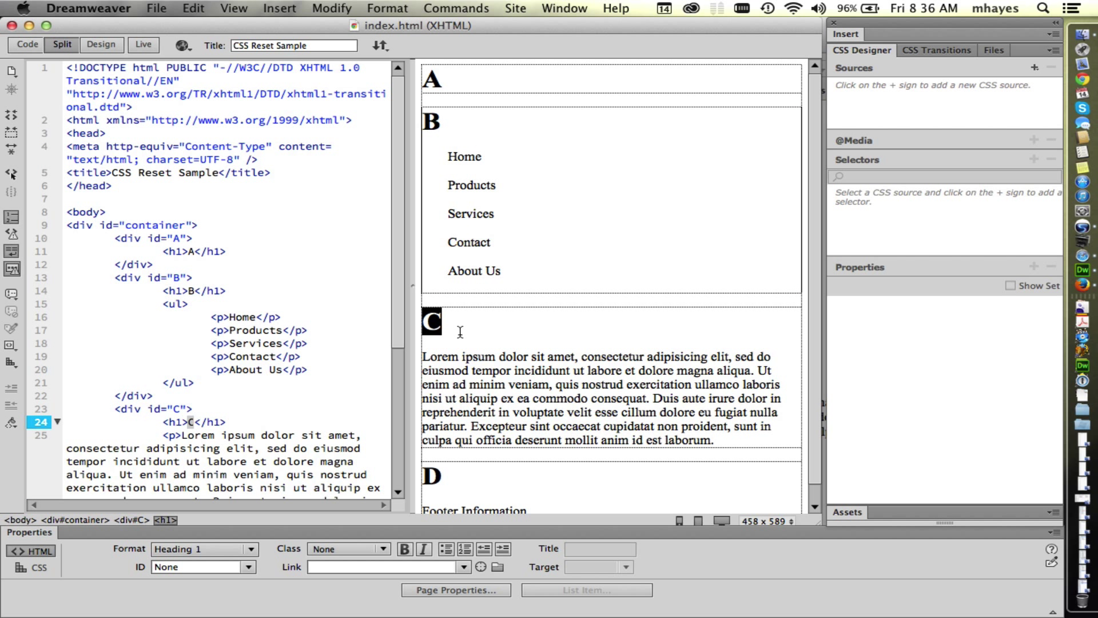
{"action": "mouse_move", "coordinate": [458, 344]}
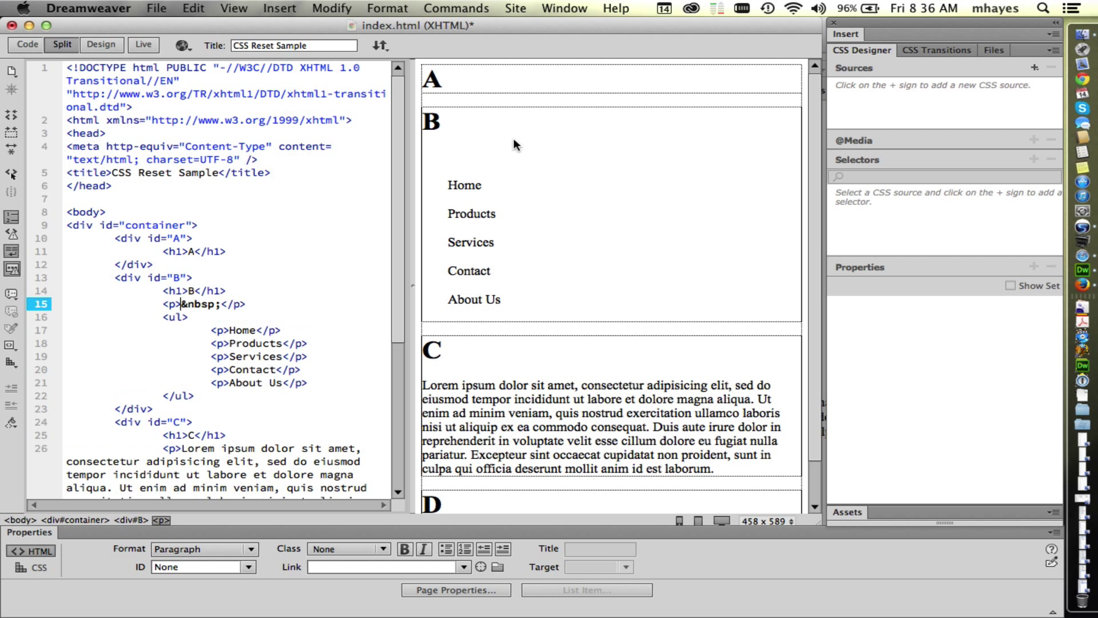
Step: Enter 'Subhead' under heading B and give it a heading format from the Properties panel
{"action": "type", "text": "Subhead"}
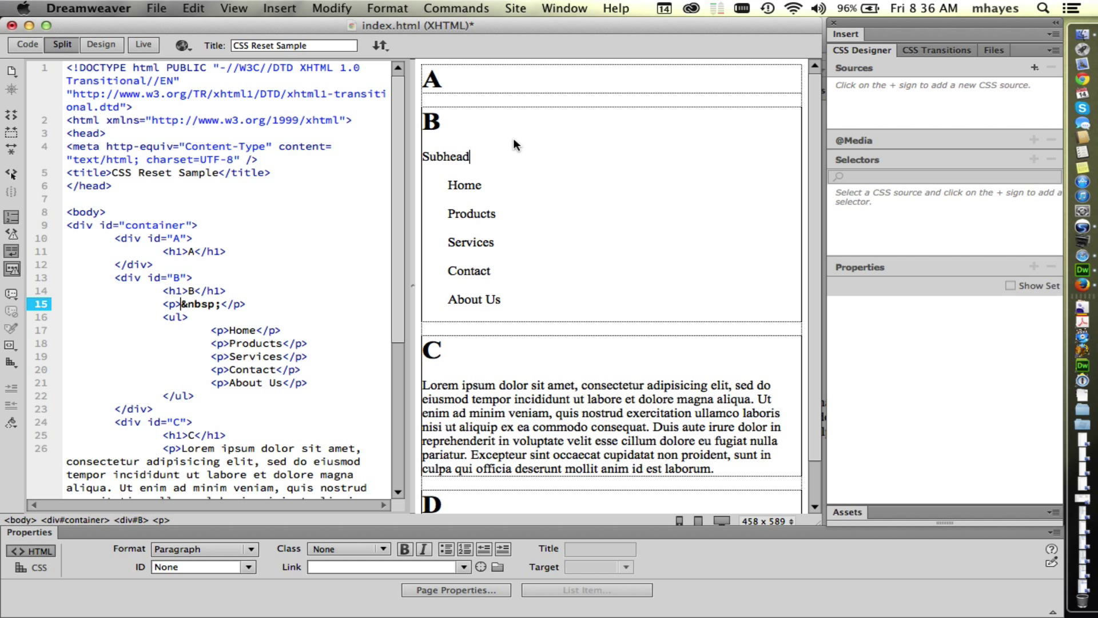
{"action": "type", "text": "Subhead"}
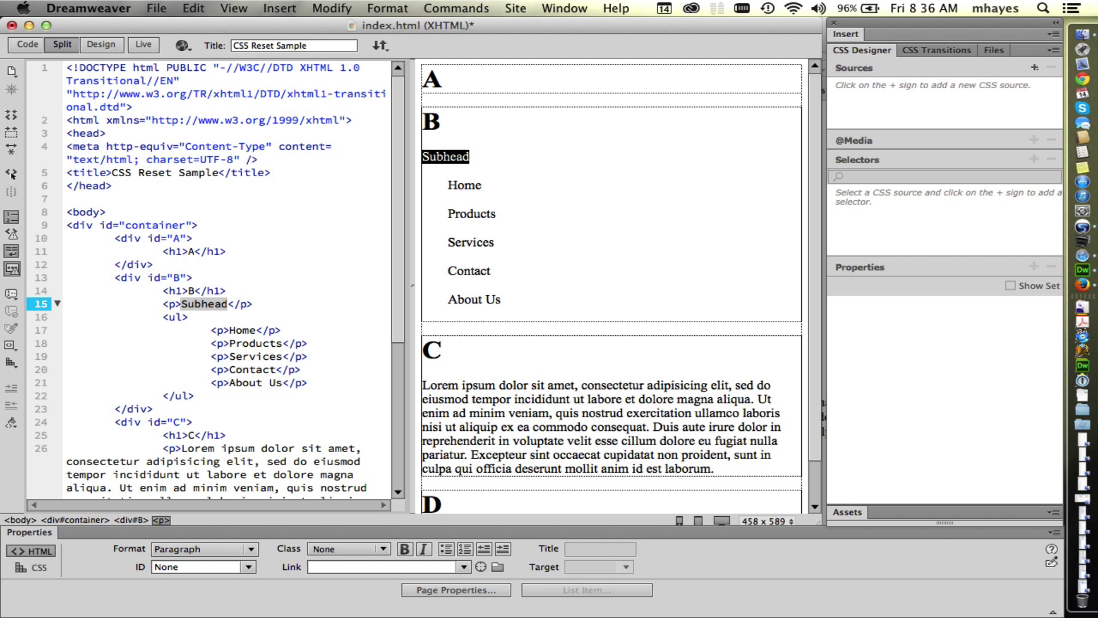
{"action": "left_click", "coordinate": [204, 549]}
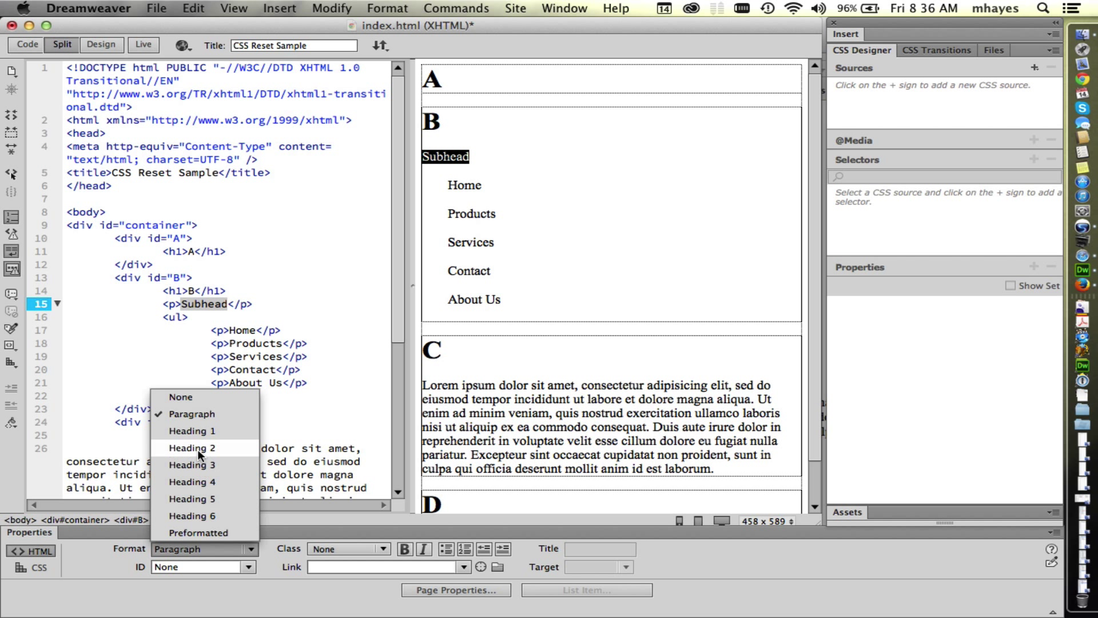
{"action": "left_click", "coordinate": [186, 447]}
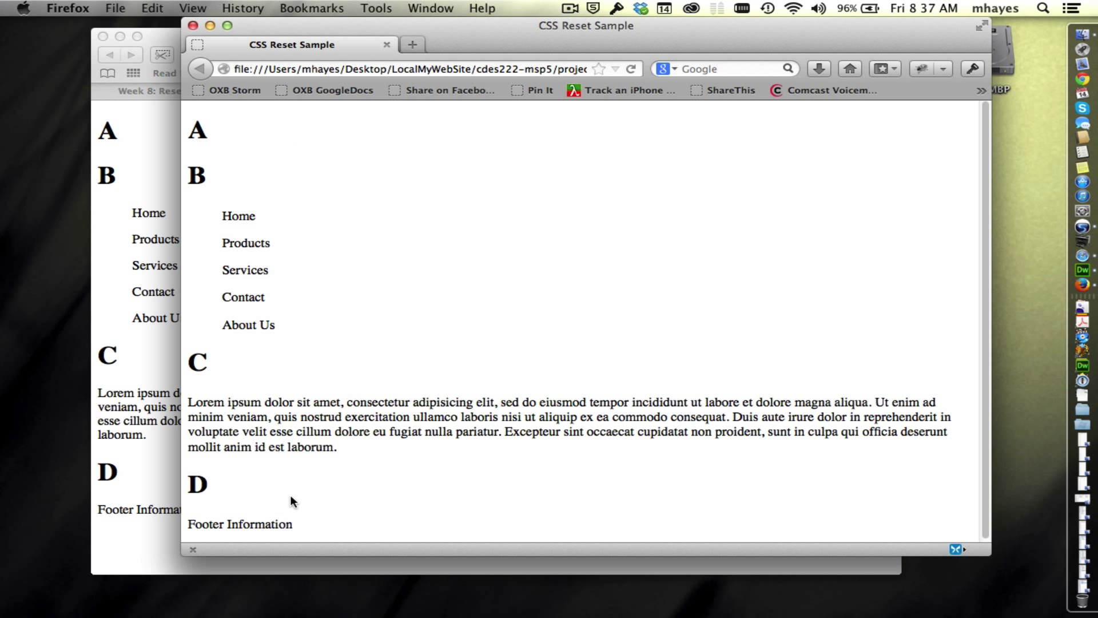
{"action": "mouse_move", "coordinate": [327, 462]}
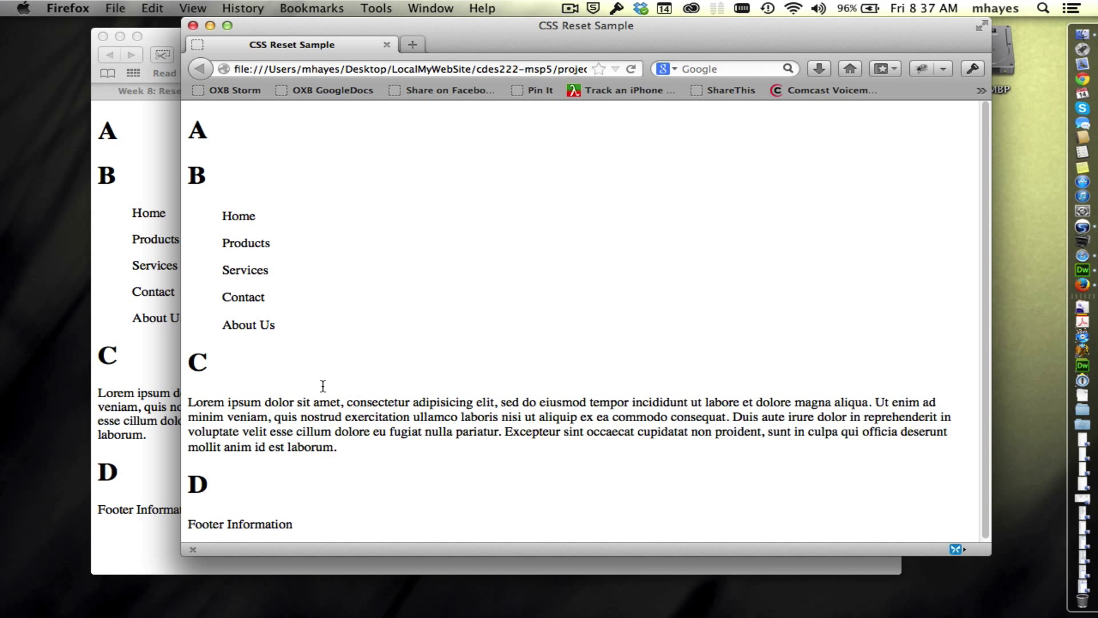
{"action": "mouse_move", "coordinate": [343, 277]}
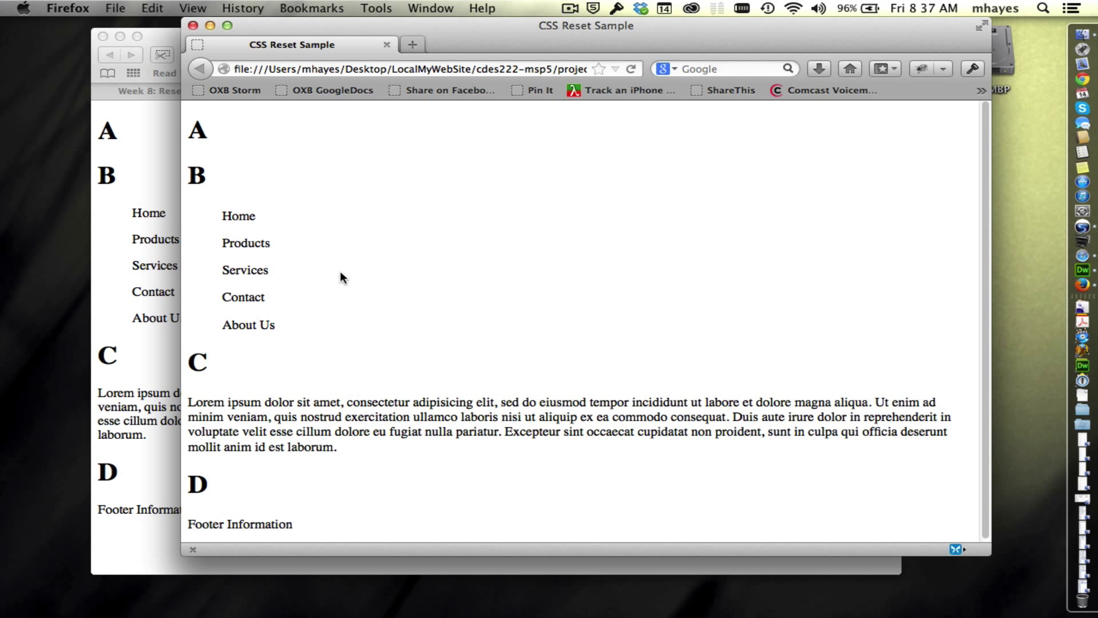
{"action": "mouse_move", "coordinate": [1057, 264]}
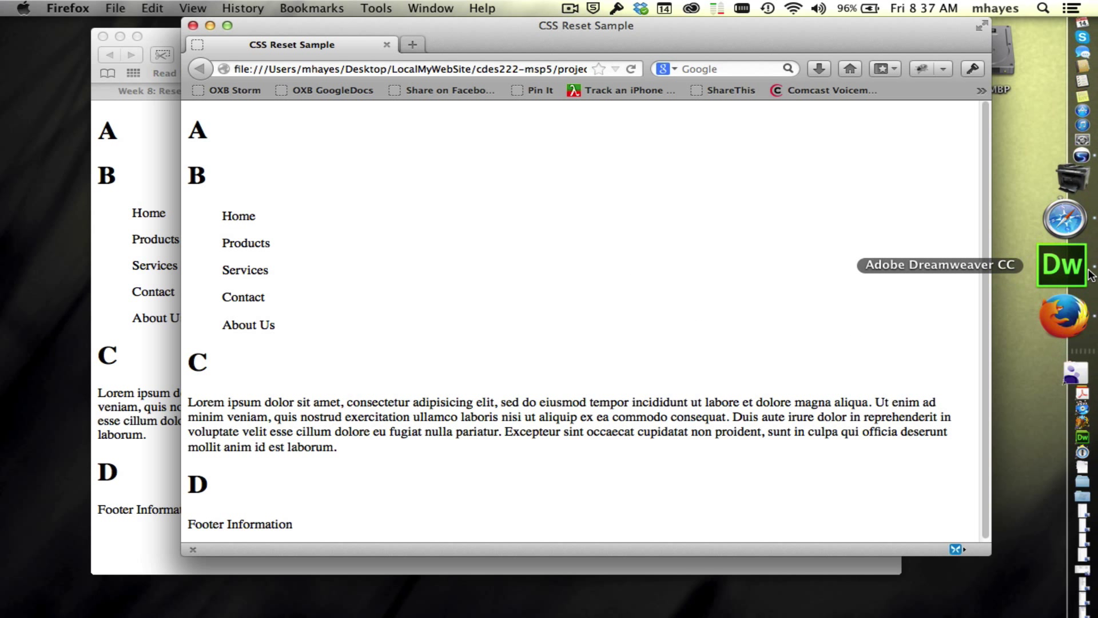
Step: Bring Safari to the front showing the CSS Reset Sample tab
{"action": "left_click", "coordinate": [1055, 265]}
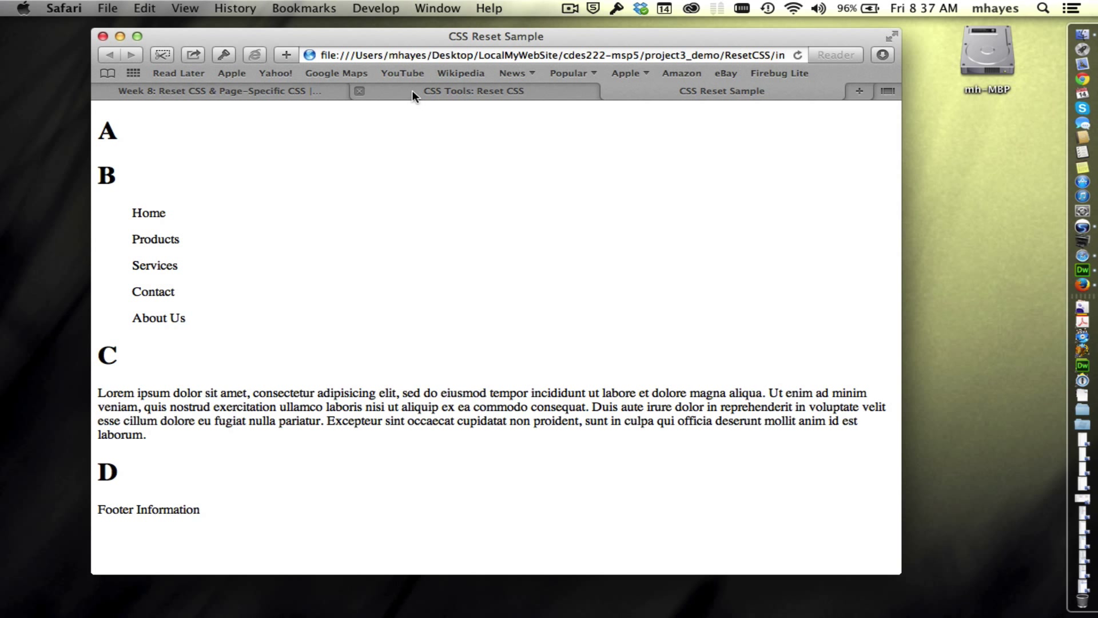
Step: Switch to the 'CSS Tools: Reset CSS' tab on meyerweb.com
{"action": "left_click", "coordinate": [478, 92]}
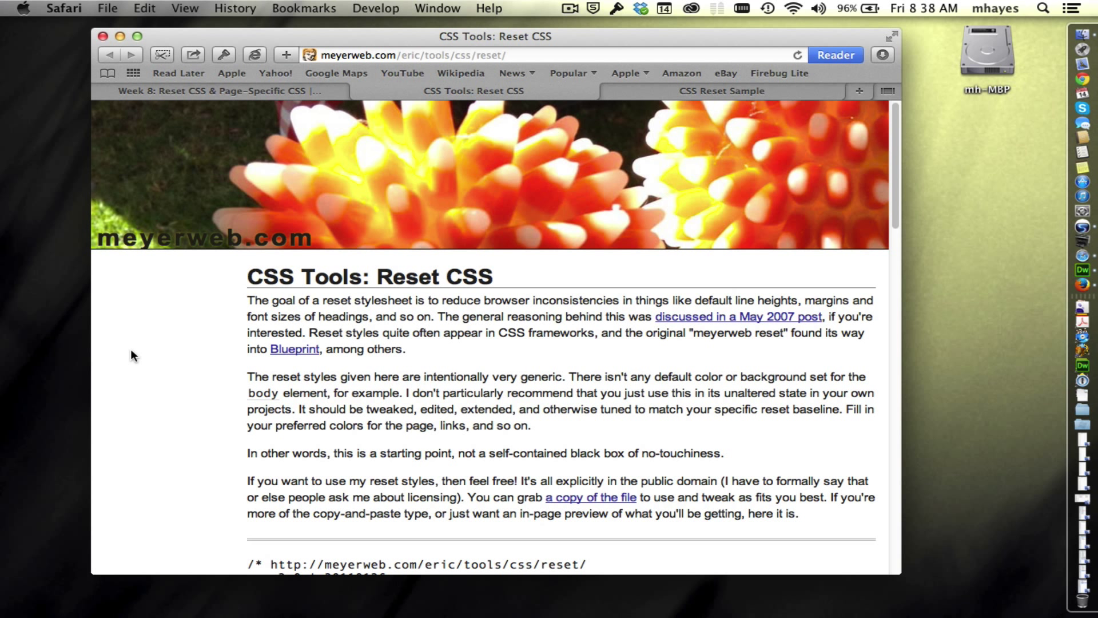
{"action": "mouse_move", "coordinate": [361, 558]}
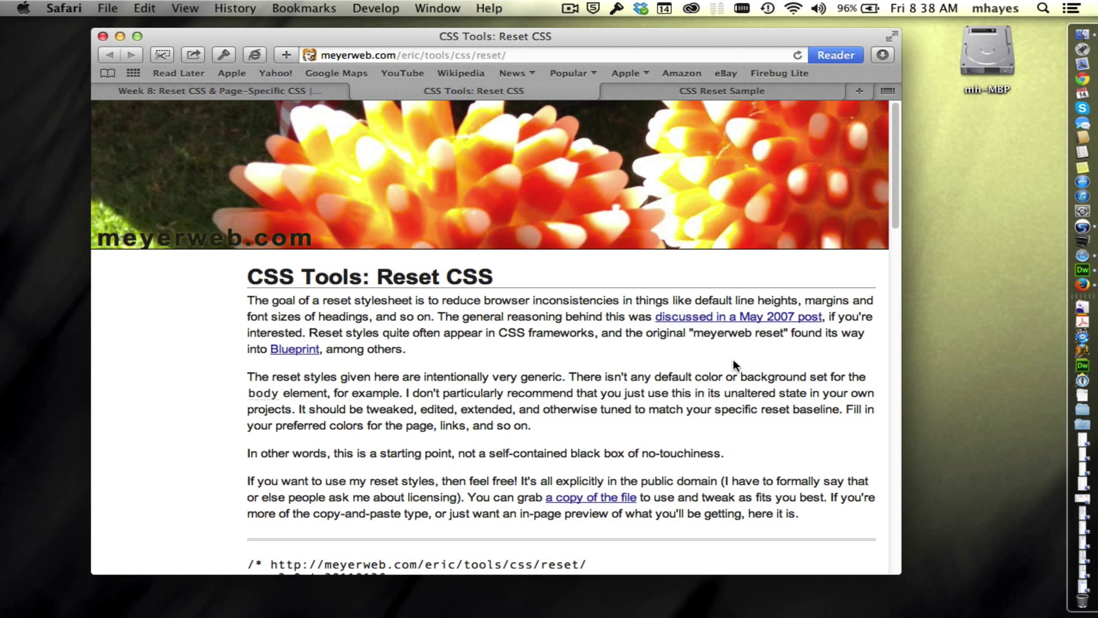
{"action": "mouse_move", "coordinate": [658, 370]}
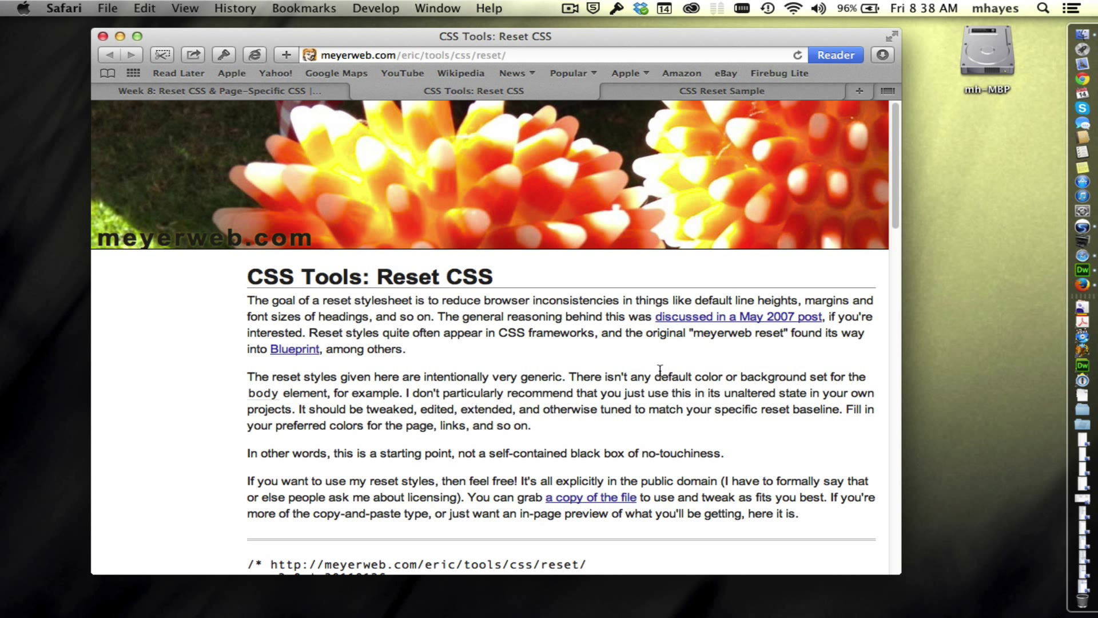
{"action": "mouse_move", "coordinate": [643, 368]}
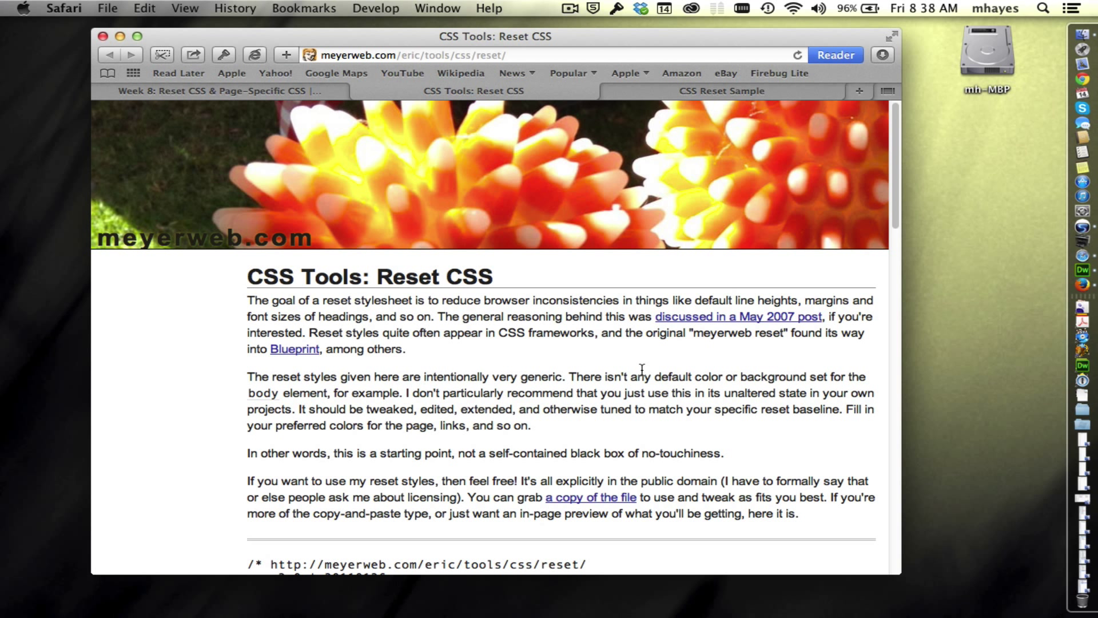
{"action": "mouse_move", "coordinate": [649, 376]}
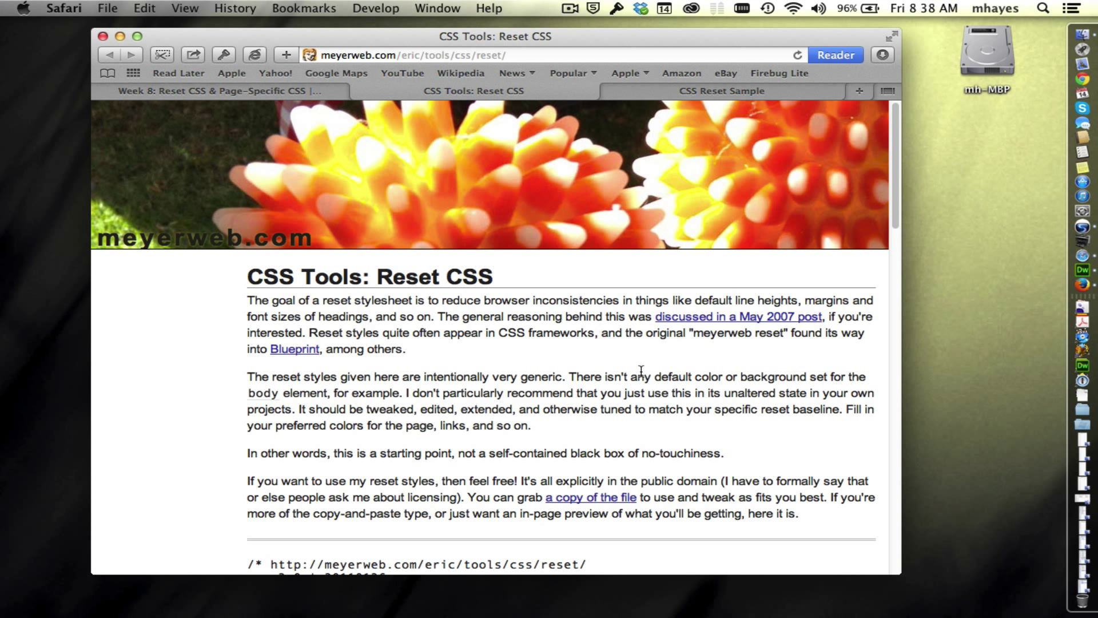
{"action": "mouse_move", "coordinate": [585, 366]}
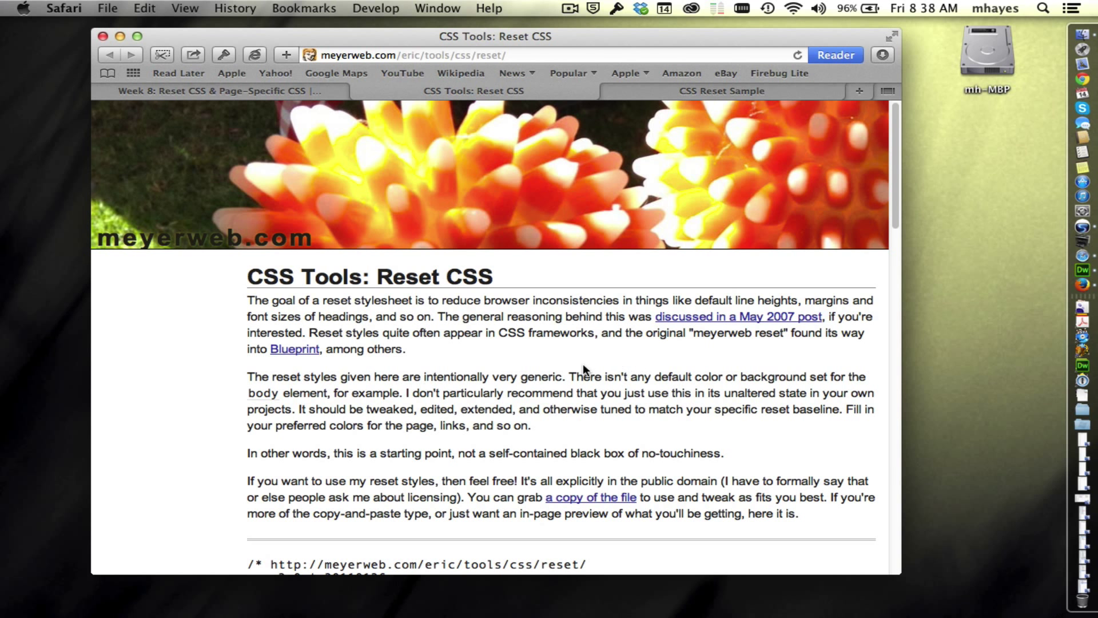
{"action": "scroll", "scroll_direction": "down", "scroll_amount": 3}
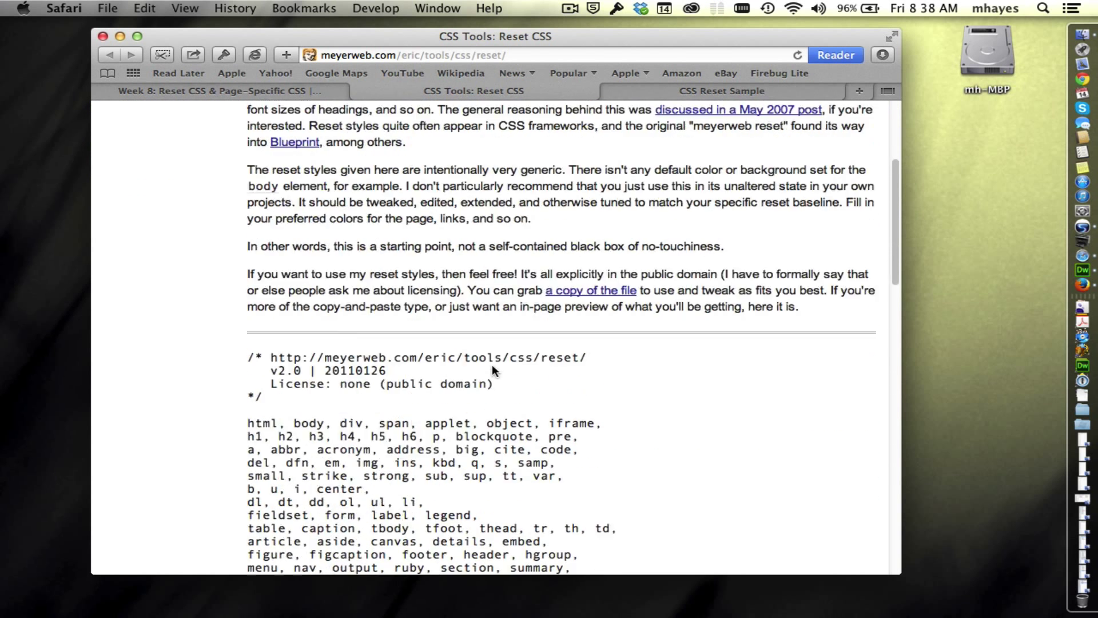
{"action": "scroll", "scroll_direction": "down", "scroll_amount": 3}
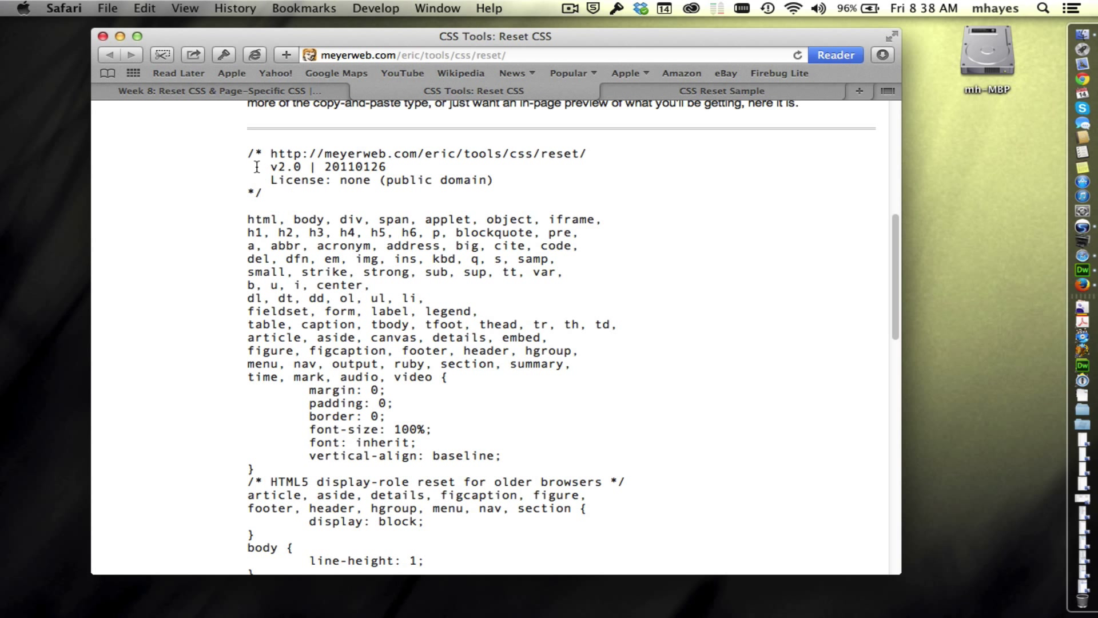
{"action": "left_click_drag", "start_coordinate": [255, 166], "coordinate": [457, 529]}
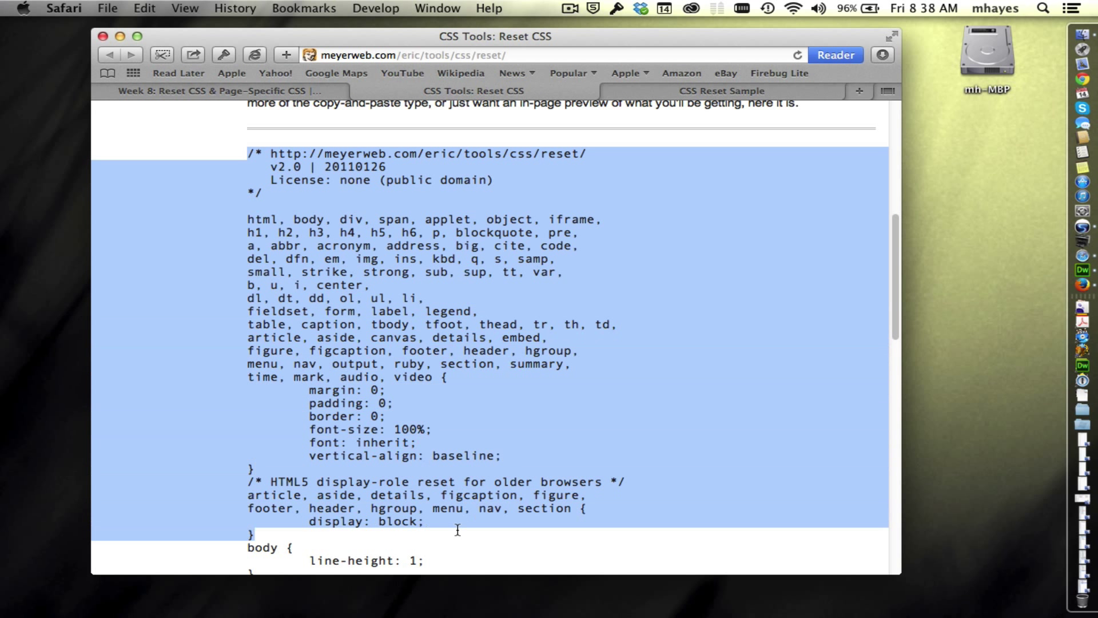
{"action": "scroll", "scroll_direction": "down", "scroll_amount": 3}
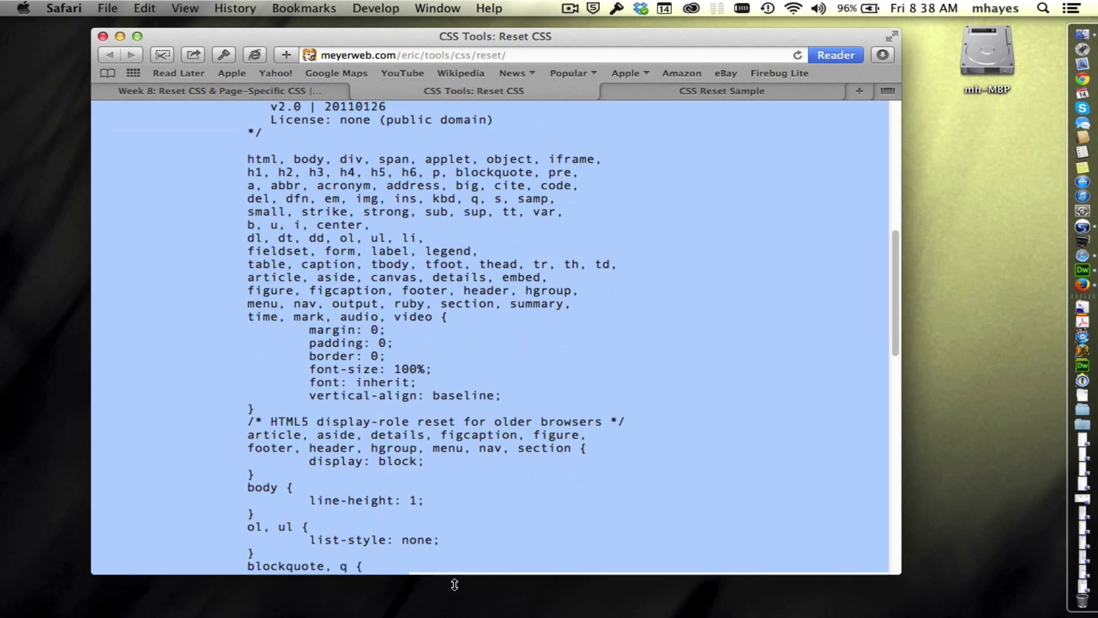
{"action": "scroll", "scroll_direction": "down", "scroll_amount": 3}
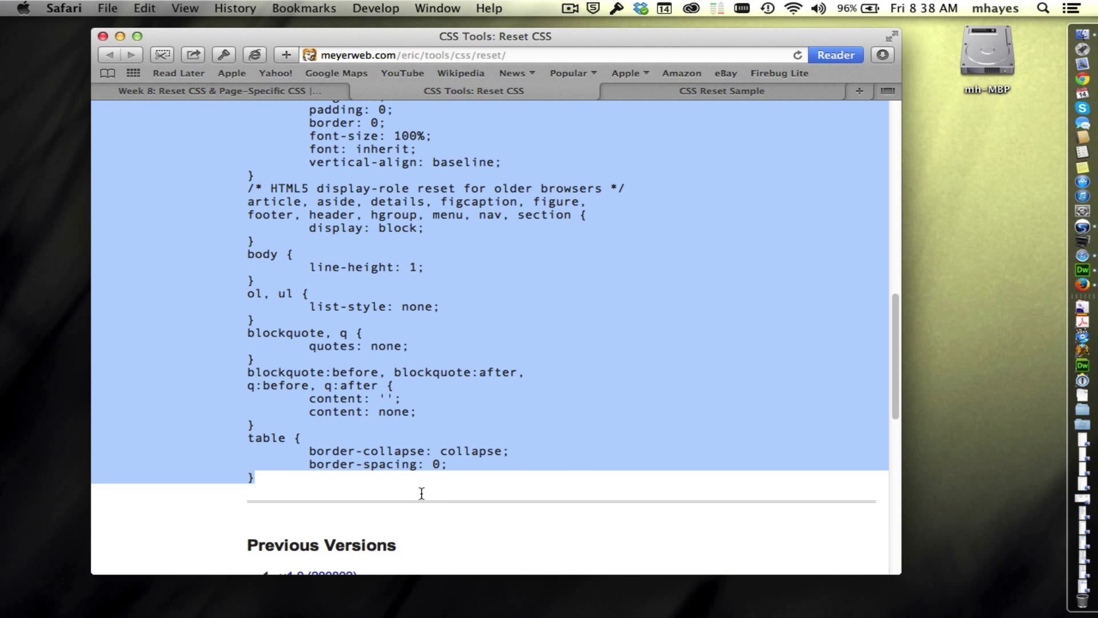
{"action": "left_click", "coordinate": [672, 430]}
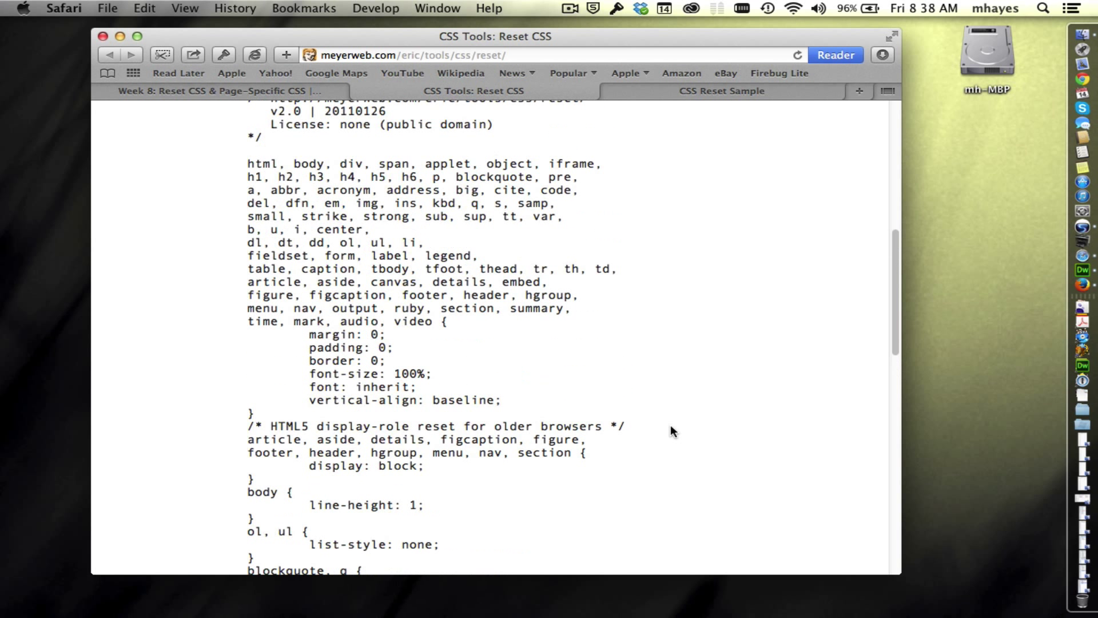
{"action": "left_click_drag", "start_coordinate": [247, 164], "coordinate": [364, 176]}
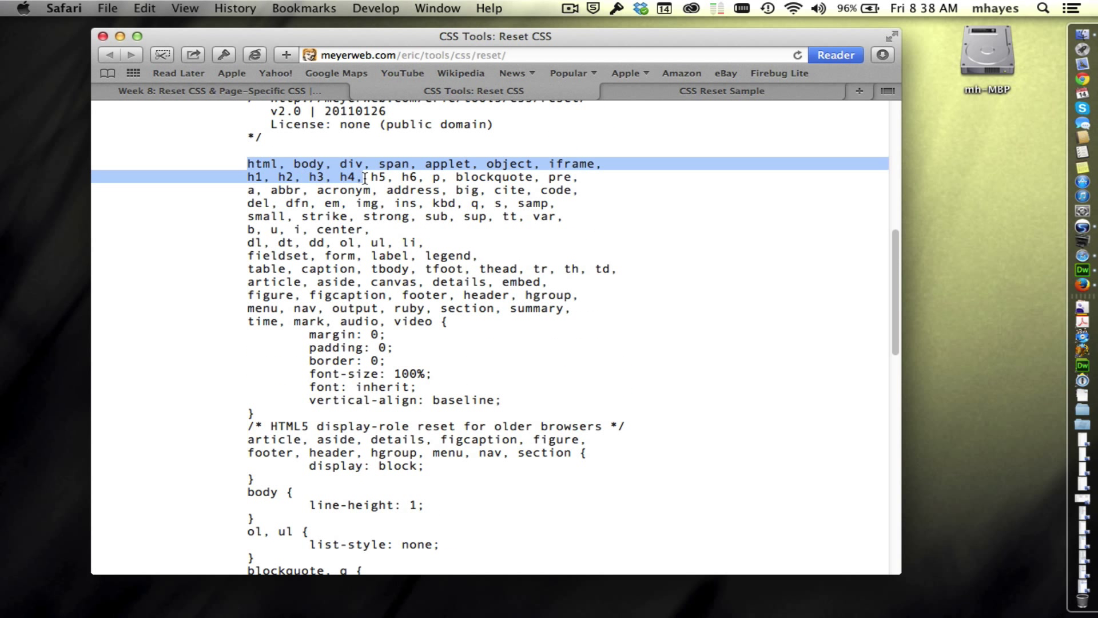
{"action": "left_click_drag", "start_coordinate": [362, 176], "coordinate": [435, 321]}
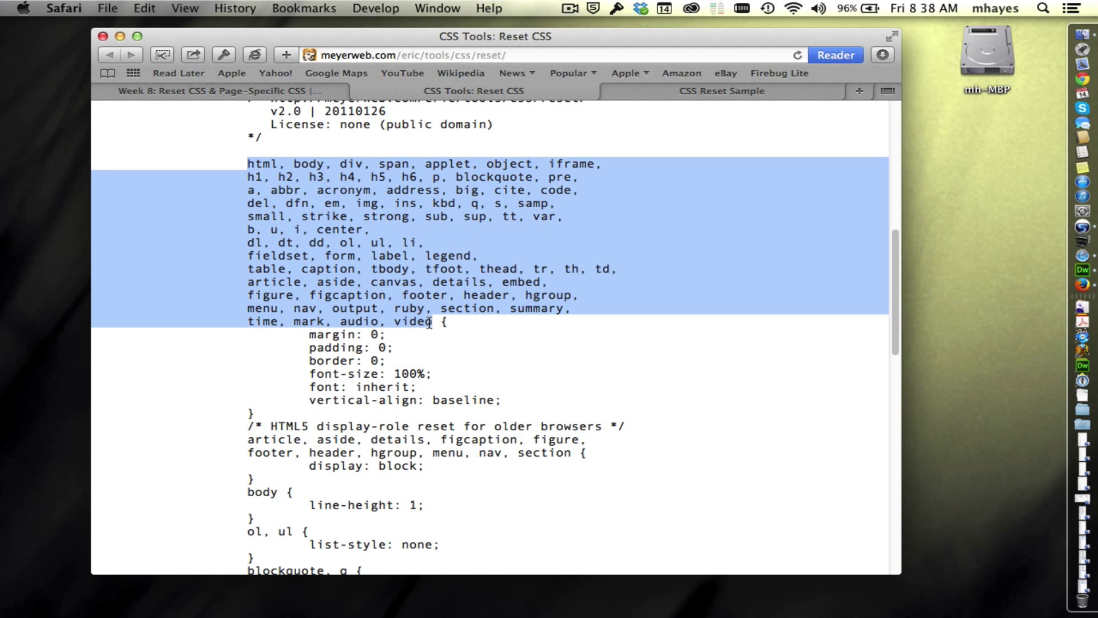
{"action": "left_click", "coordinate": [288, 349]}
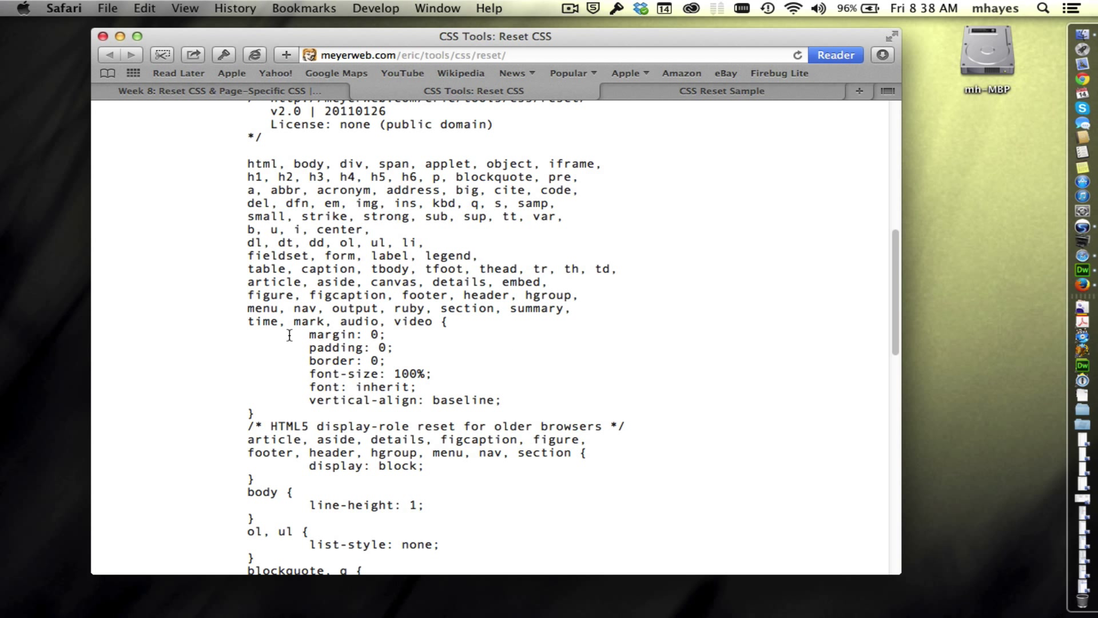
{"action": "mouse_move", "coordinate": [409, 348]}
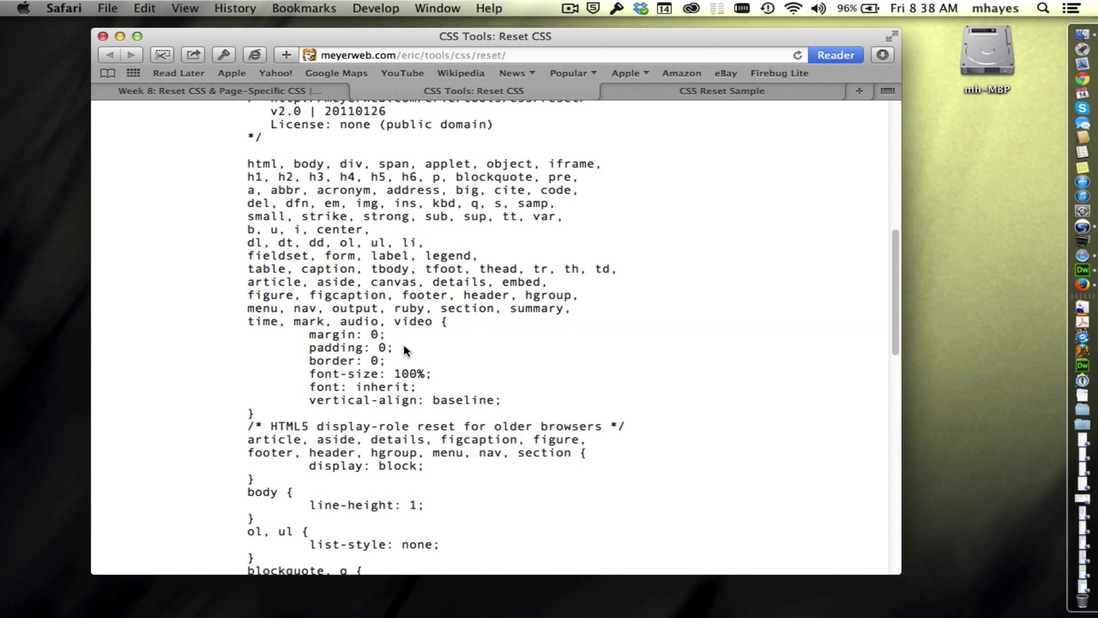
{"action": "double_click", "coordinate": [350, 363]}
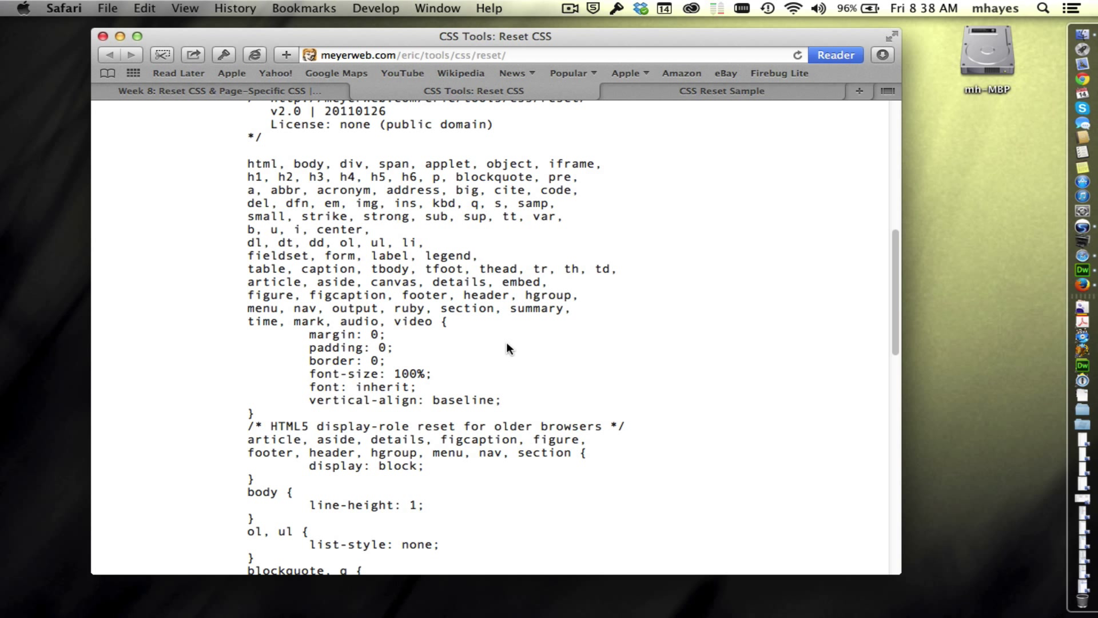
{"action": "scroll", "scroll_direction": "down", "scroll_amount": 3}
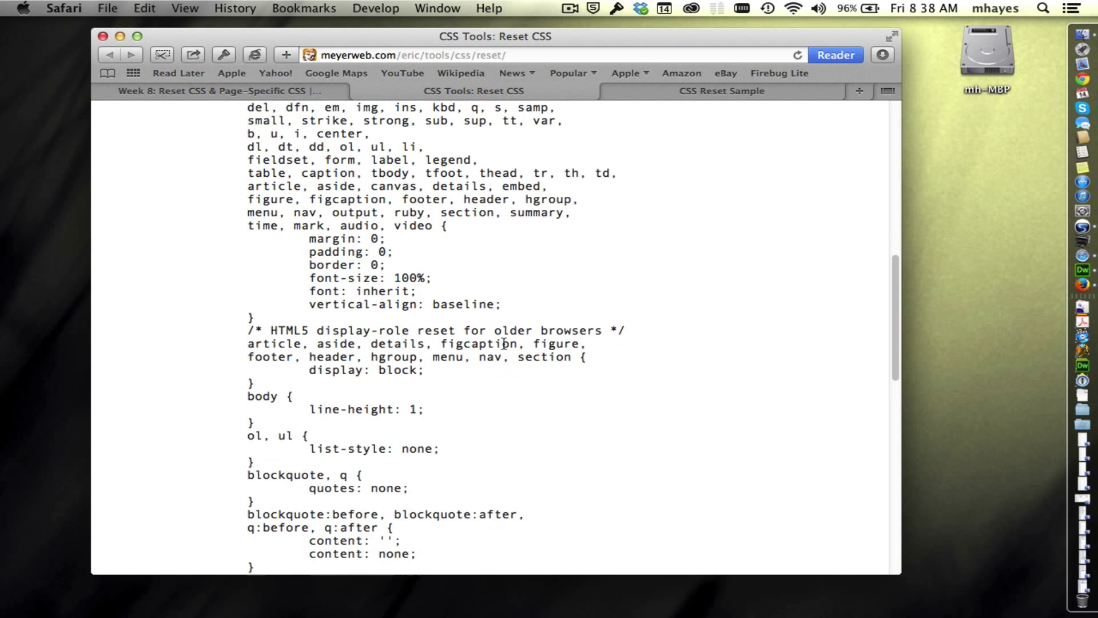
{"action": "scroll", "scroll_direction": "down", "scroll_amount": 3}
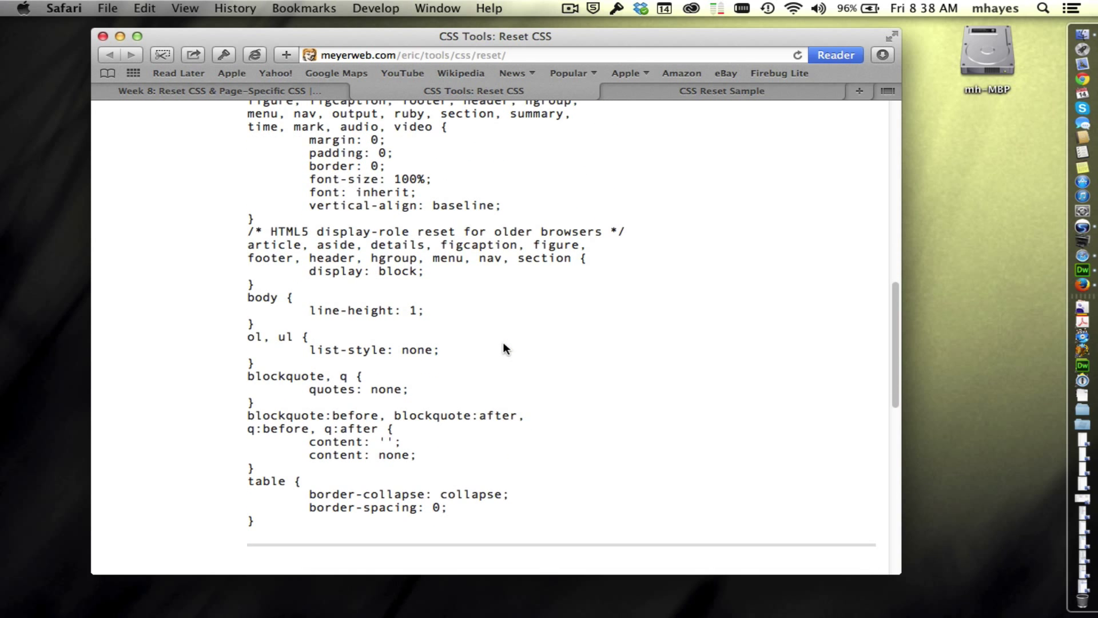
{"action": "scroll", "scroll_direction": "up", "scroll_amount": 3}
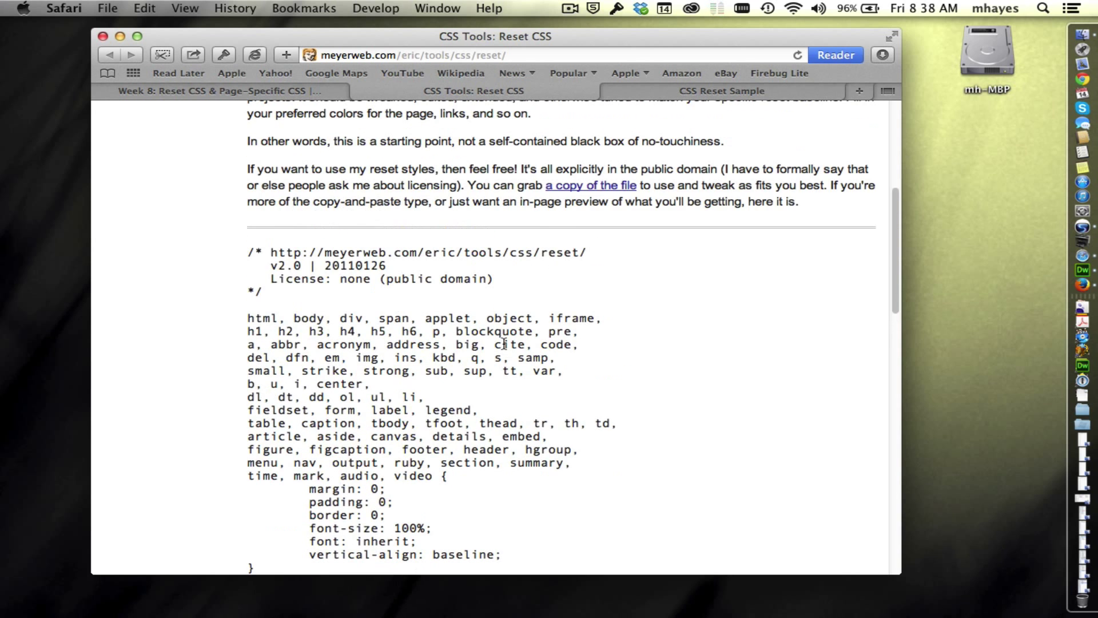
{"action": "mouse_move", "coordinate": [561, 189]}
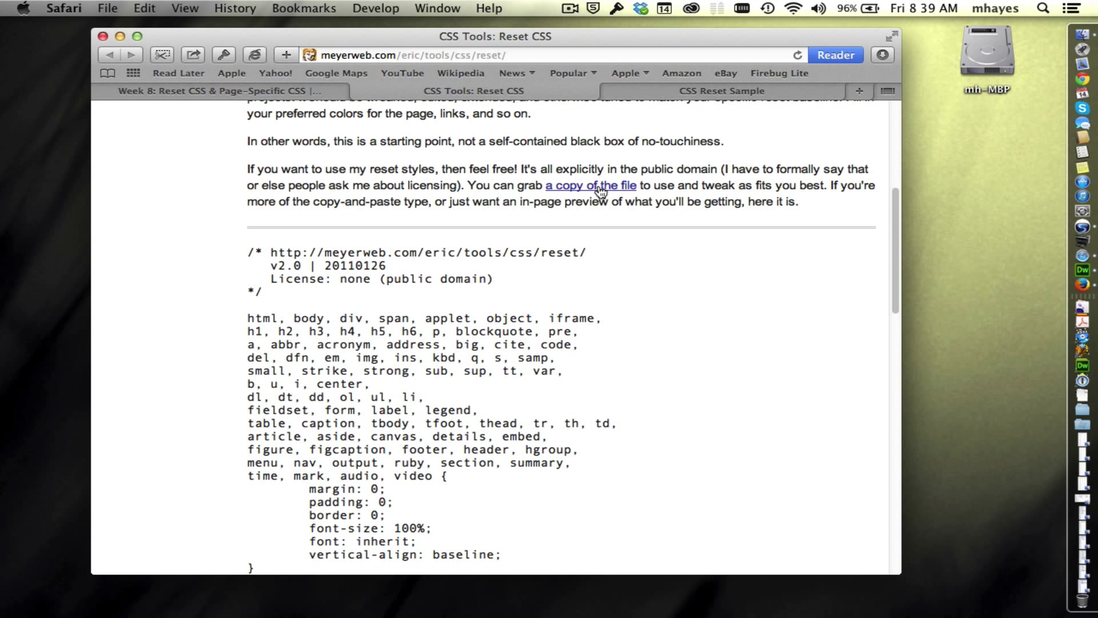
{"action": "mouse_move", "coordinate": [659, 218]}
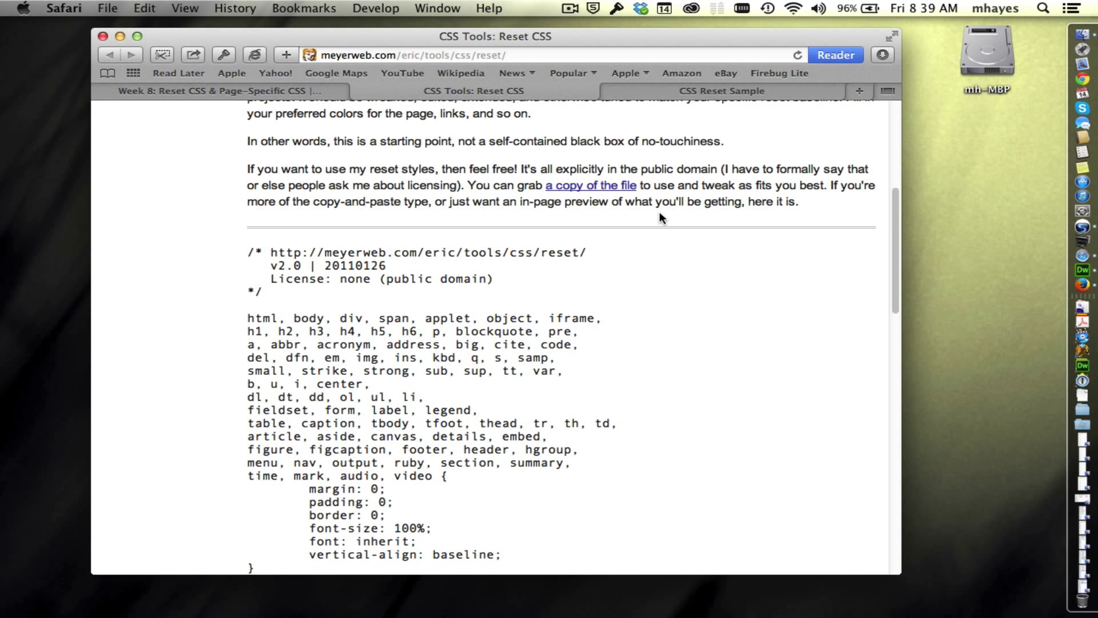
{"action": "left_click_drag", "start_coordinate": [336, 279], "coordinate": [455, 412]}
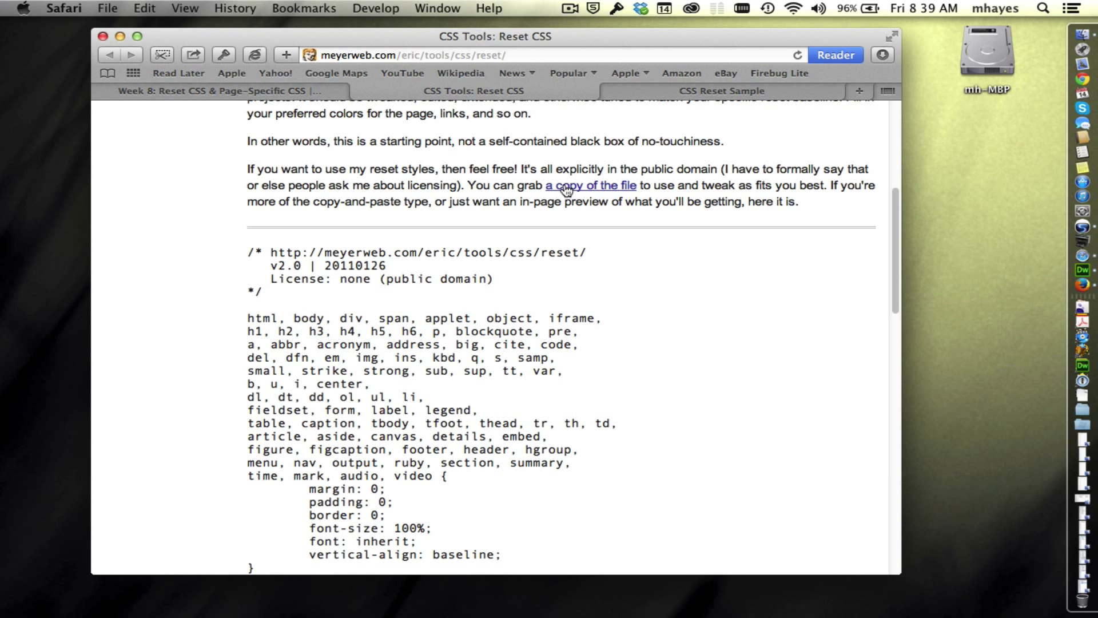
{"action": "scroll", "scroll_direction": "up", "scroll_amount": 3}
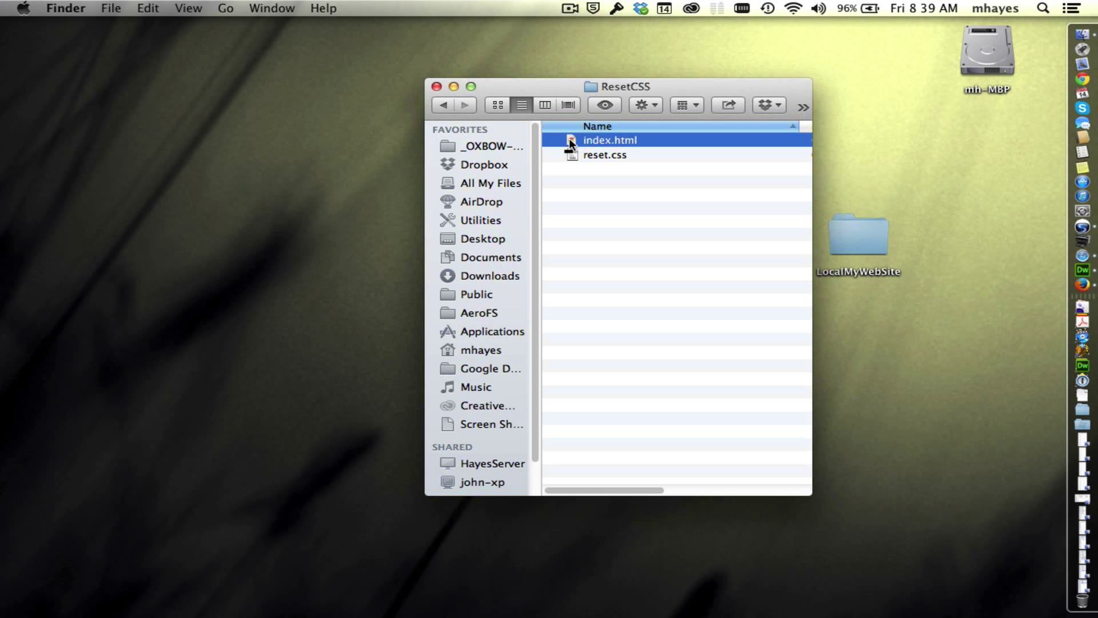
Step: Select reset.css in the ResetCSS folder, then clear the selection
{"action": "left_click", "coordinate": [604, 155]}
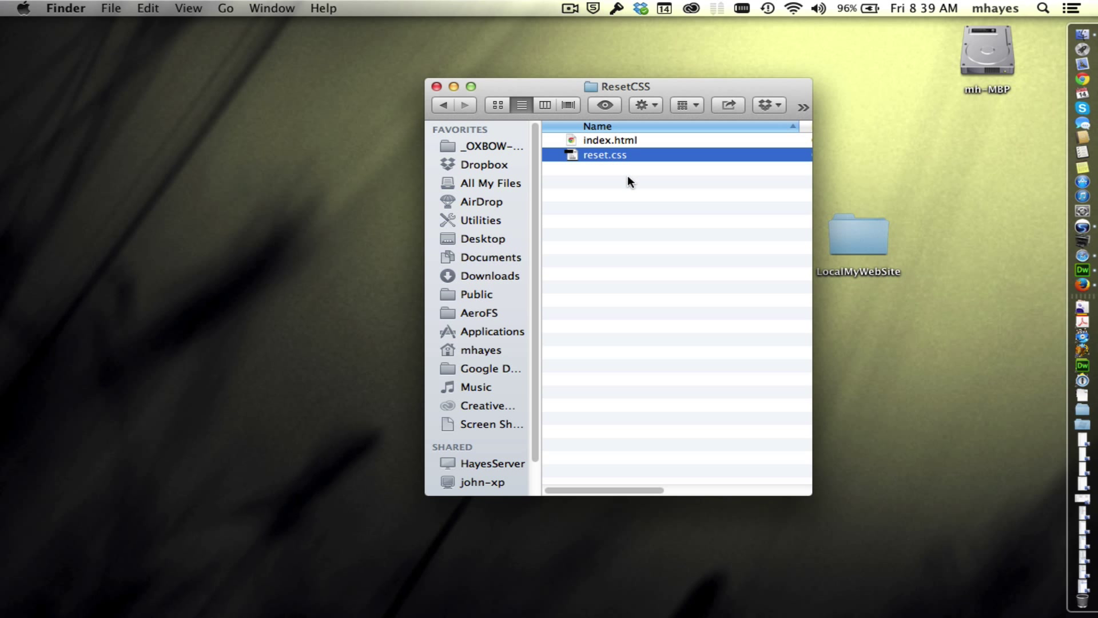
{"action": "mouse_move", "coordinate": [670, 185]}
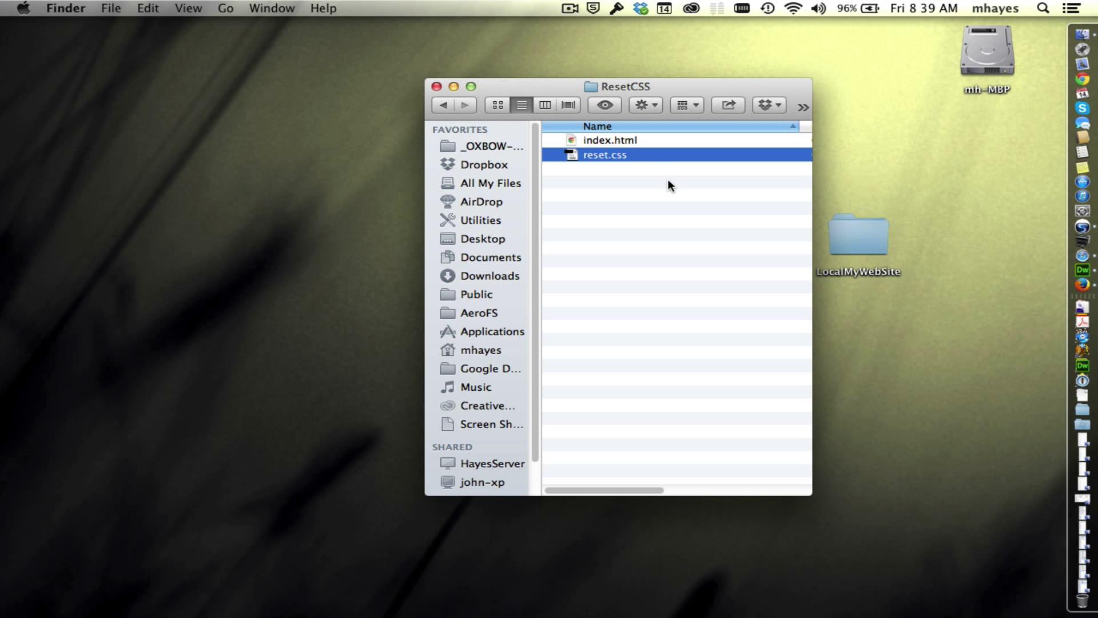
{"action": "mouse_move", "coordinate": [666, 176]}
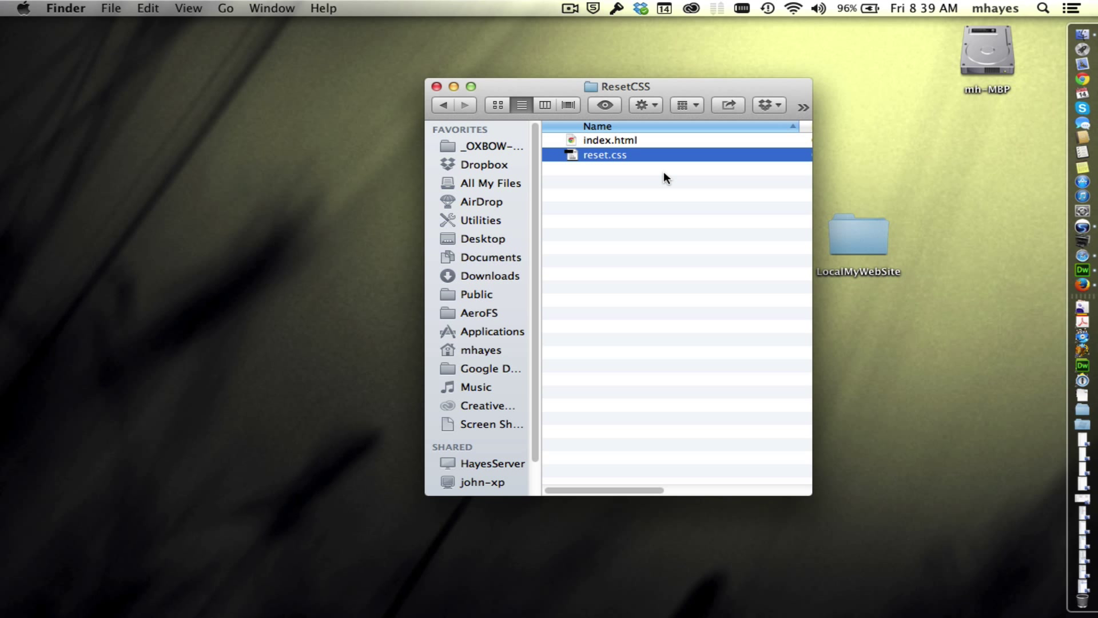
{"action": "mouse_move", "coordinate": [666, 183]}
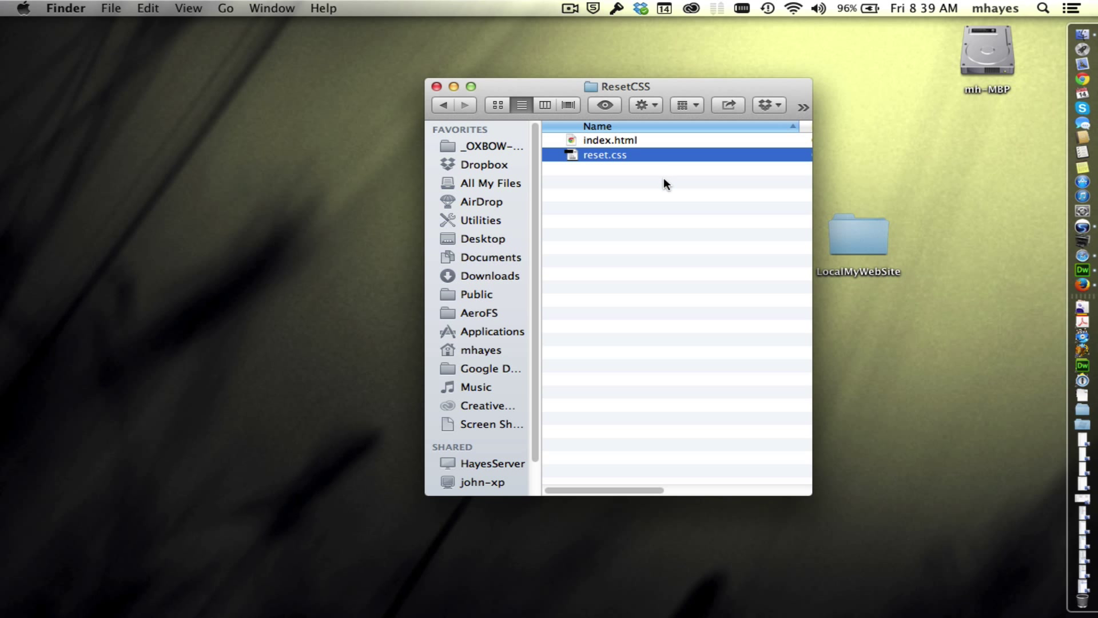
{"action": "mouse_move", "coordinate": [641, 165]}
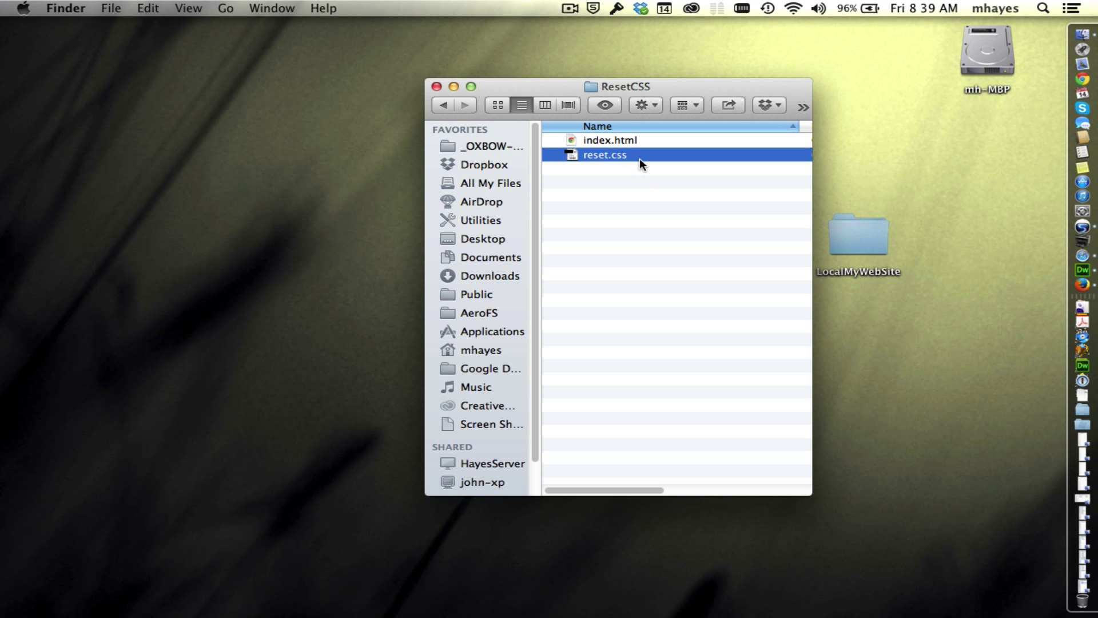
{"action": "mouse_move", "coordinate": [645, 165]}
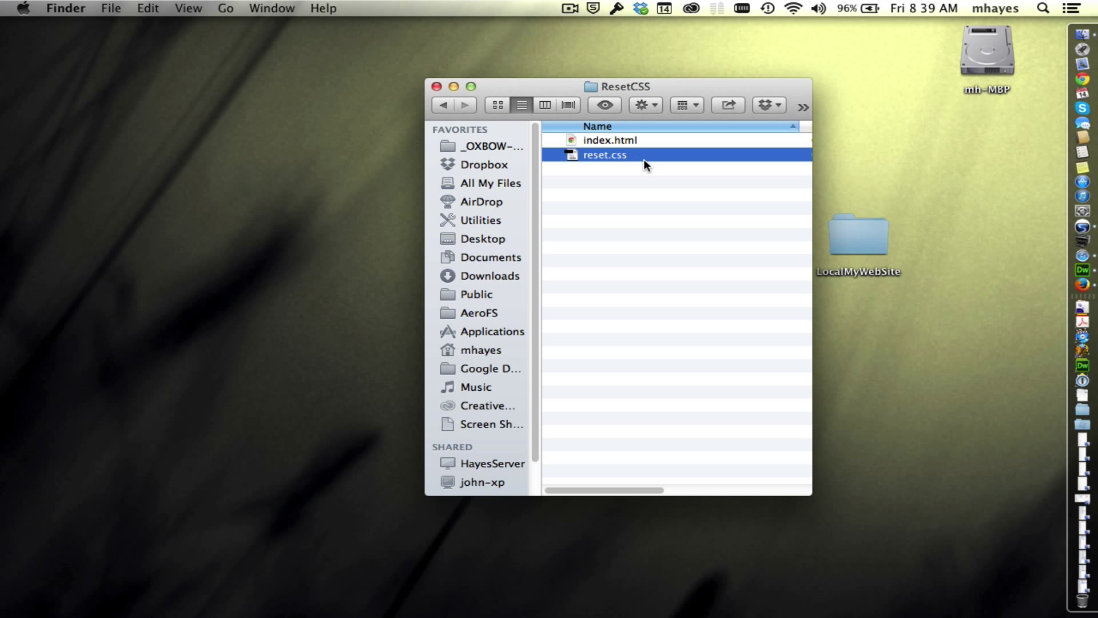
{"action": "mouse_move", "coordinate": [651, 234]}
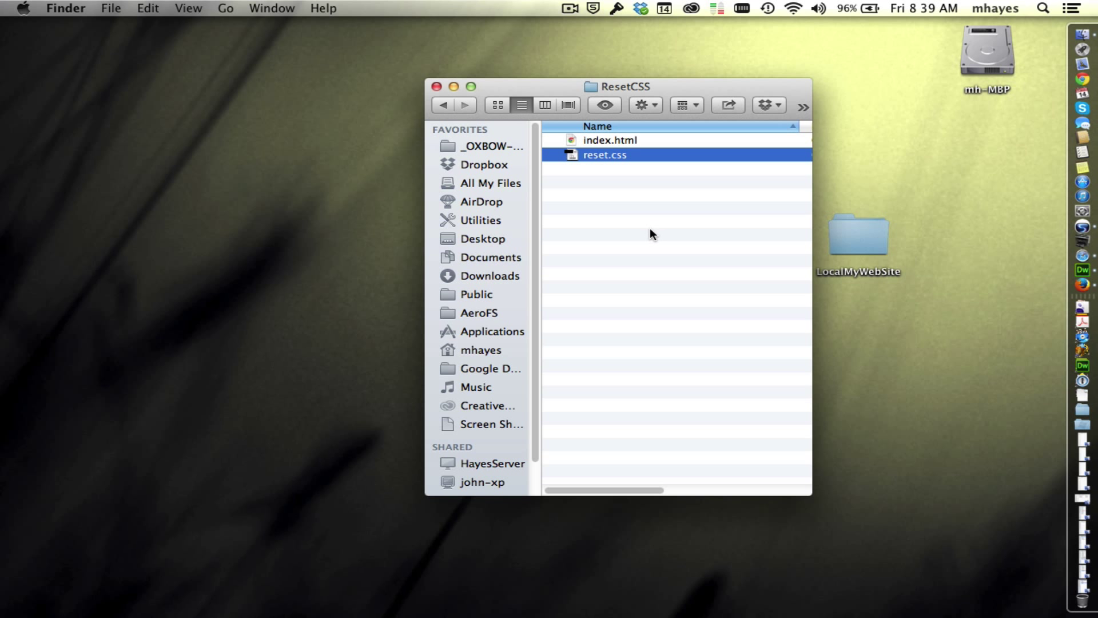
{"action": "left_click", "coordinate": [651, 233]}
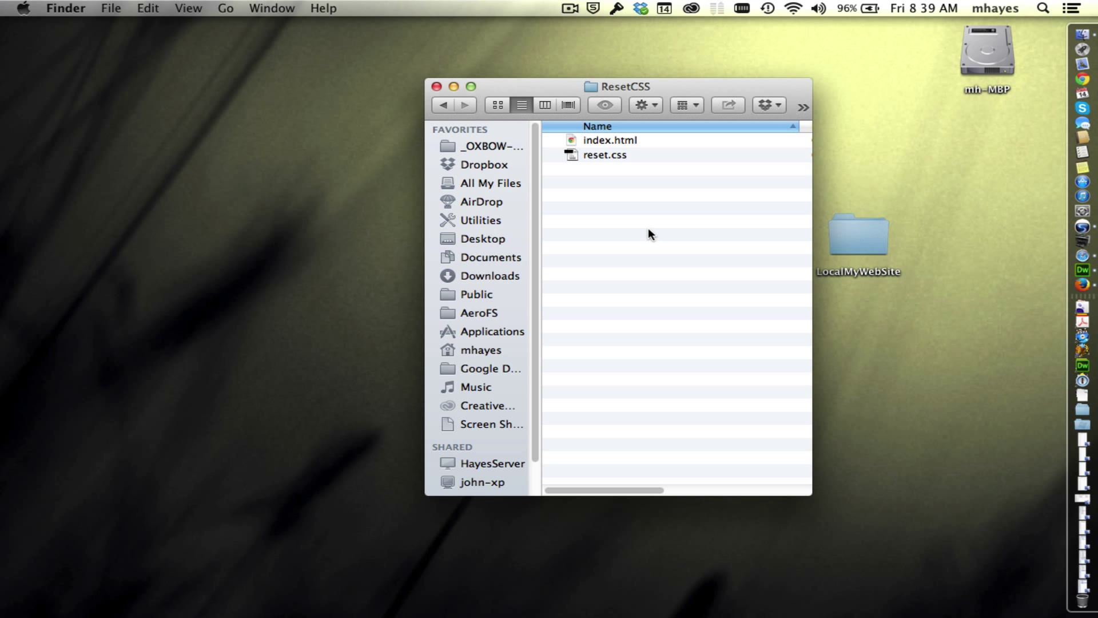
{"action": "mouse_move", "coordinate": [643, 234]}
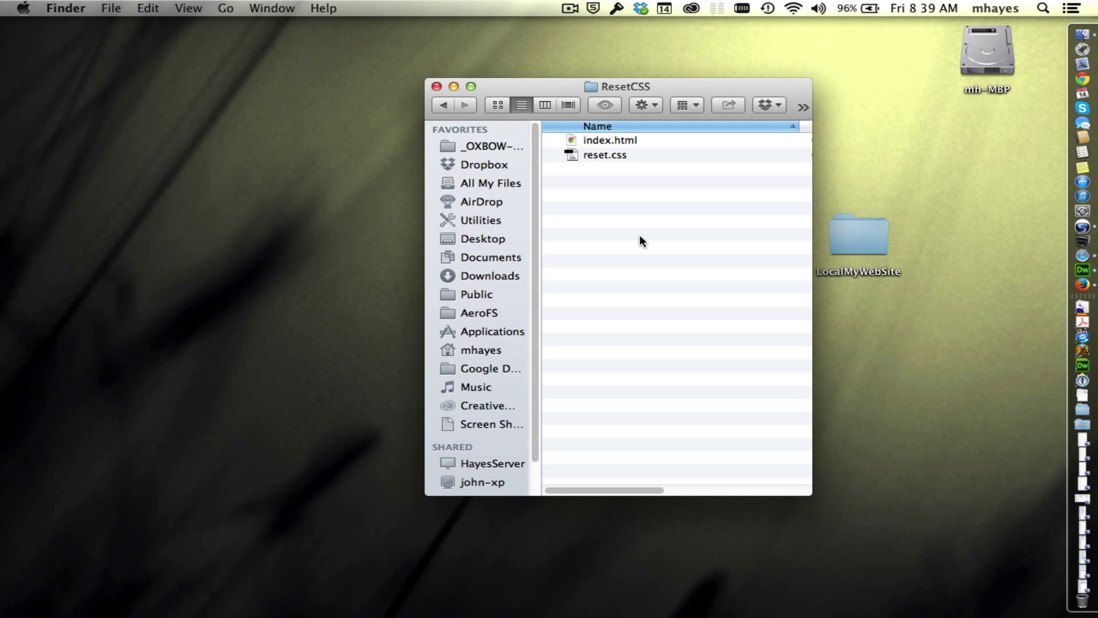
{"action": "mouse_move", "coordinate": [1087, 274]}
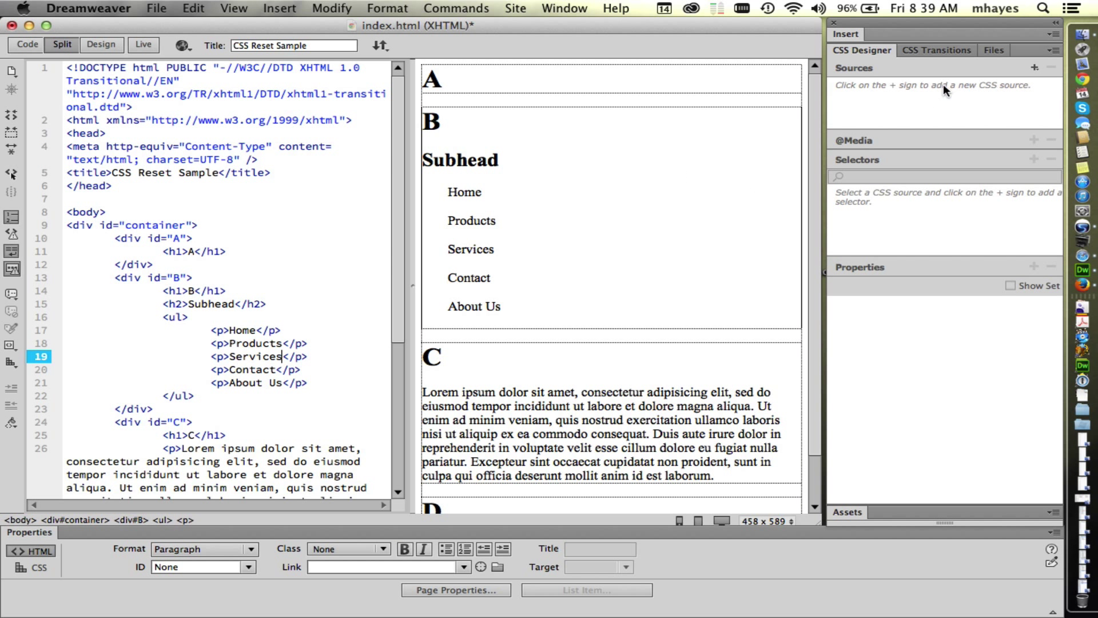
{"action": "mouse_move", "coordinate": [970, 108]}
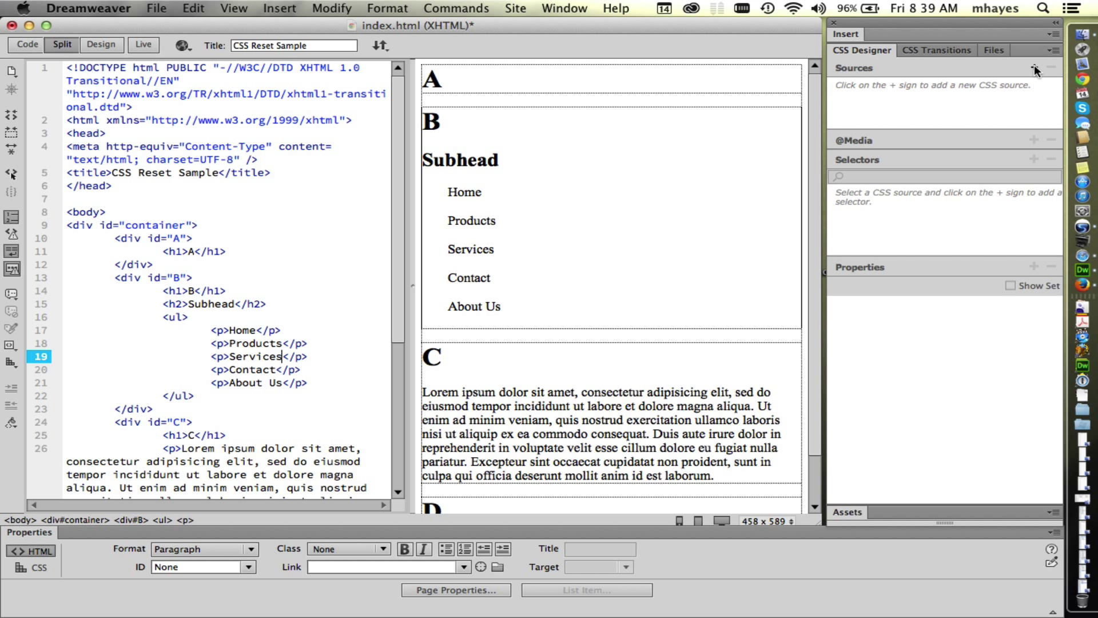
Step: Browse from Attach Existing CSS File to the ResetCSS folder and choose reset.css as the linked file
{"action": "left_click", "coordinate": [1034, 68]}
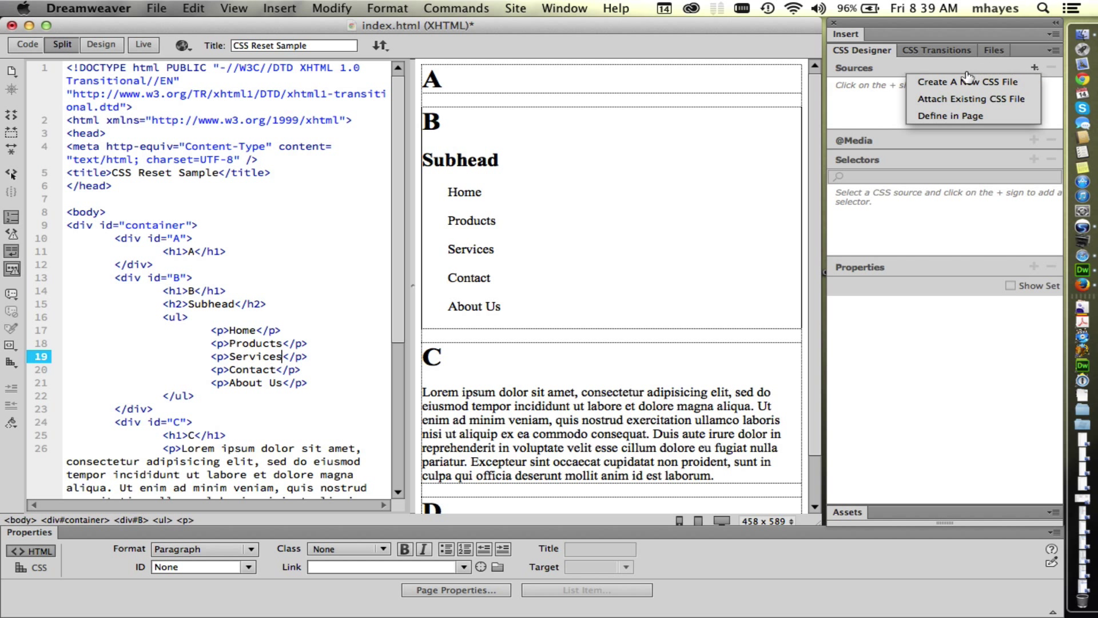
{"action": "mouse_move", "coordinate": [1013, 99]}
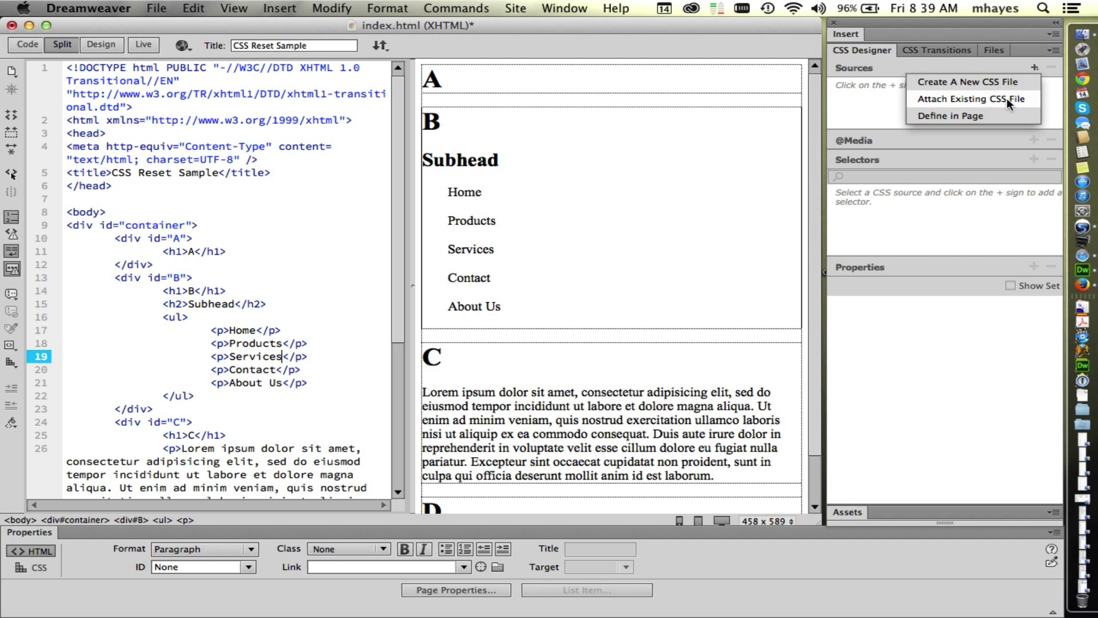
{"action": "mouse_move", "coordinate": [1006, 101]}
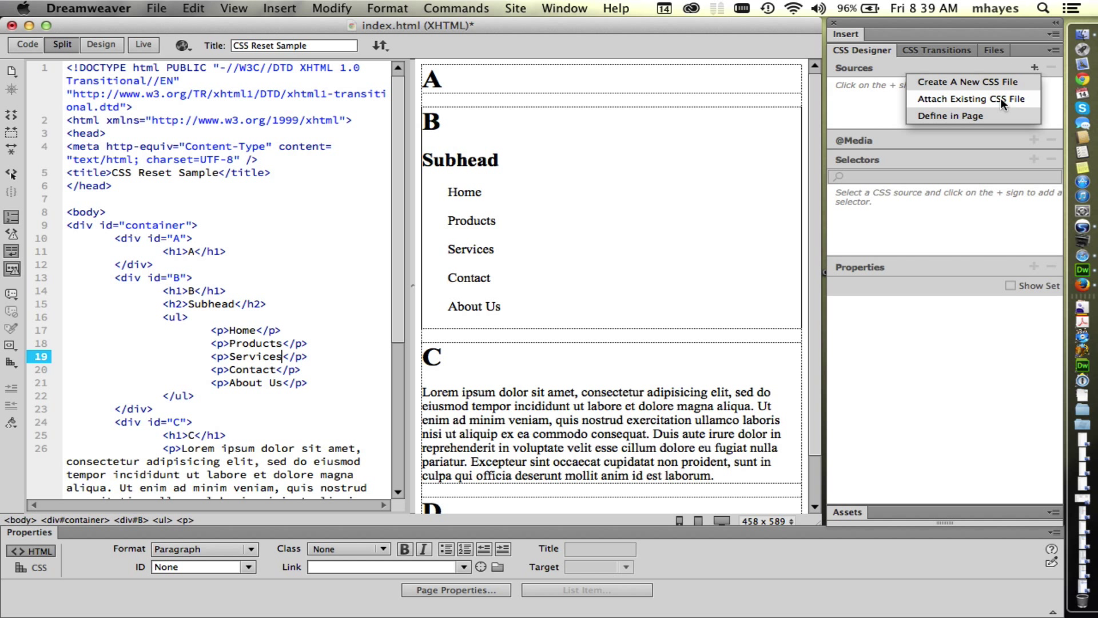
{"action": "left_click", "coordinate": [973, 98]}
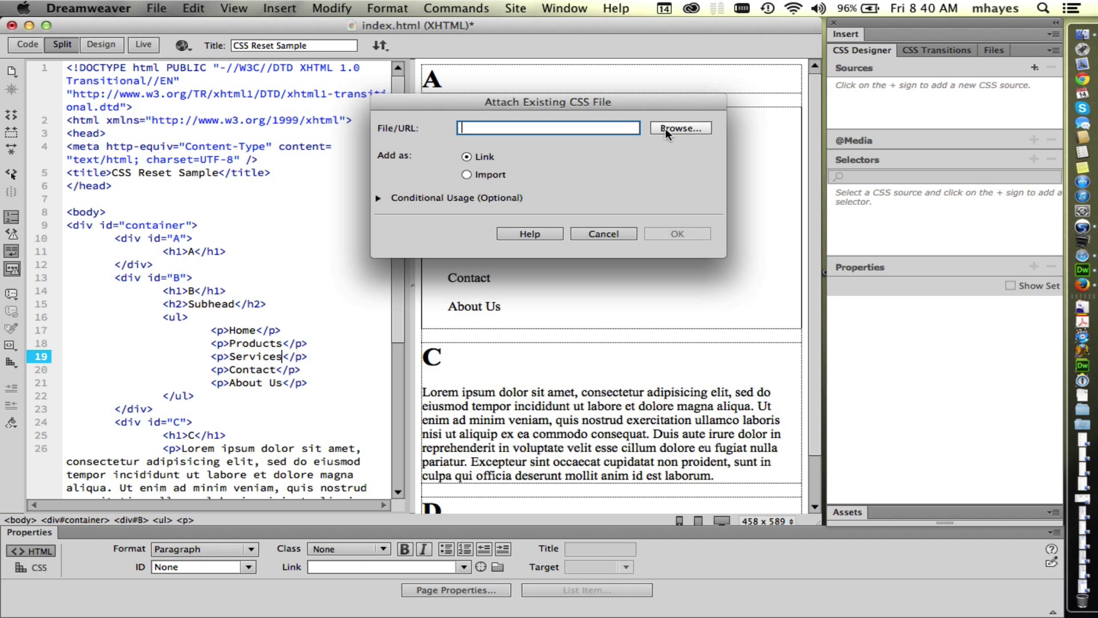
{"action": "left_click", "coordinate": [679, 128]}
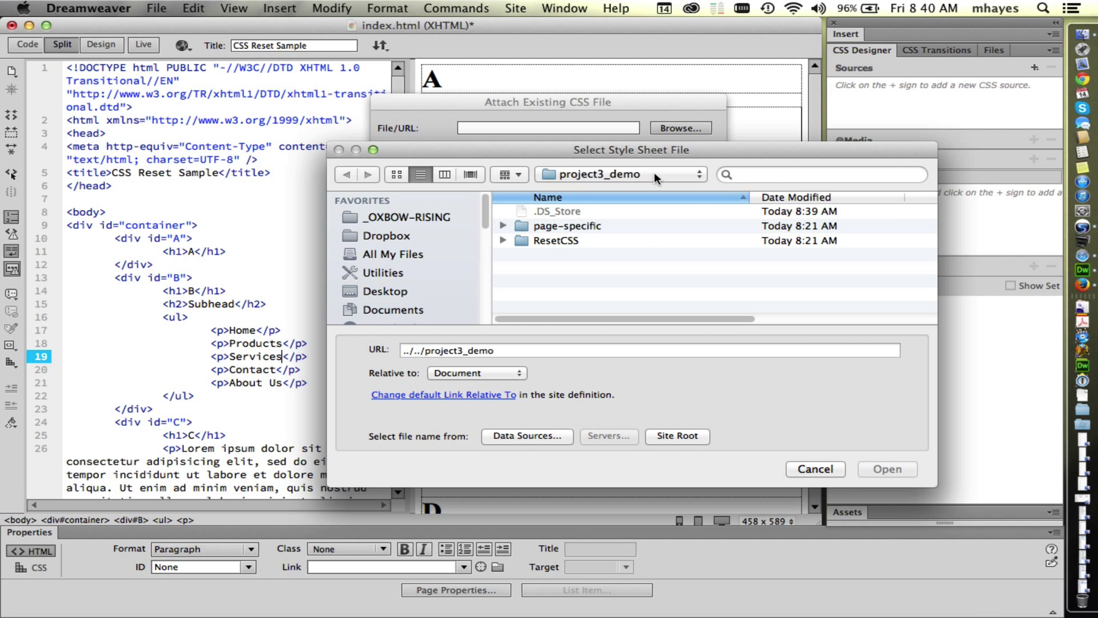
{"action": "double_click", "coordinate": [556, 240]}
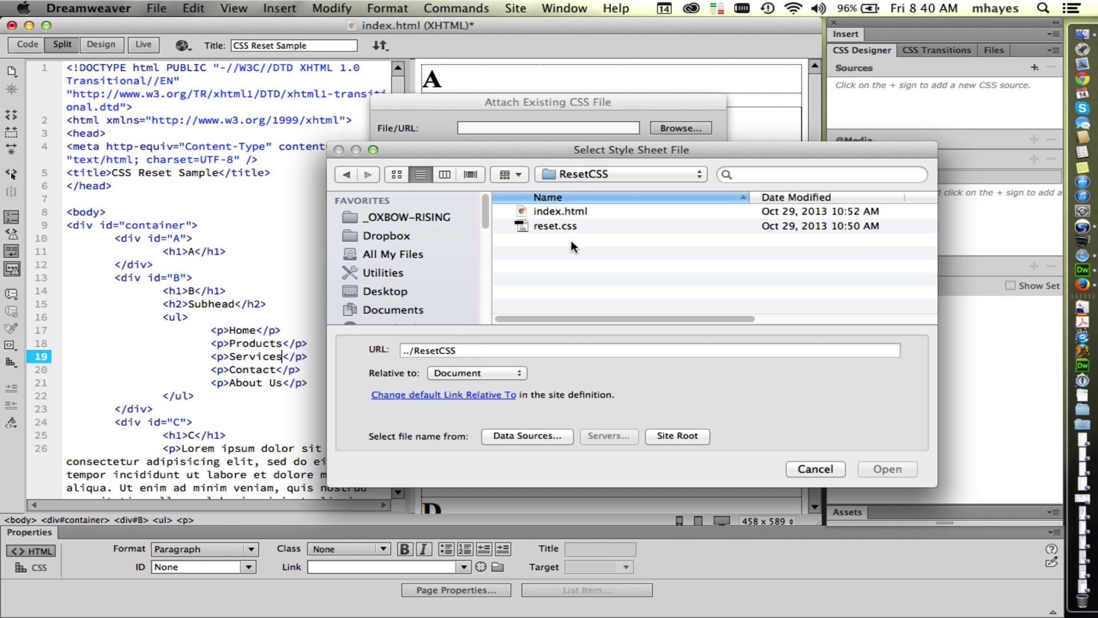
{"action": "mouse_move", "coordinate": [530, 227]}
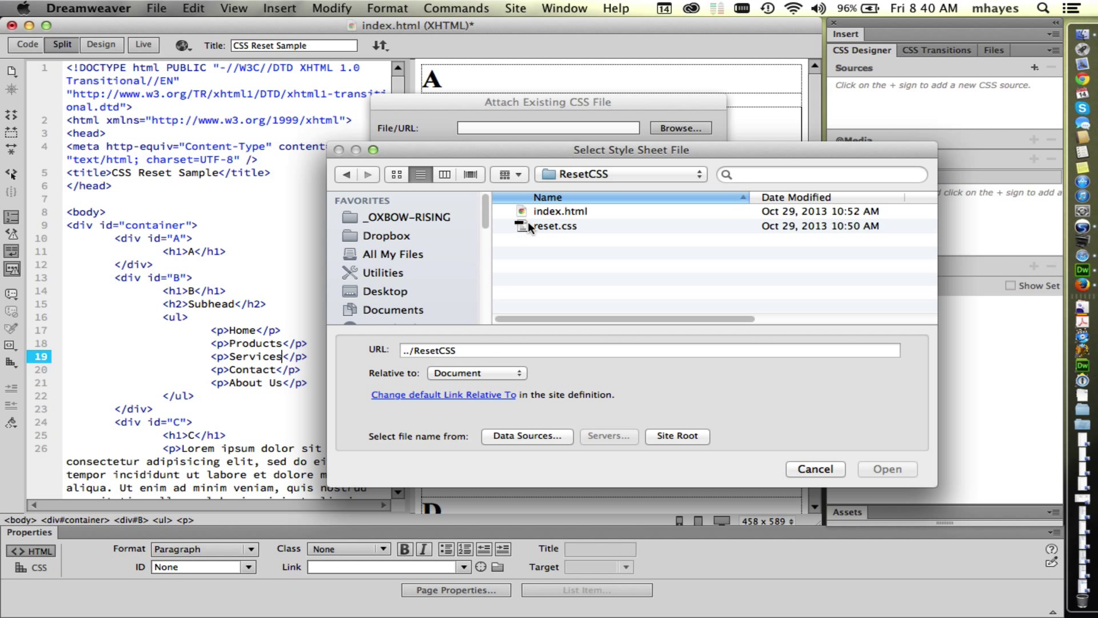
{"action": "left_click", "coordinate": [555, 225]}
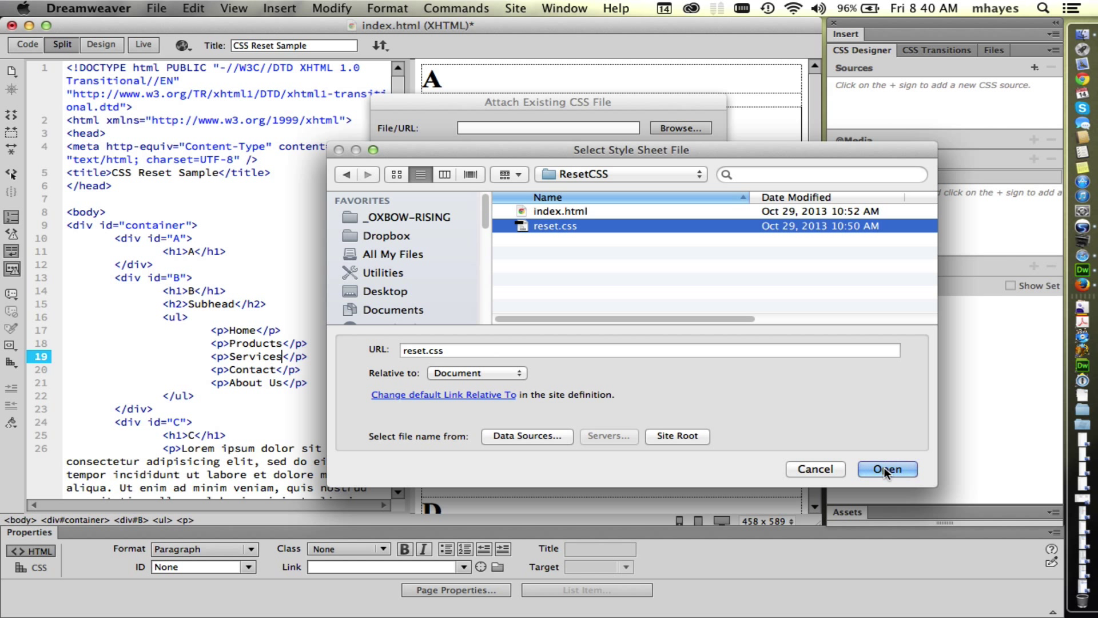
{"action": "left_click", "coordinate": [888, 469]}
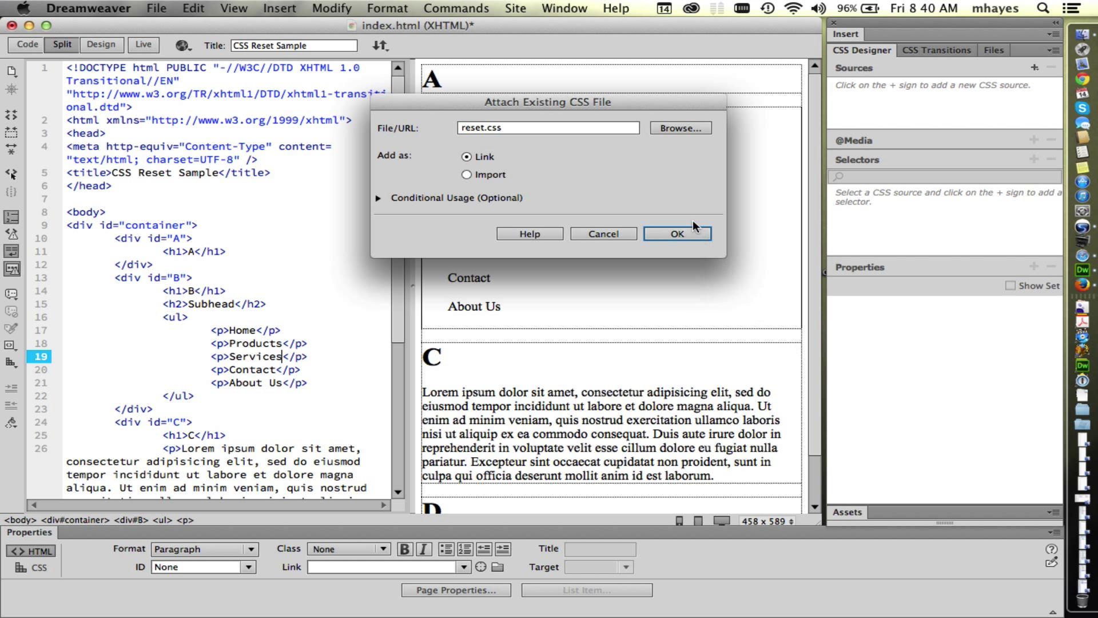
Step: Confirm attaching reset.css so index.html's preview loses default heading sizes and spacing
{"action": "left_click", "coordinate": [678, 233]}
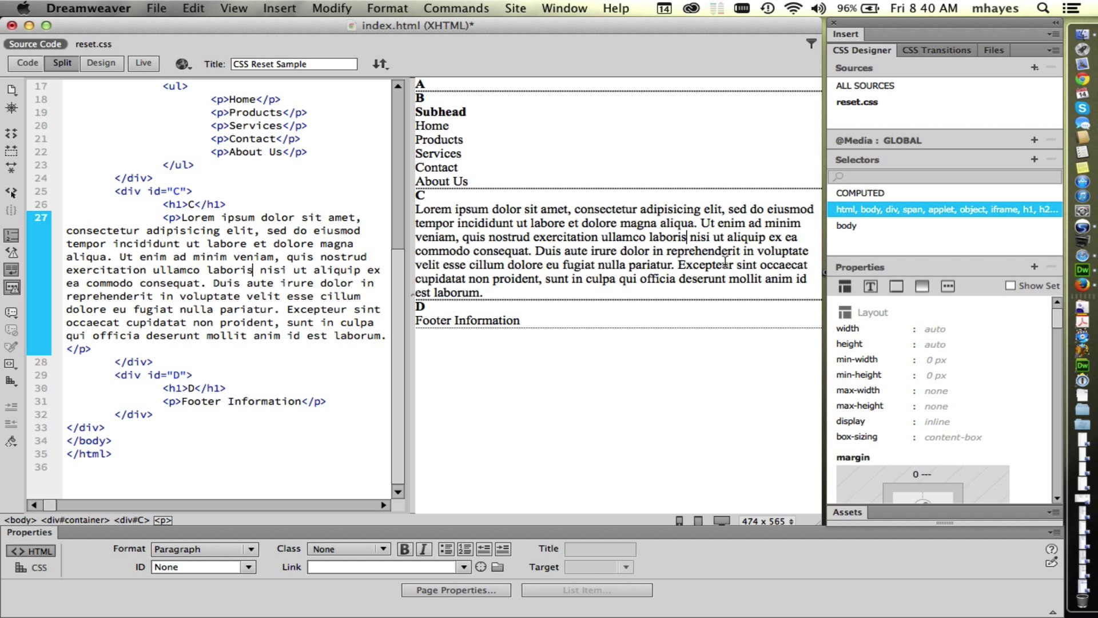
{"action": "mouse_move", "coordinate": [675, 241]}
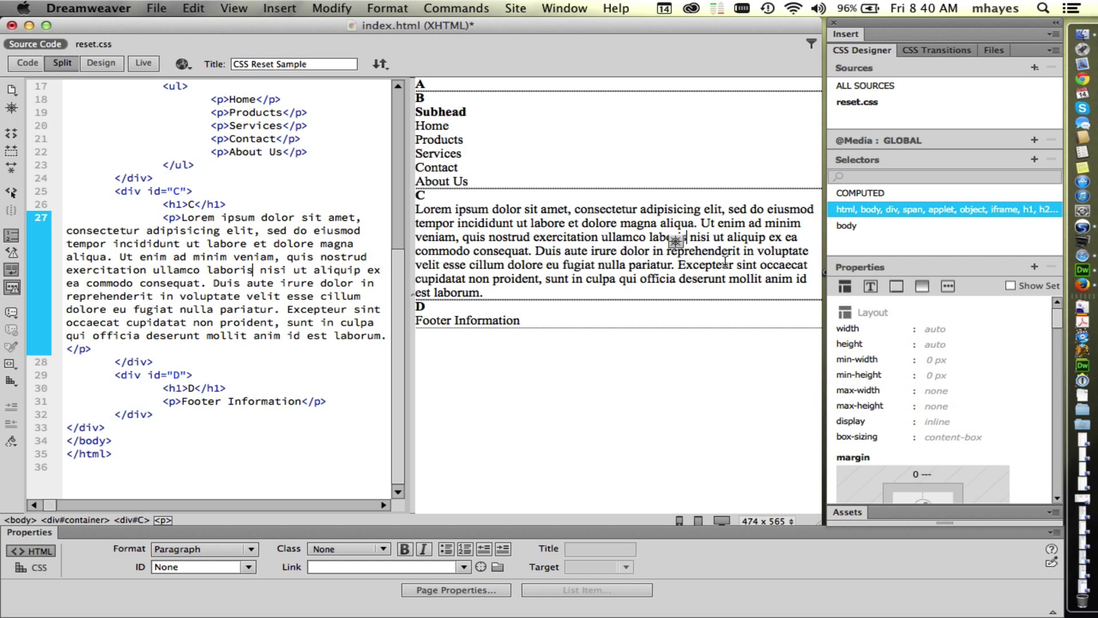
{"action": "mouse_move", "coordinate": [698, 266]}
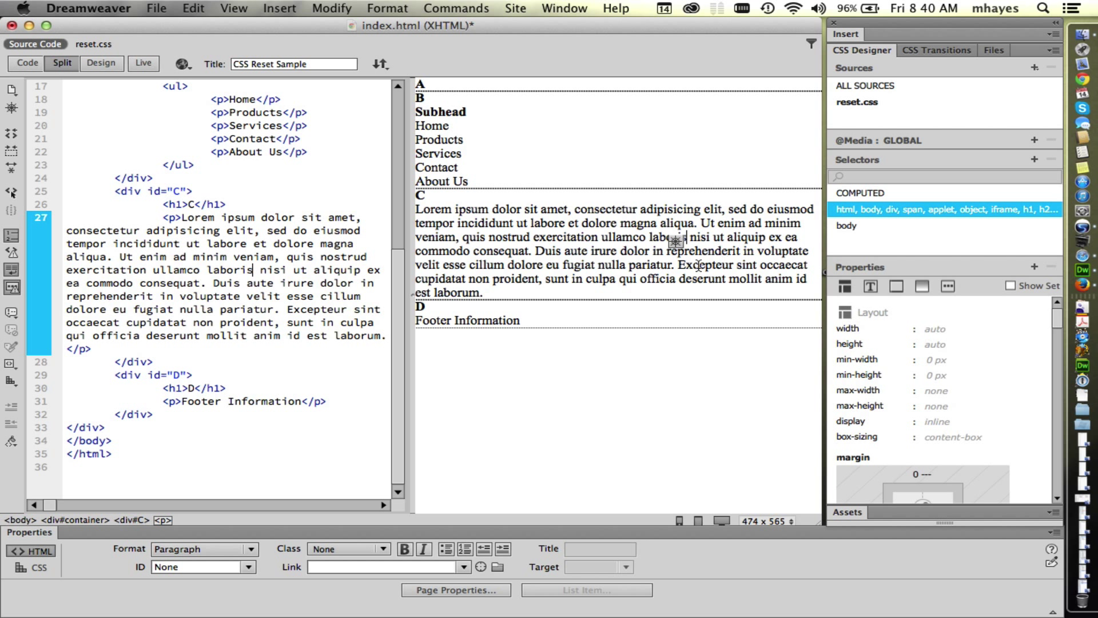
{"action": "mouse_move", "coordinate": [487, 211]}
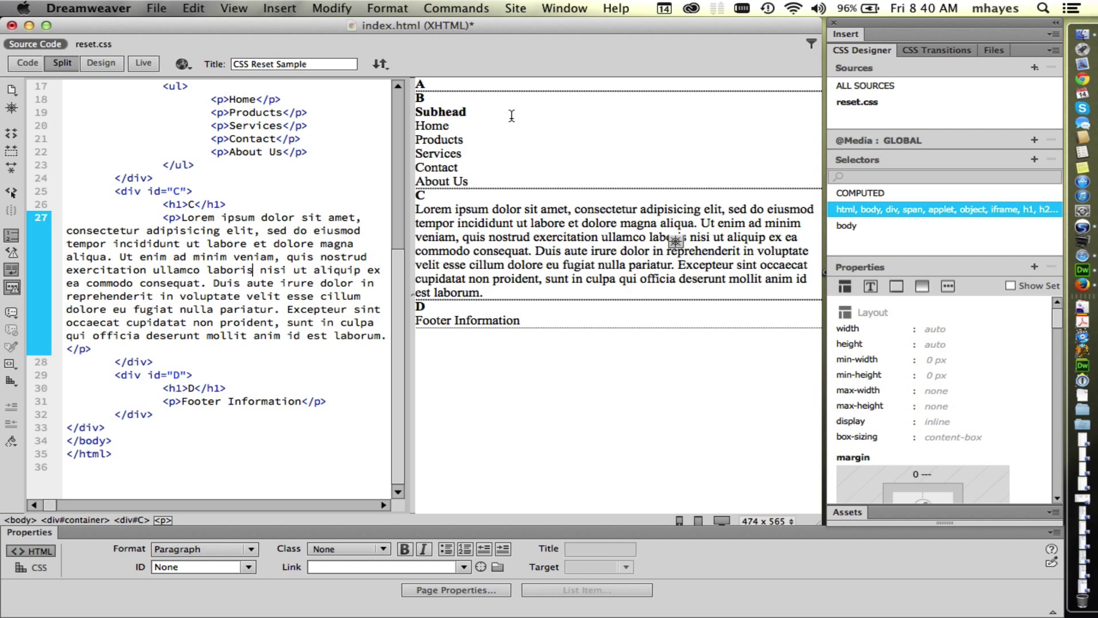
{"action": "mouse_move", "coordinate": [509, 126]}
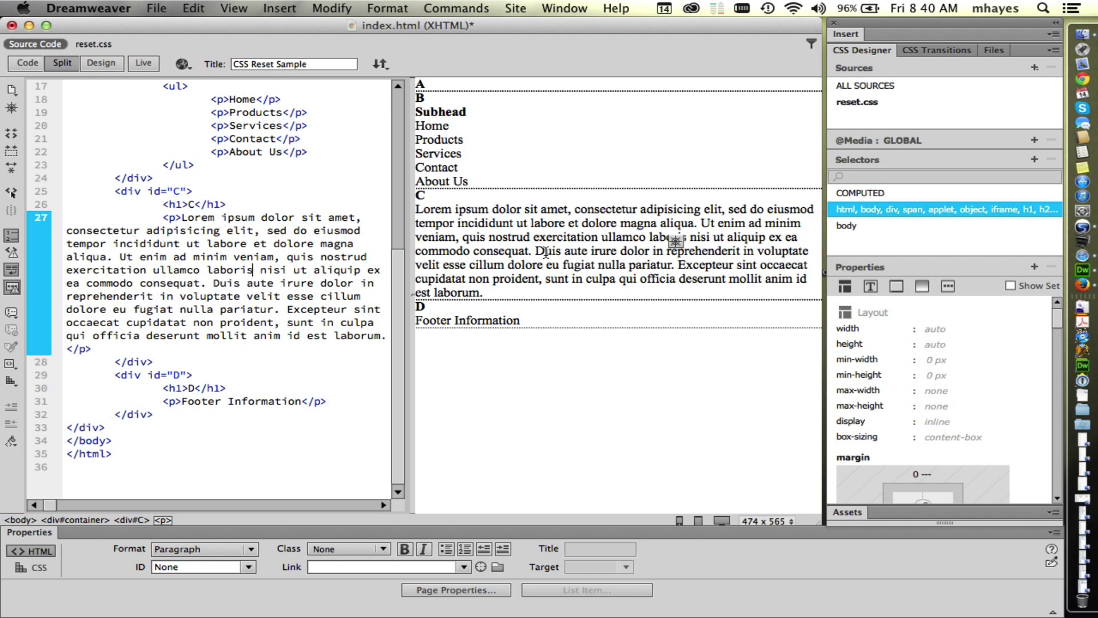
{"action": "left_click", "coordinate": [165, 10]}
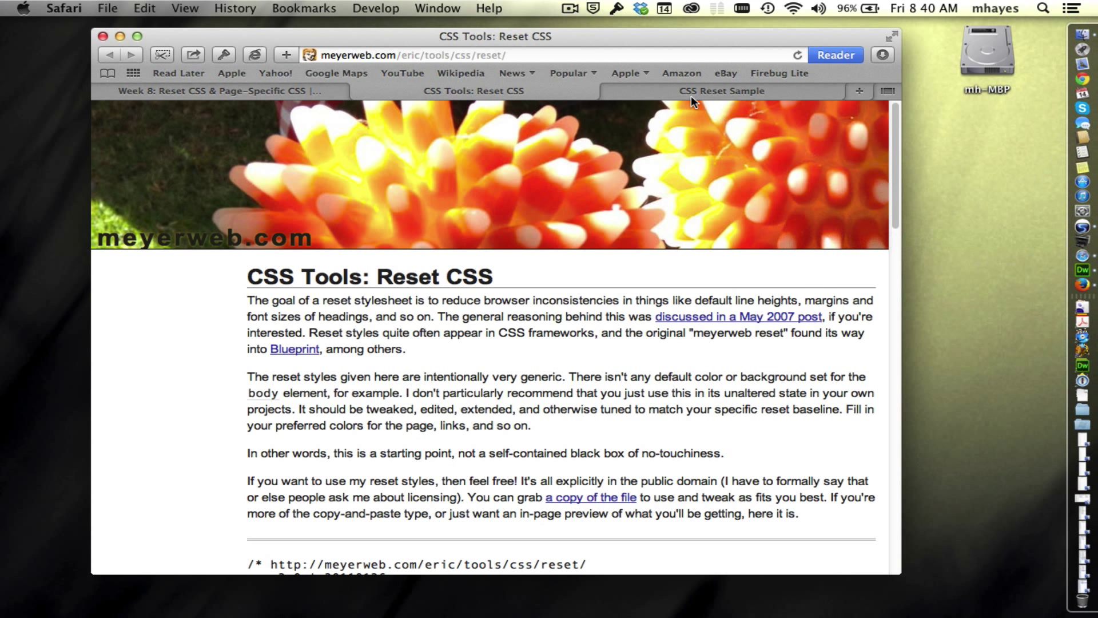
Step: Switch Safari to the CSS Reset Sample tab showing the default-styled headings
{"action": "left_click", "coordinate": [723, 92]}
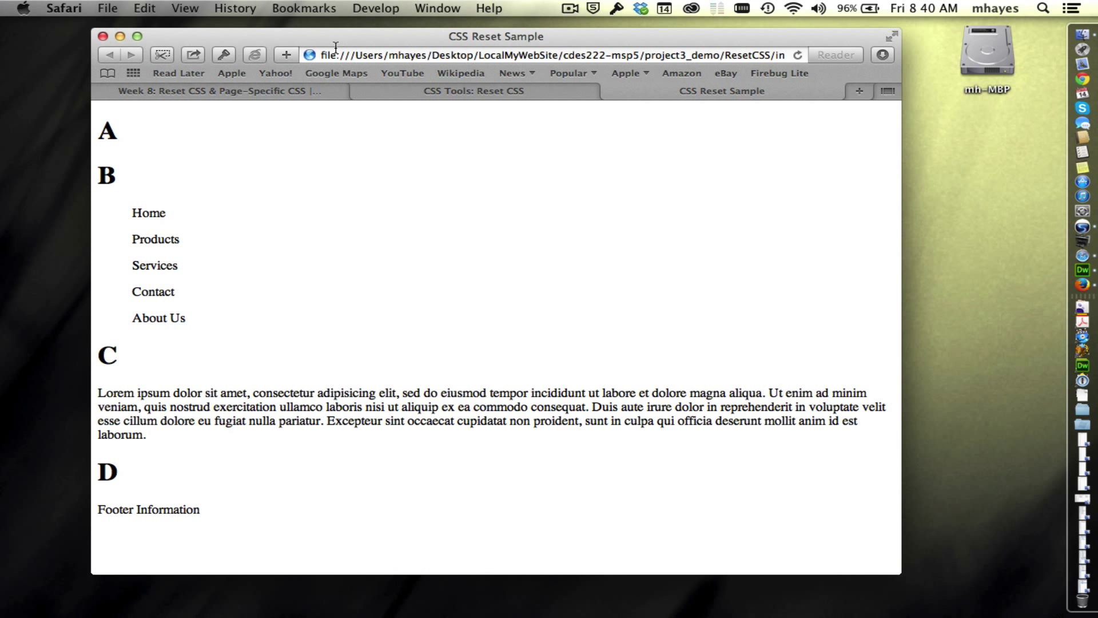
{"action": "mouse_move", "coordinate": [621, 168]}
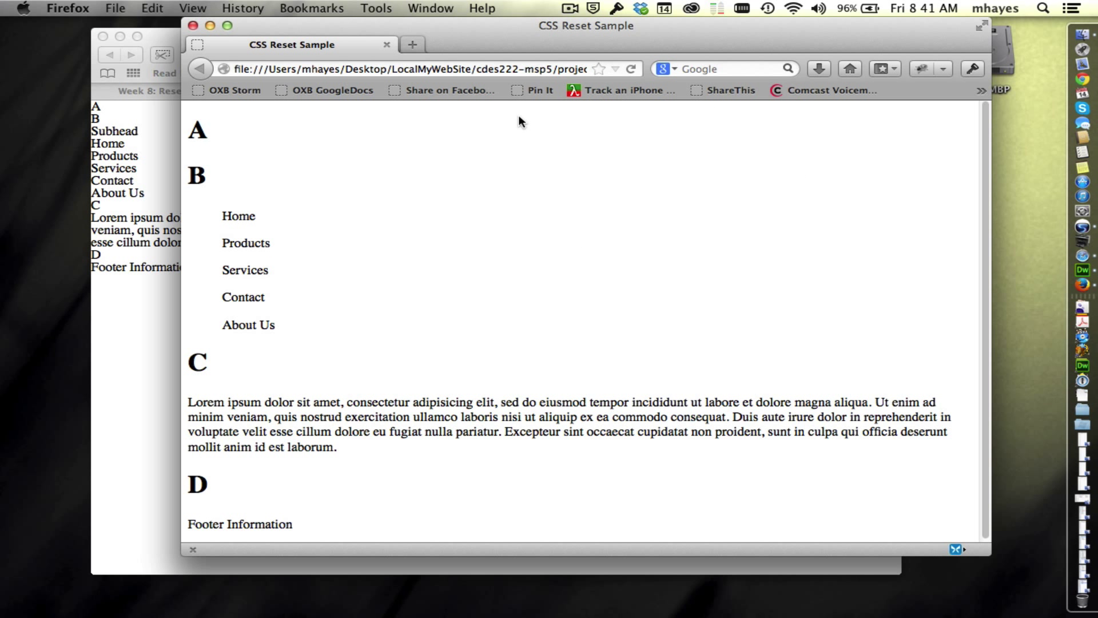
Step: Reload Firefox's CSS Reset Sample page and position it over Safari's copy to compare the reset rendering
{"action": "left_click", "coordinate": [633, 69]}
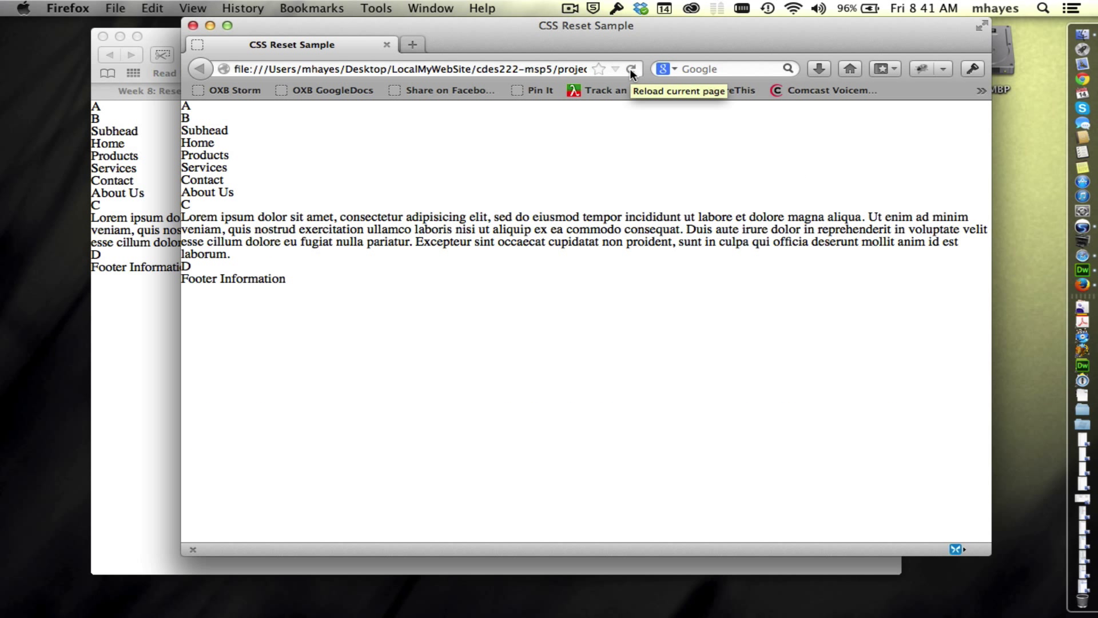
{"action": "mouse_move", "coordinate": [272, 187]}
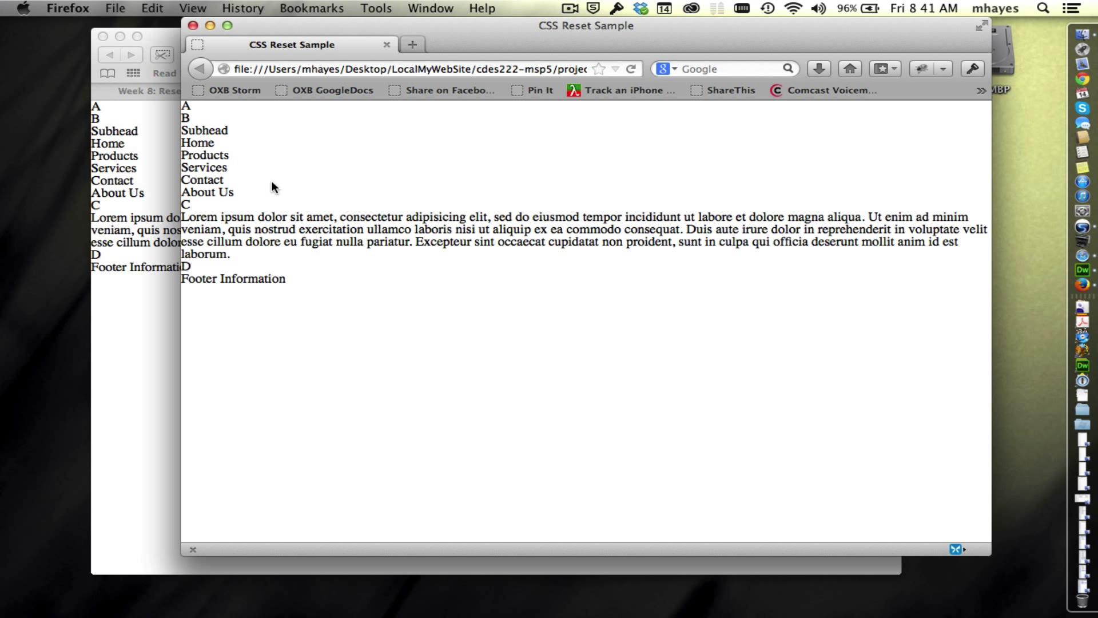
{"action": "mouse_move", "coordinate": [265, 224]}
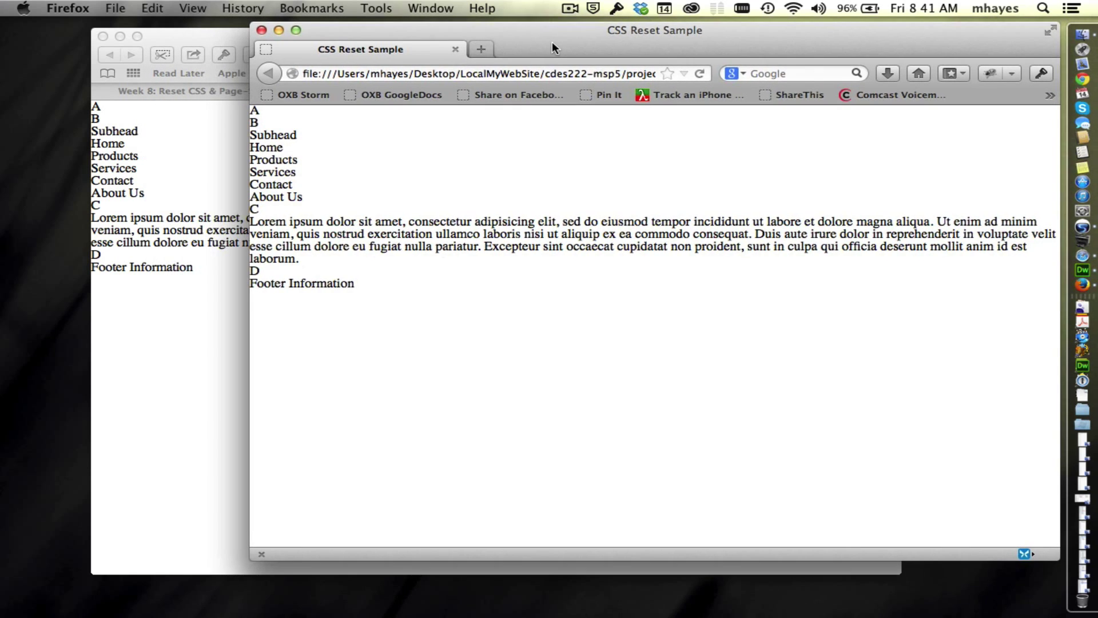
{"action": "left_click_drag", "start_coordinate": [654, 29], "coordinate": [488, 223]}
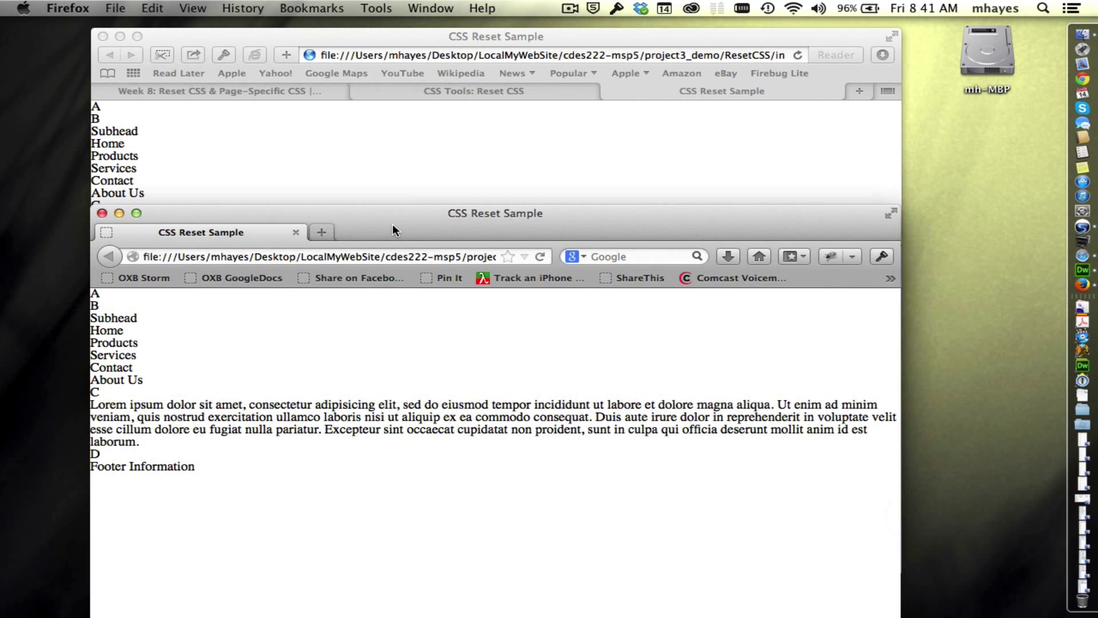
{"action": "left_click_drag", "start_coordinate": [495, 213], "coordinate": [558, 37]}
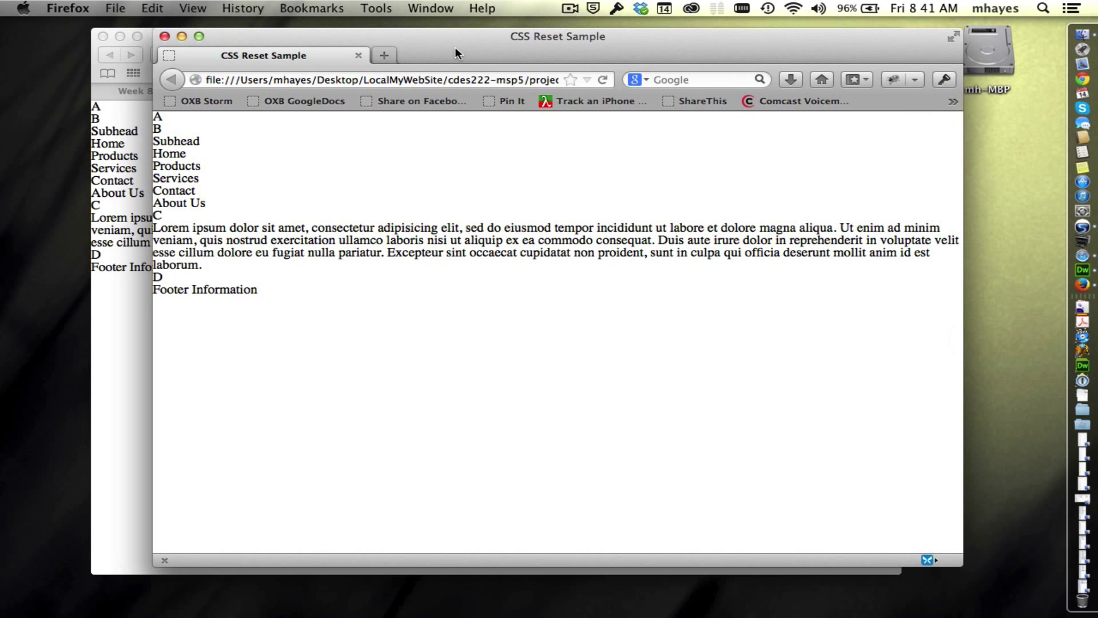
{"action": "double_click", "coordinate": [174, 264]}
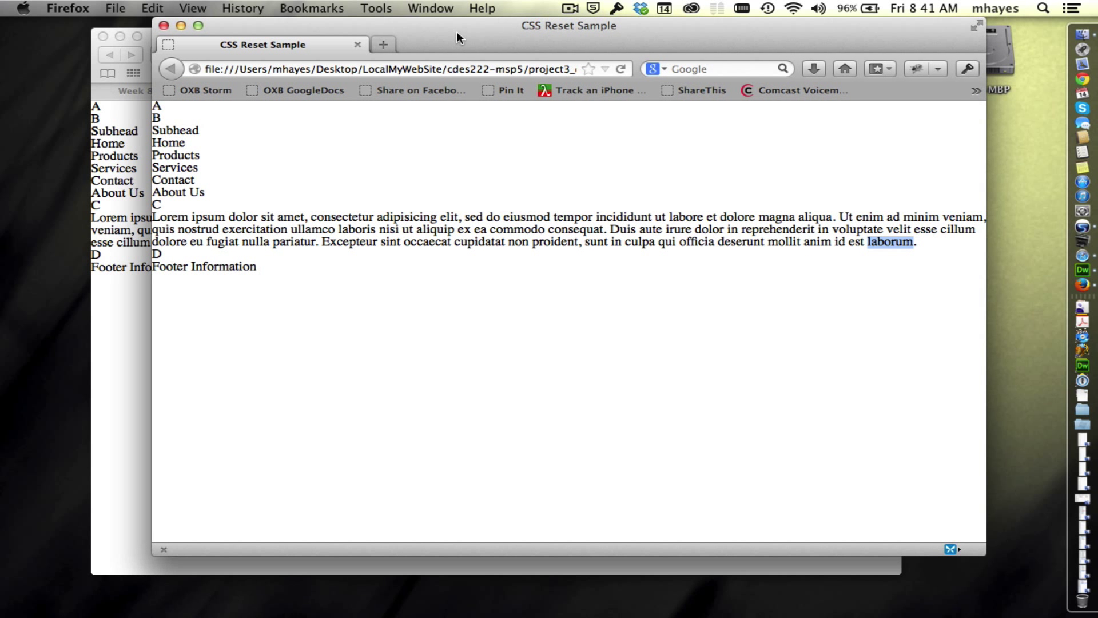
{"action": "mouse_move", "coordinate": [174, 279]}
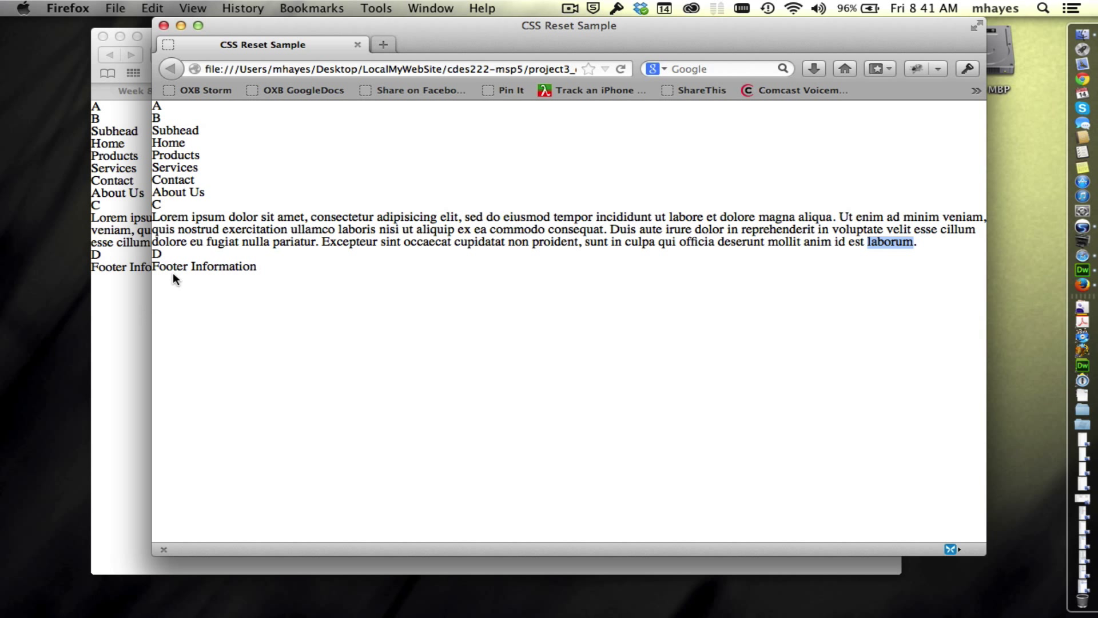
{"action": "mouse_move", "coordinate": [446, 232]}
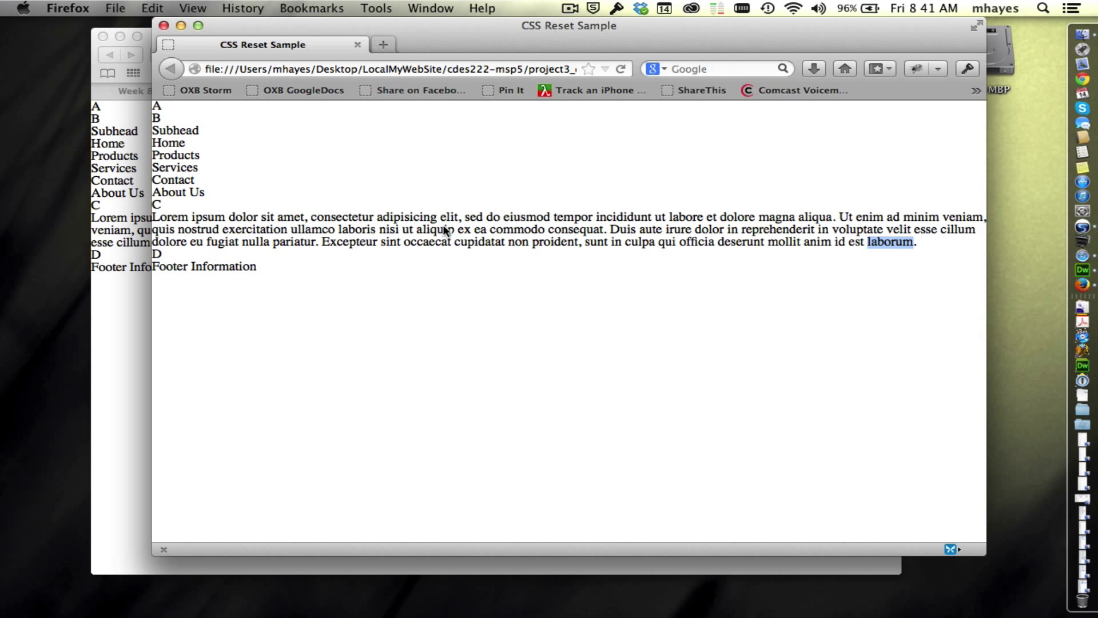
{"action": "mouse_move", "coordinate": [986, 185]}
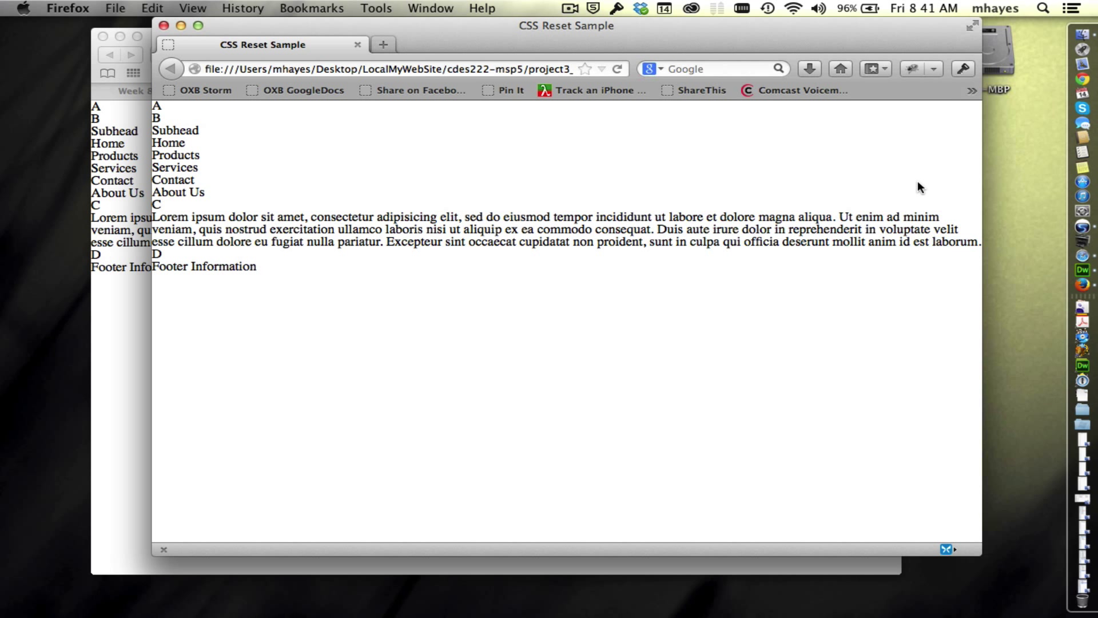
{"action": "mouse_move", "coordinate": [861, 156]}
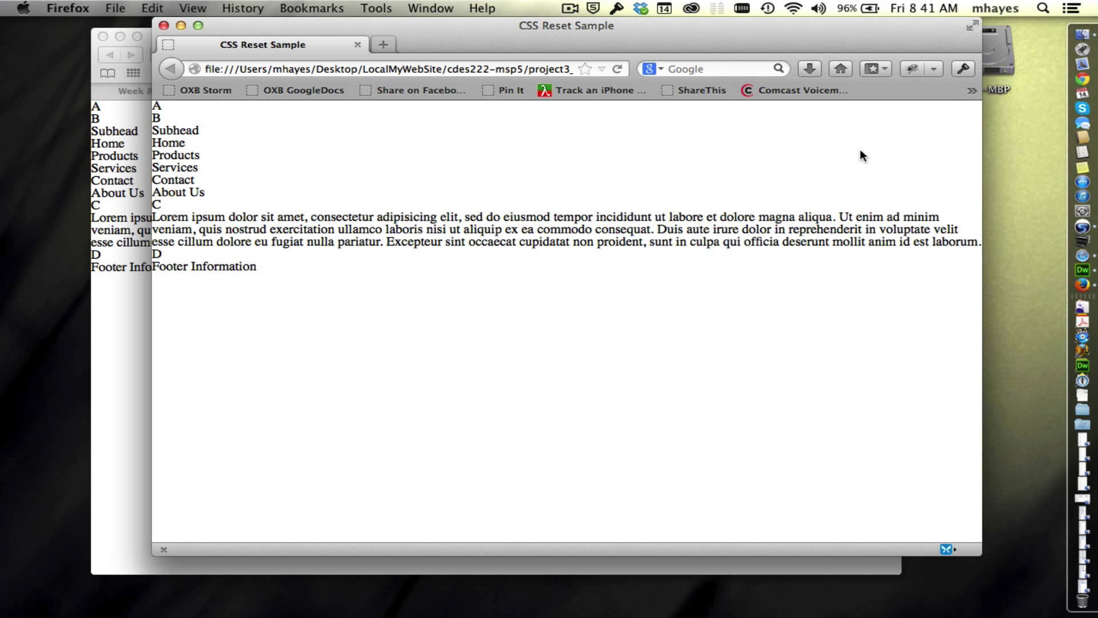
{"action": "mouse_move", "coordinate": [359, 204]}
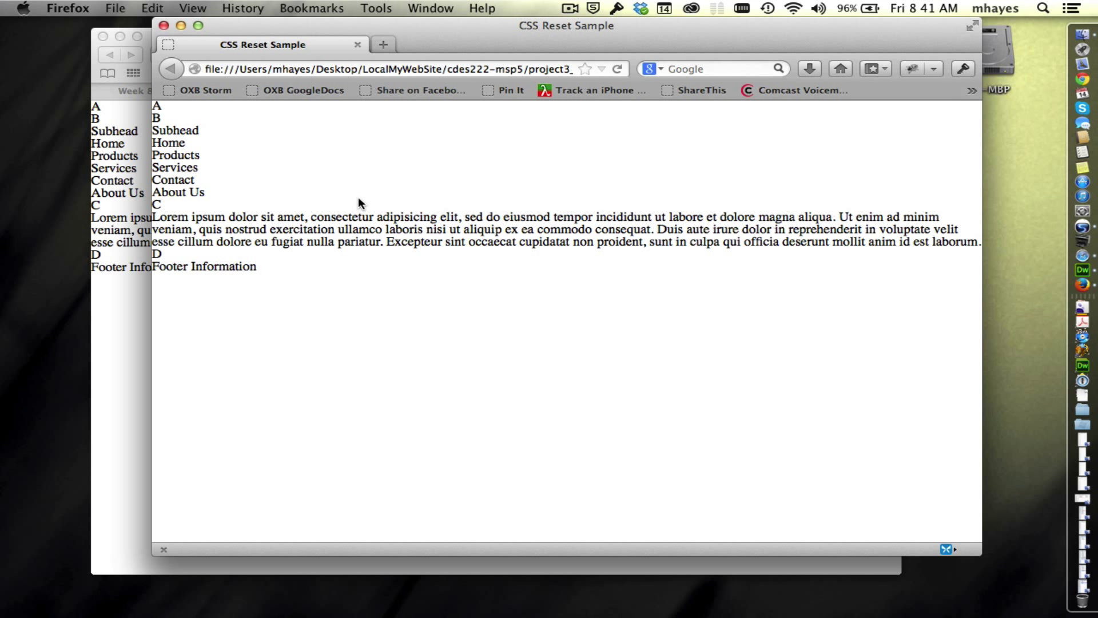
{"action": "mouse_move", "coordinate": [224, 305]}
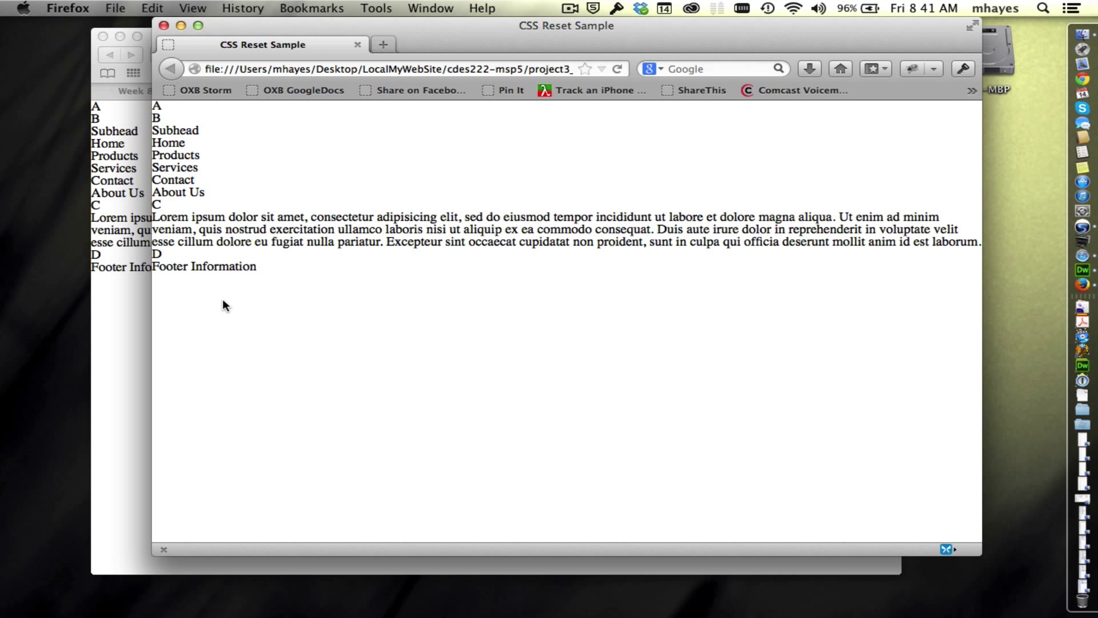
{"action": "mouse_move", "coordinate": [727, 277]}
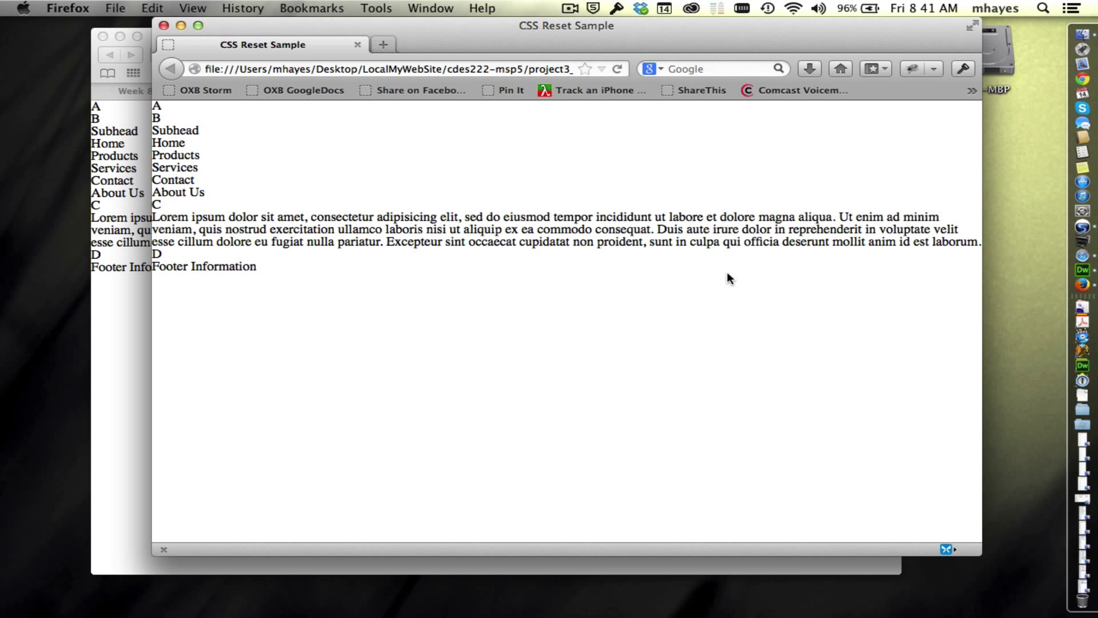
{"action": "mouse_move", "coordinate": [1053, 289]}
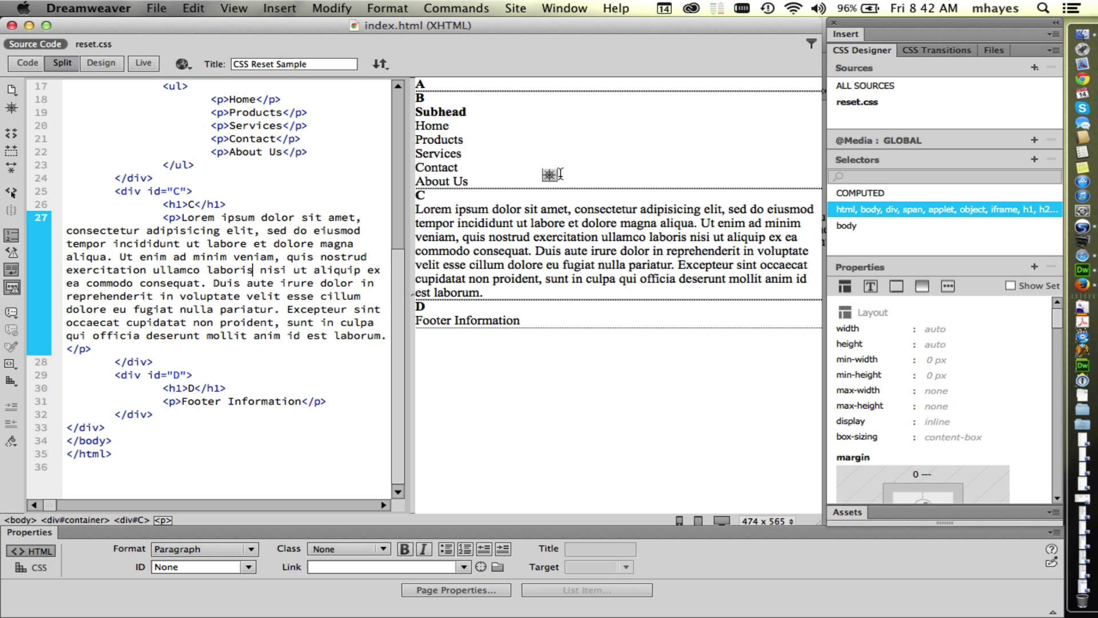
{"action": "mouse_move", "coordinate": [567, 153]}
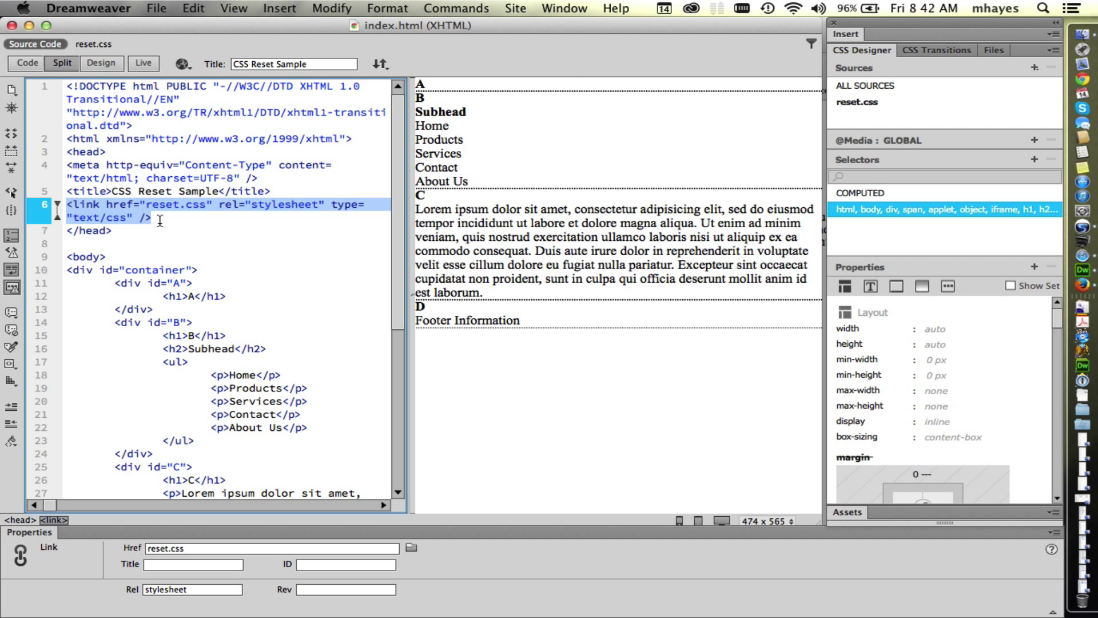
{"action": "mouse_move", "coordinate": [164, 218]}
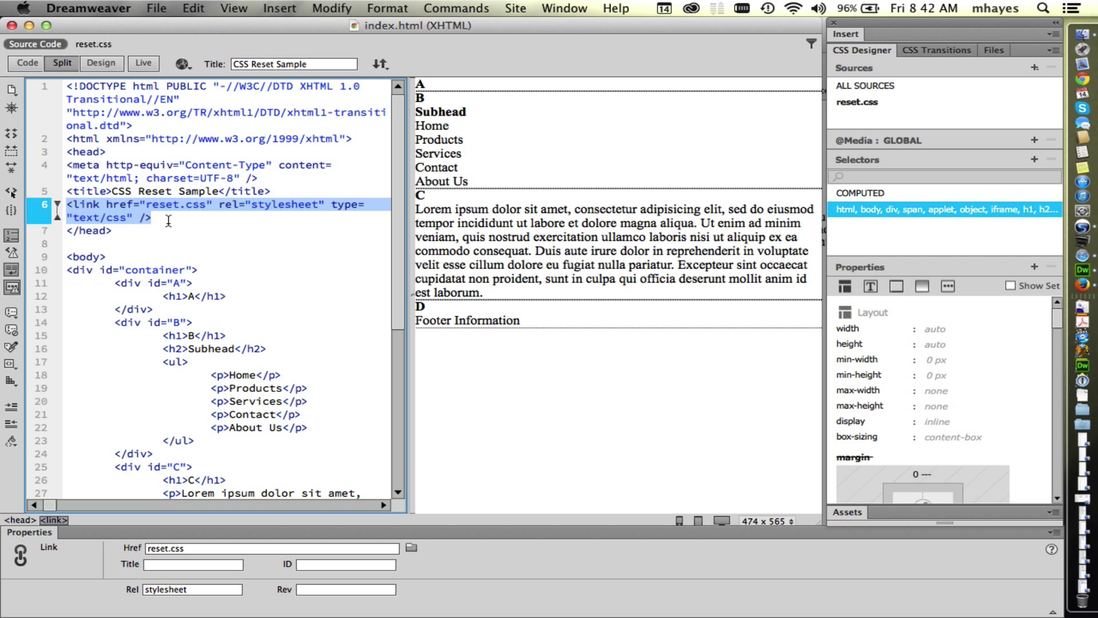
{"action": "left_click", "coordinate": [438, 140]}
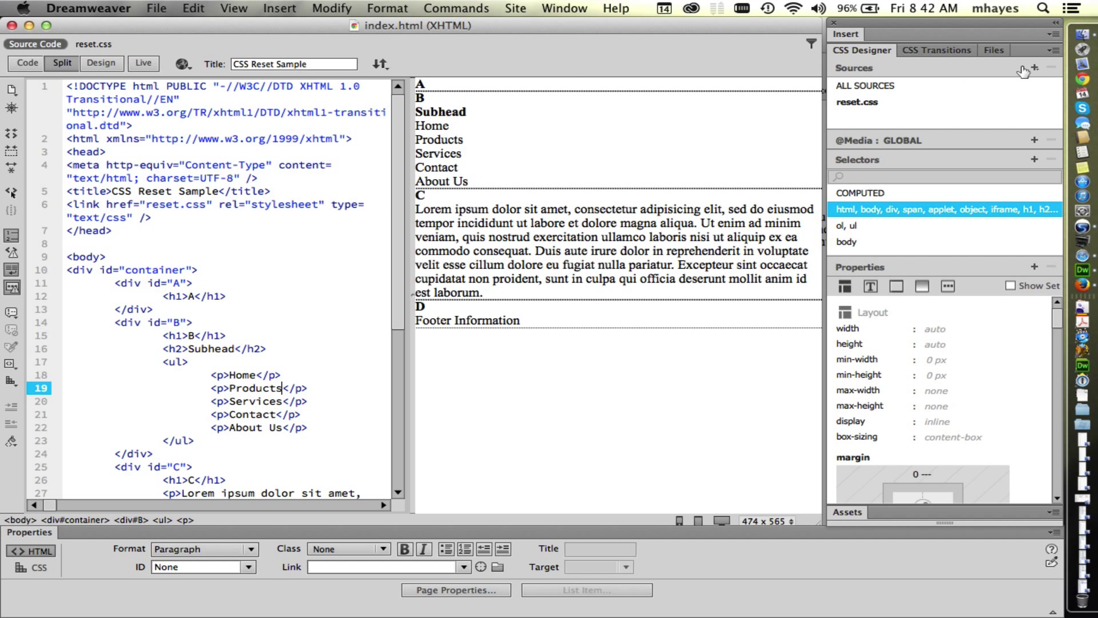
Step: Start a new CSS file from CSS Designer and navigate through cdes222-msp5 and project3_demo into ResetCSS
{"action": "left_click", "coordinate": [1034, 69]}
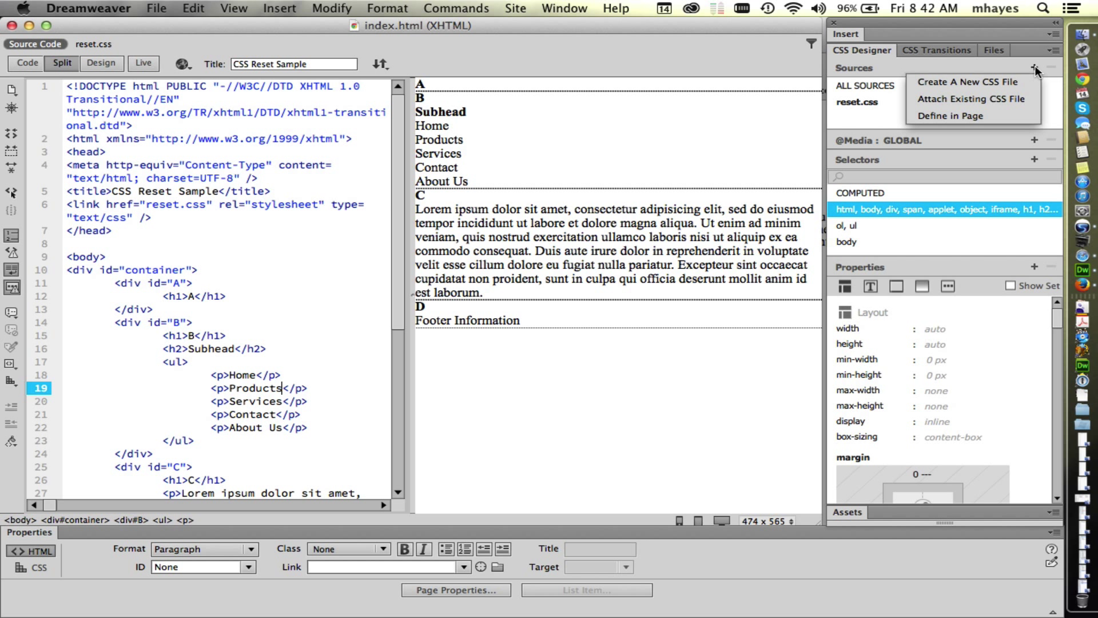
{"action": "mouse_move", "coordinate": [1010, 86]}
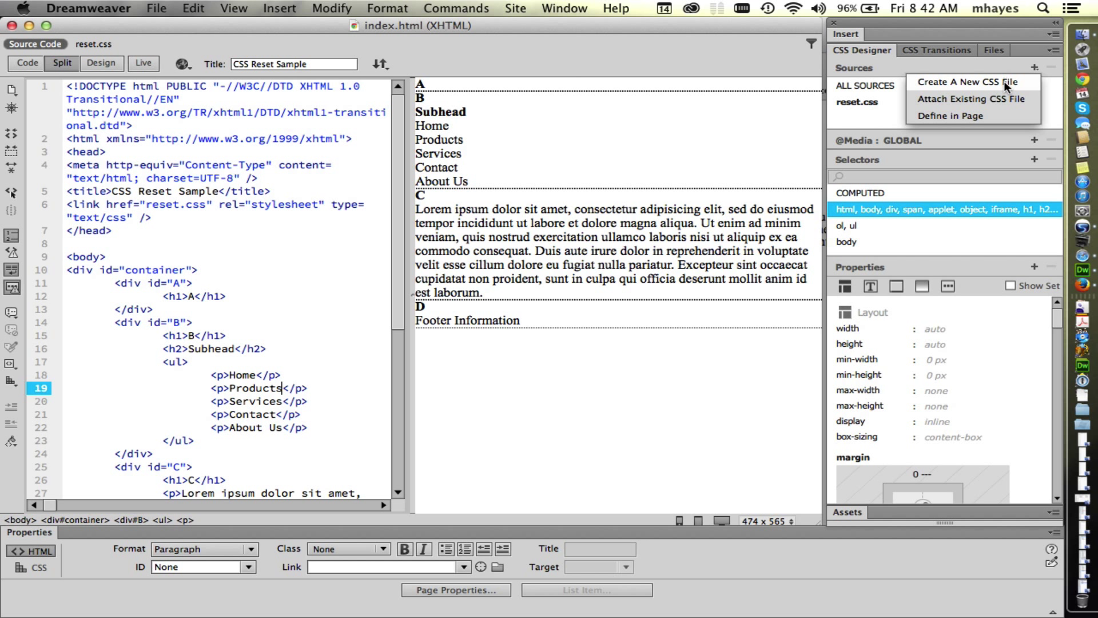
{"action": "left_click", "coordinate": [970, 83]}
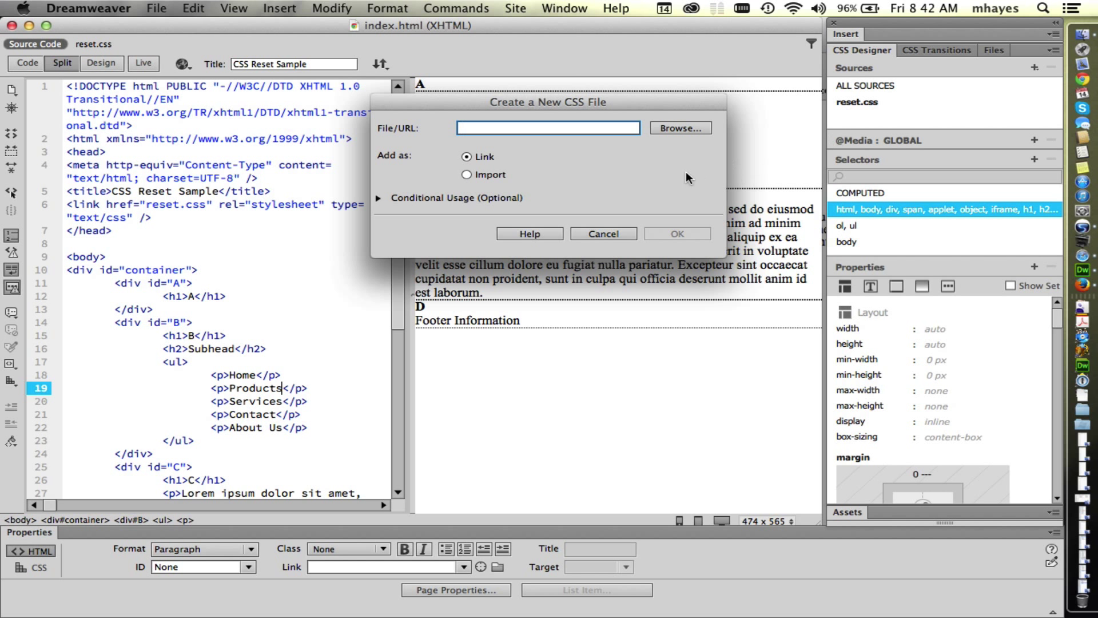
{"action": "left_click", "coordinate": [681, 128]}
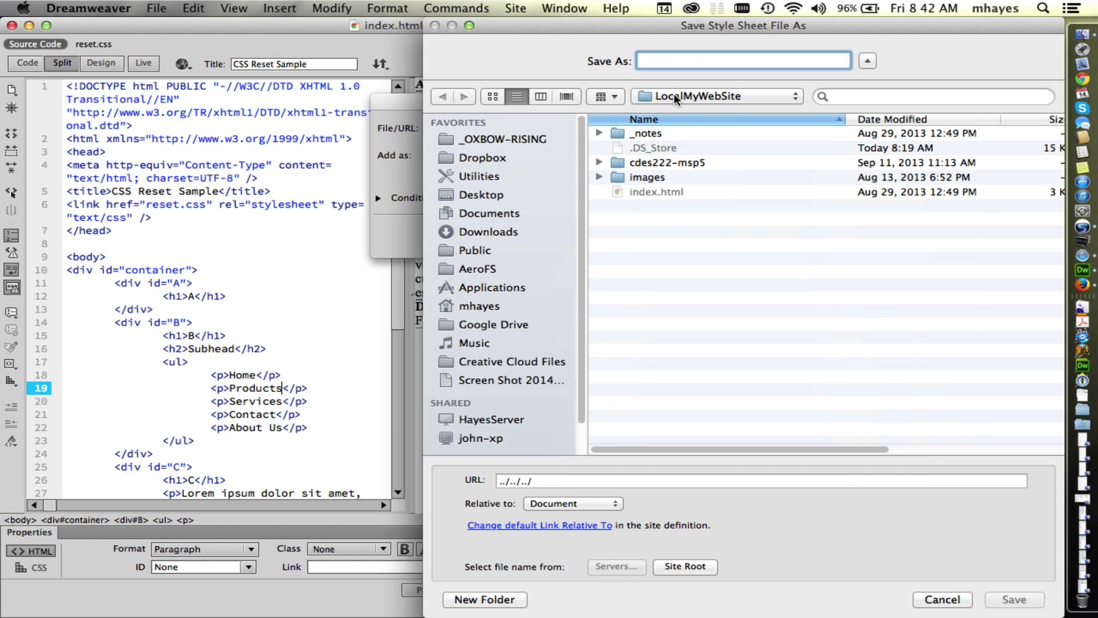
{"action": "double_click", "coordinate": [666, 162]}
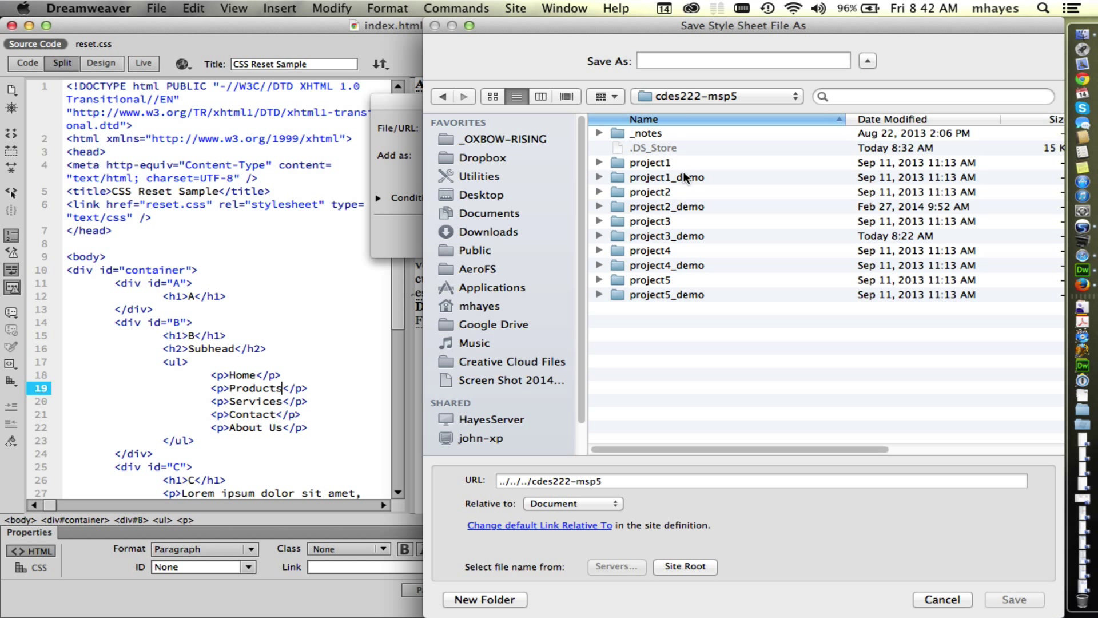
{"action": "double_click", "coordinate": [666, 236]}
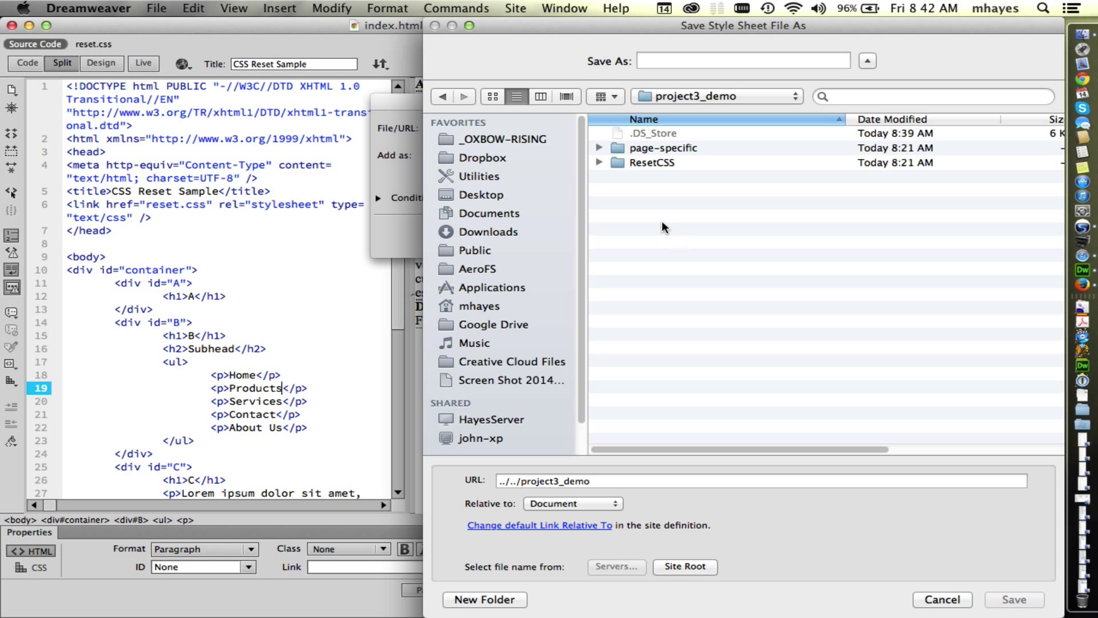
{"action": "double_click", "coordinate": [651, 162]}
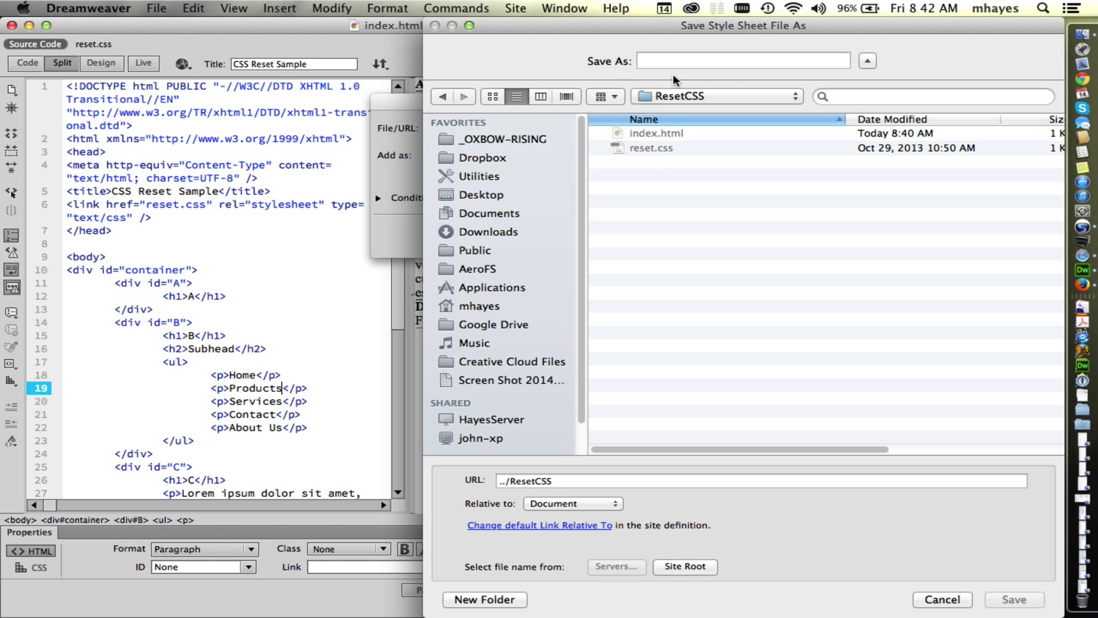
Step: Name the new file styles.css, save it in ResetCSS and link it to index.html
{"action": "left_click", "coordinate": [742, 61]}
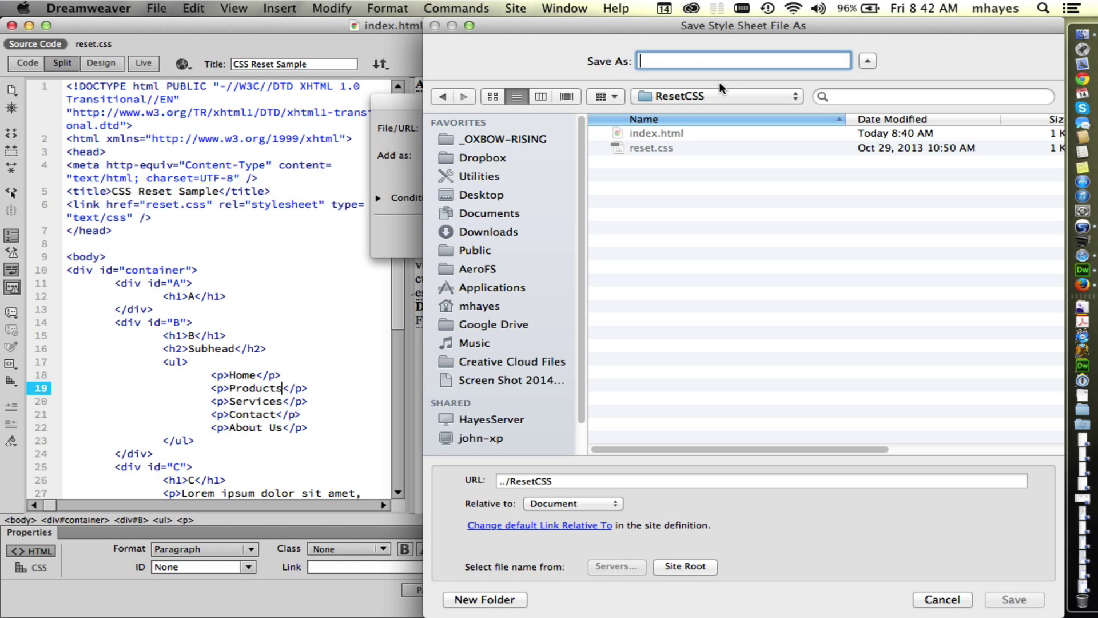
{"action": "type", "text": "styles.css"}
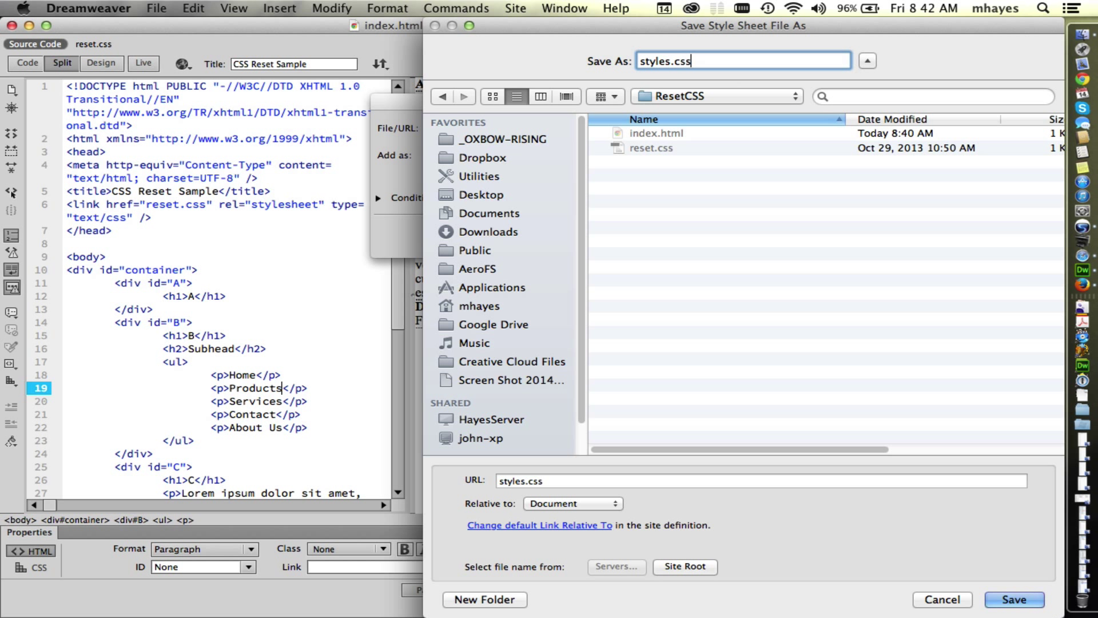
{"action": "left_click", "coordinate": [1022, 600]}
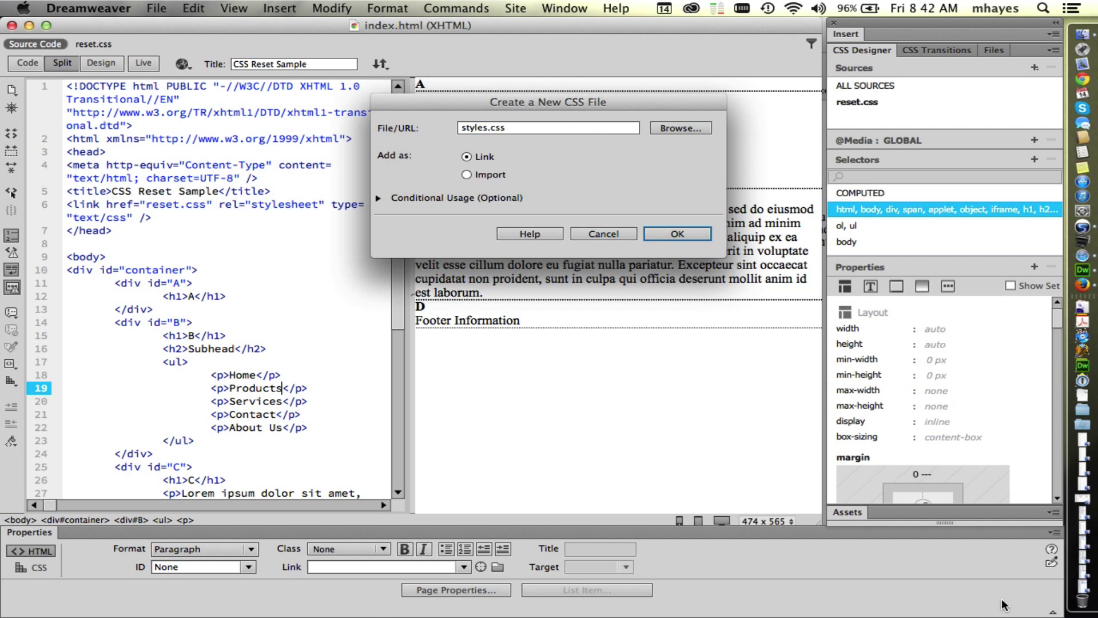
{"action": "left_click", "coordinate": [677, 234]}
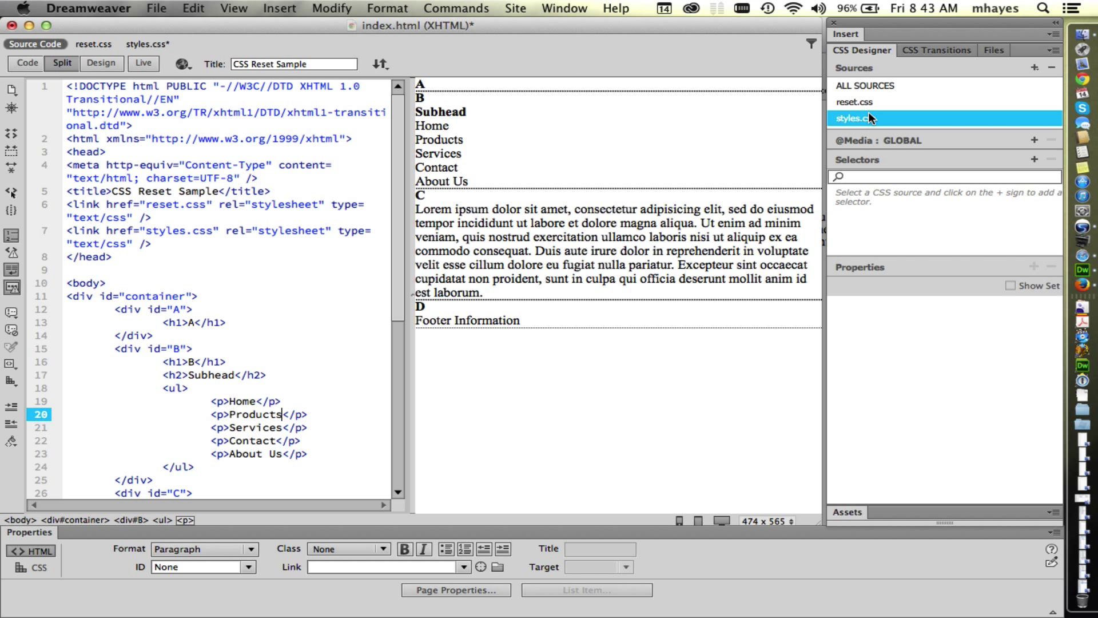
{"action": "left_click", "coordinate": [853, 102]}
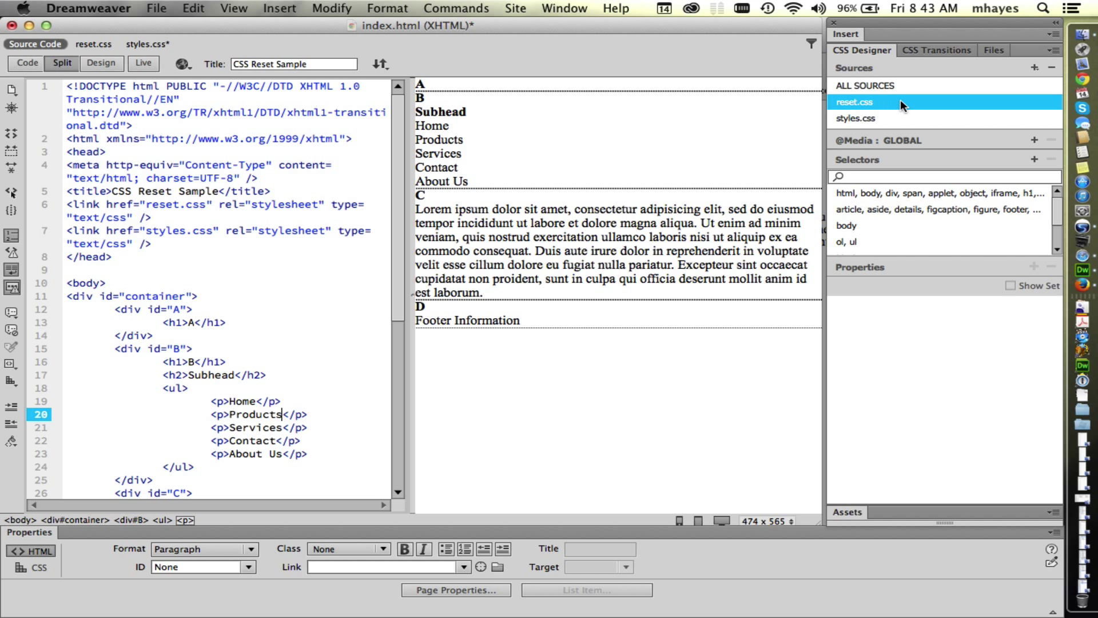
{"action": "left_click", "coordinate": [853, 118]}
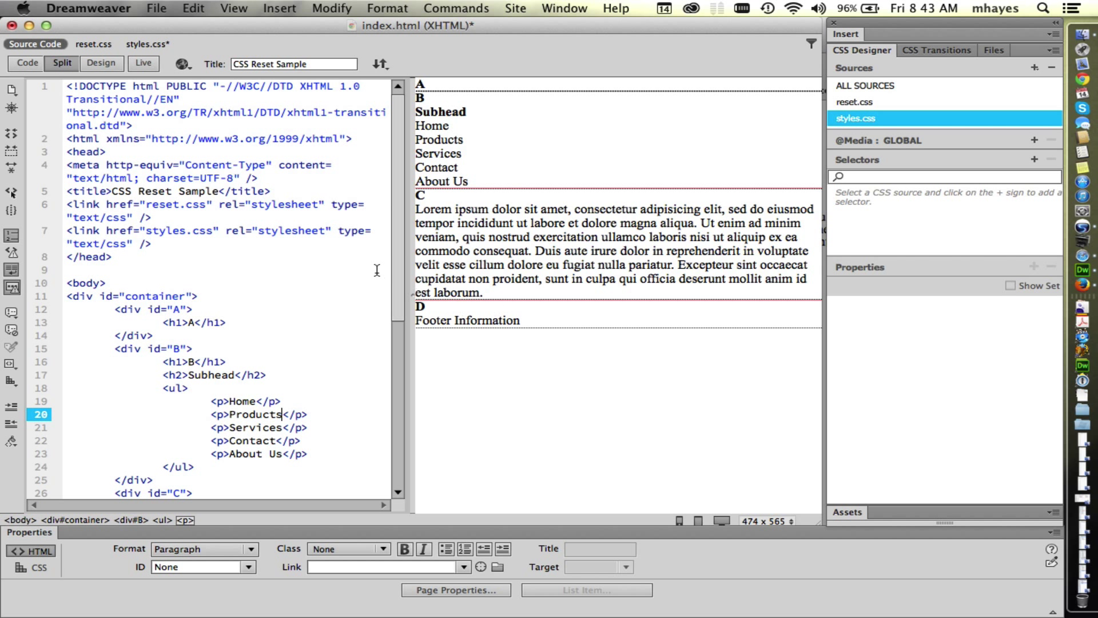
Step: Switch index.html to Code view and select the whole reset.css link line
{"action": "left_click", "coordinate": [27, 60]}
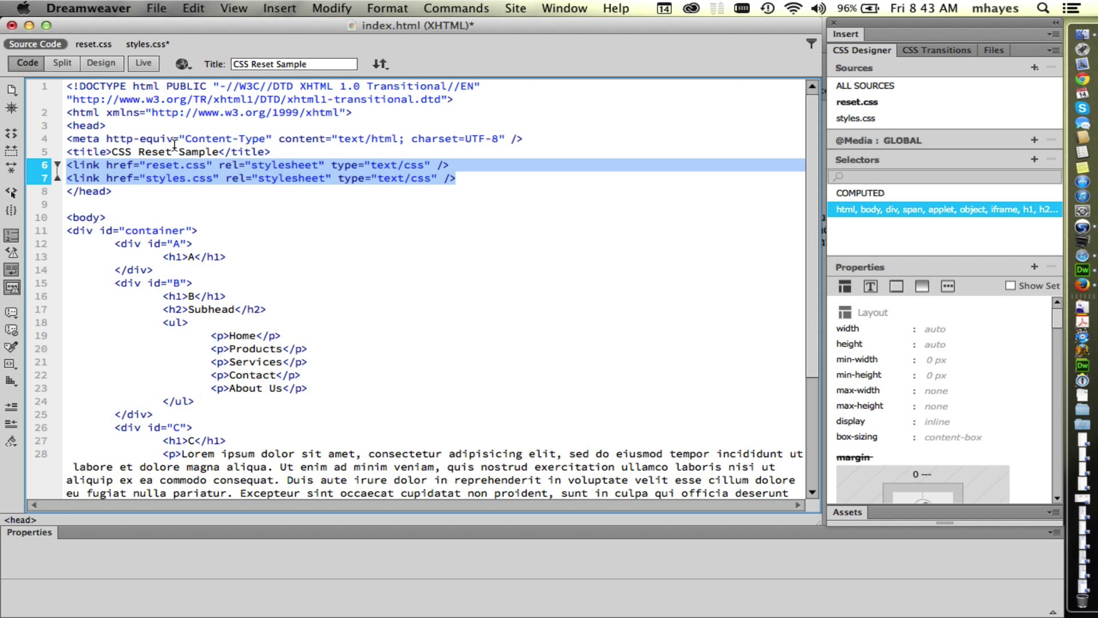
{"action": "mouse_move", "coordinate": [150, 166]}
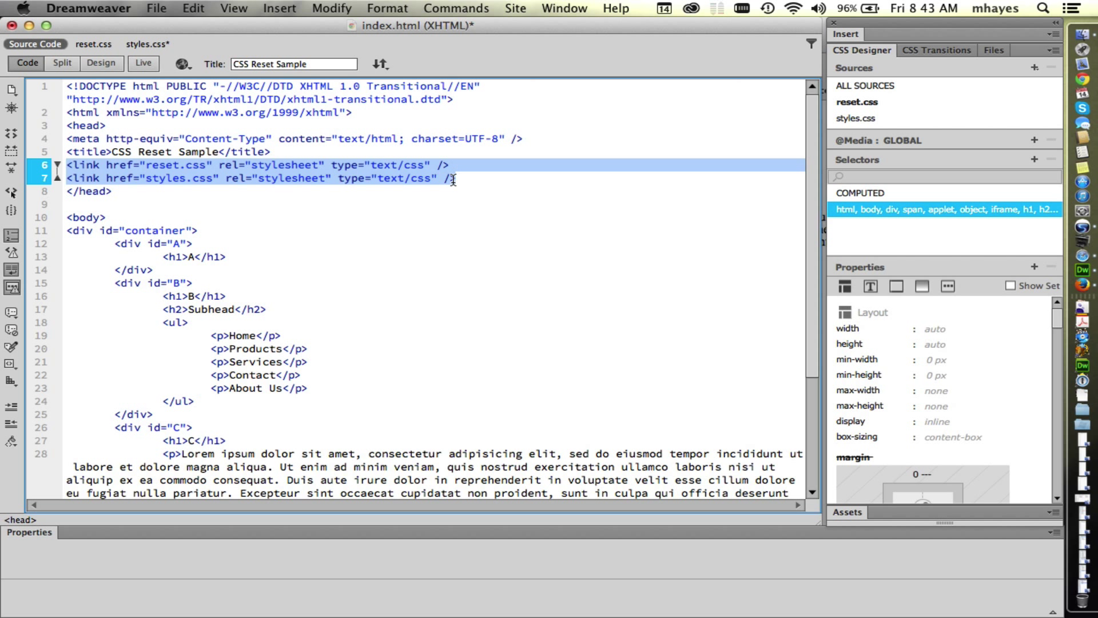
{"action": "mouse_move", "coordinate": [199, 181]}
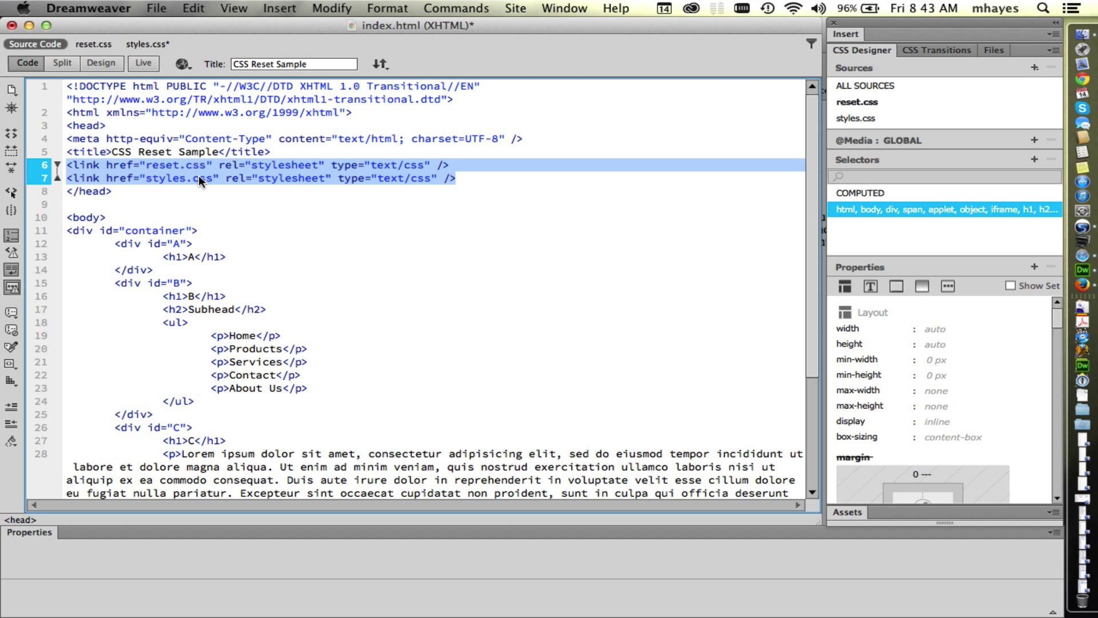
{"action": "left_click", "coordinate": [459, 178]}
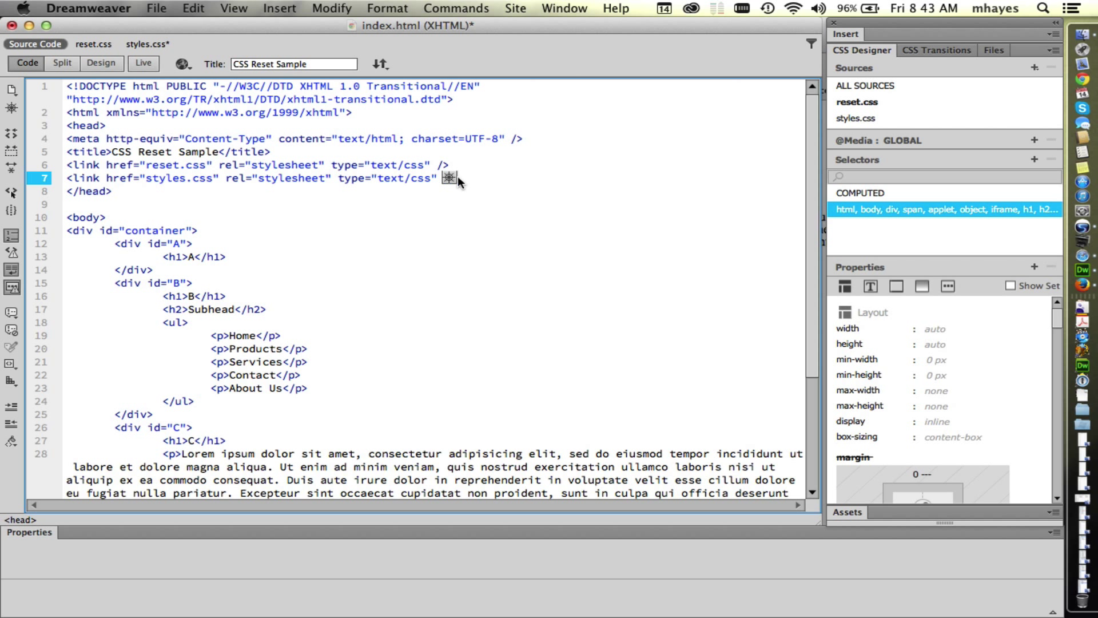
{"action": "left_click", "coordinate": [81, 151]}
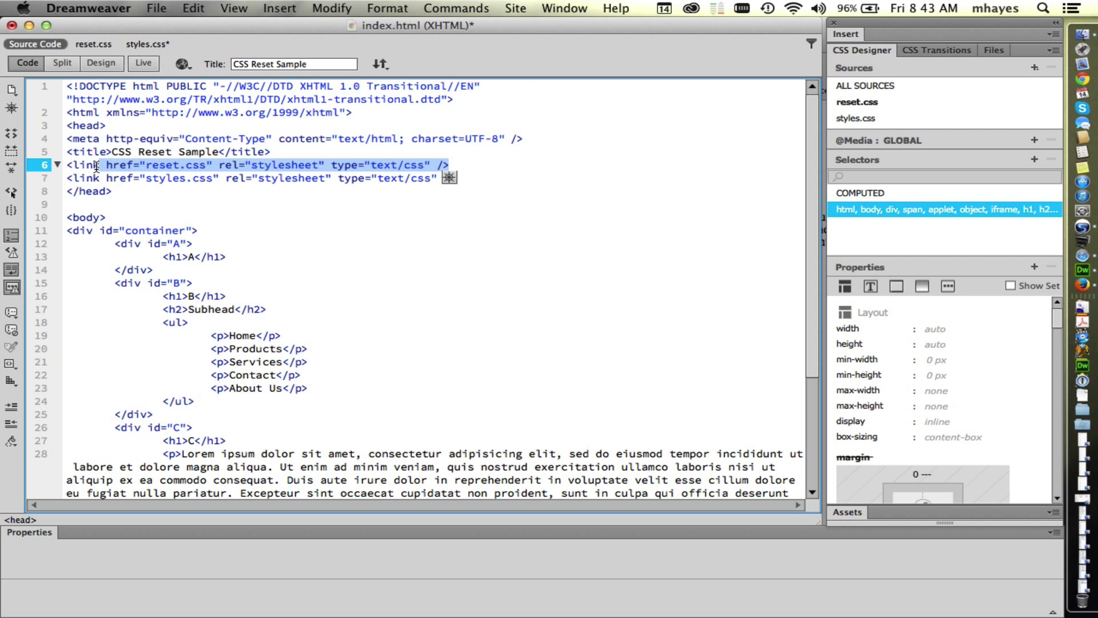
{"action": "left_click", "coordinate": [89, 165]}
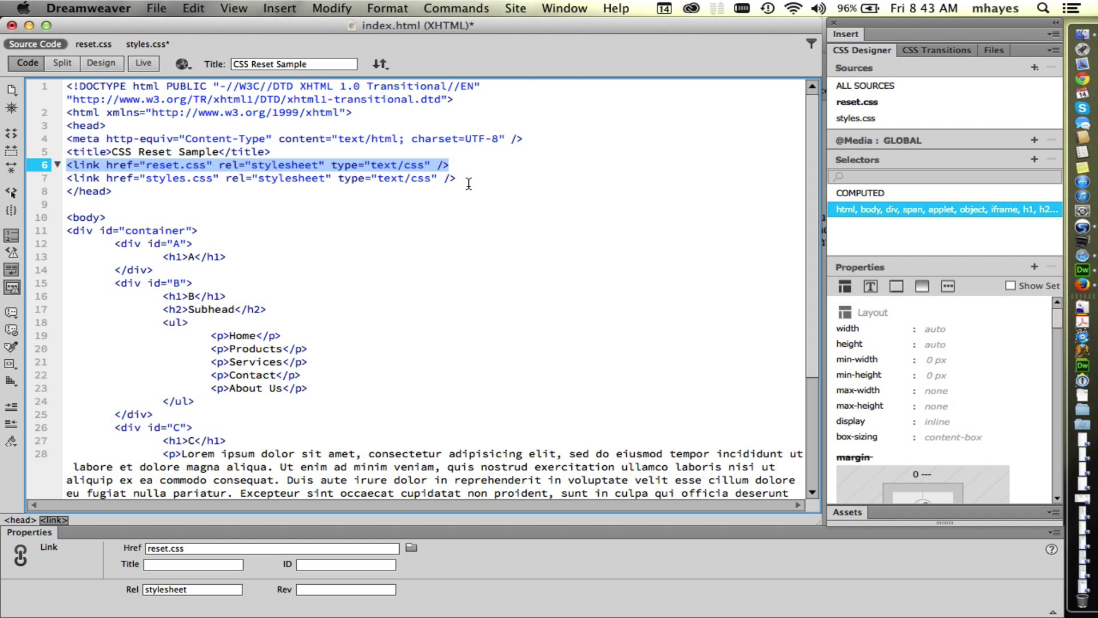
{"action": "mouse_move", "coordinate": [464, 185]}
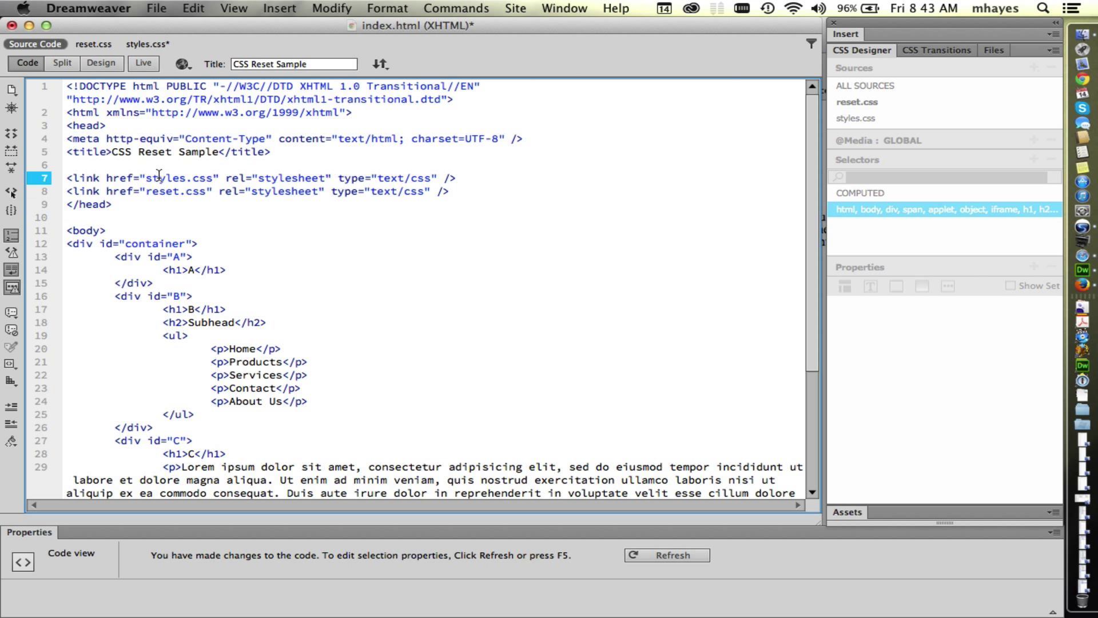
{"action": "double_click", "coordinate": [159, 192]}
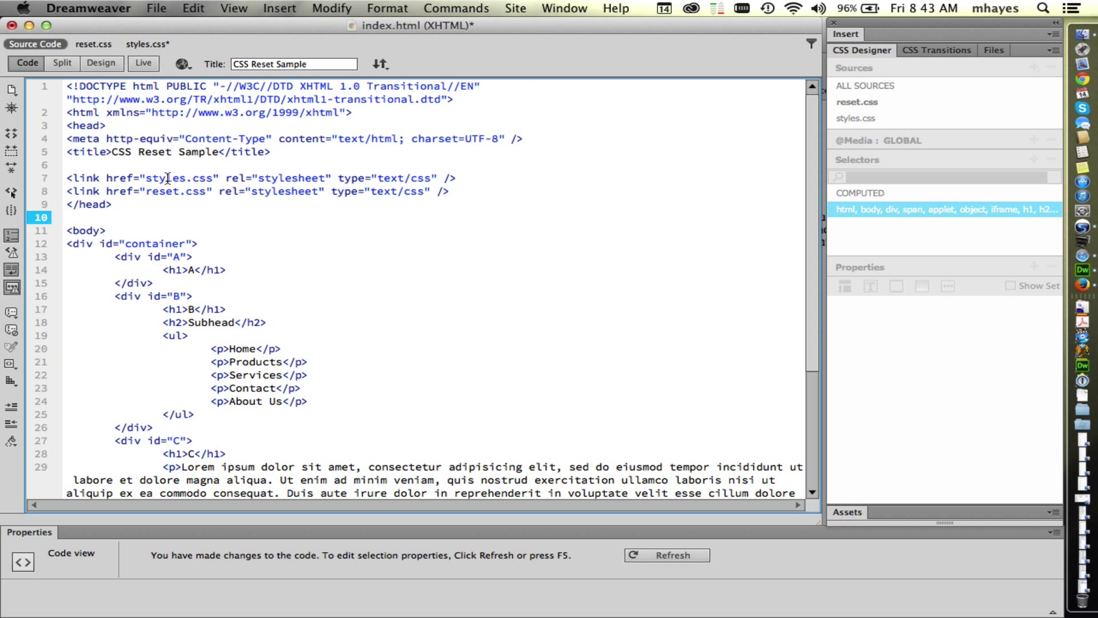
{"action": "double_click", "coordinate": [166, 177]}
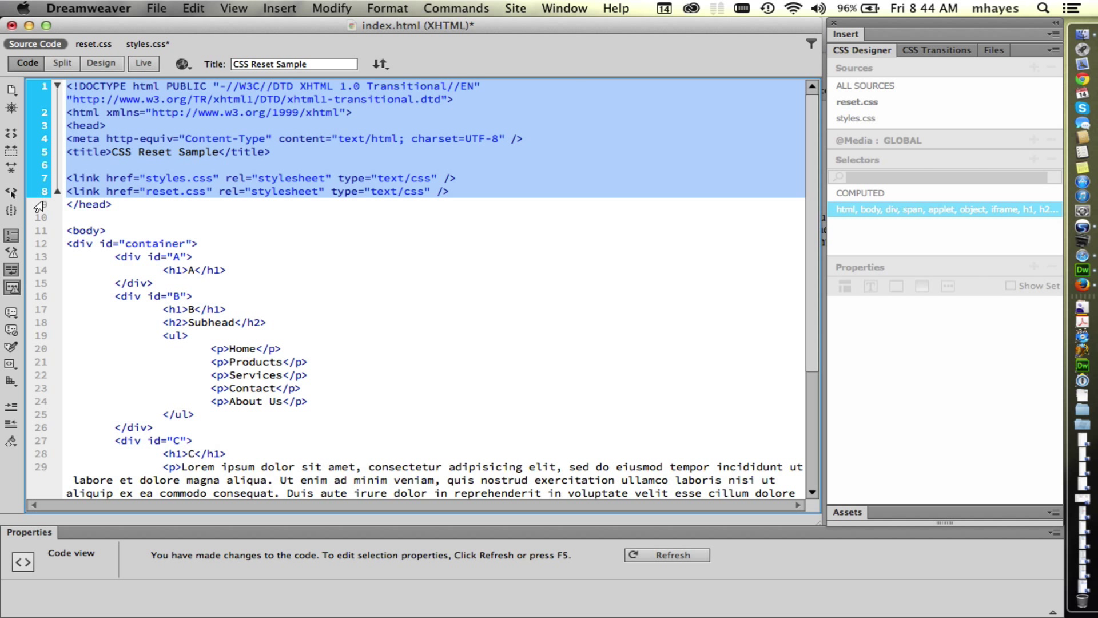
{"action": "double_click", "coordinate": [166, 192]}
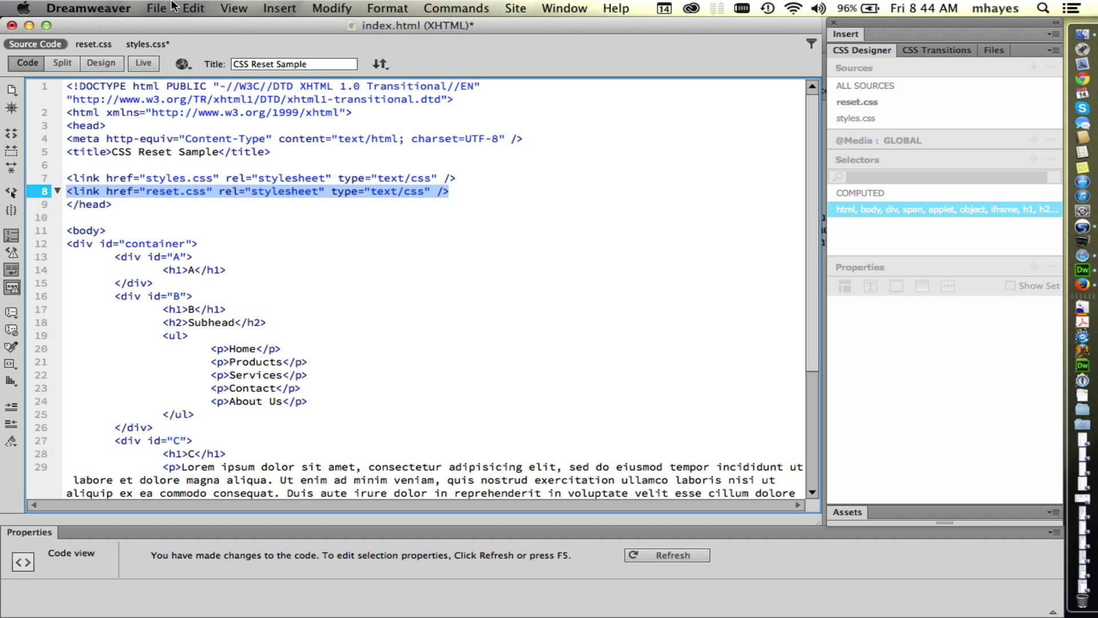
Step: Cut the reset.css link via the Edit menu and place it back above the styles.css link
{"action": "left_click", "coordinate": [193, 8]}
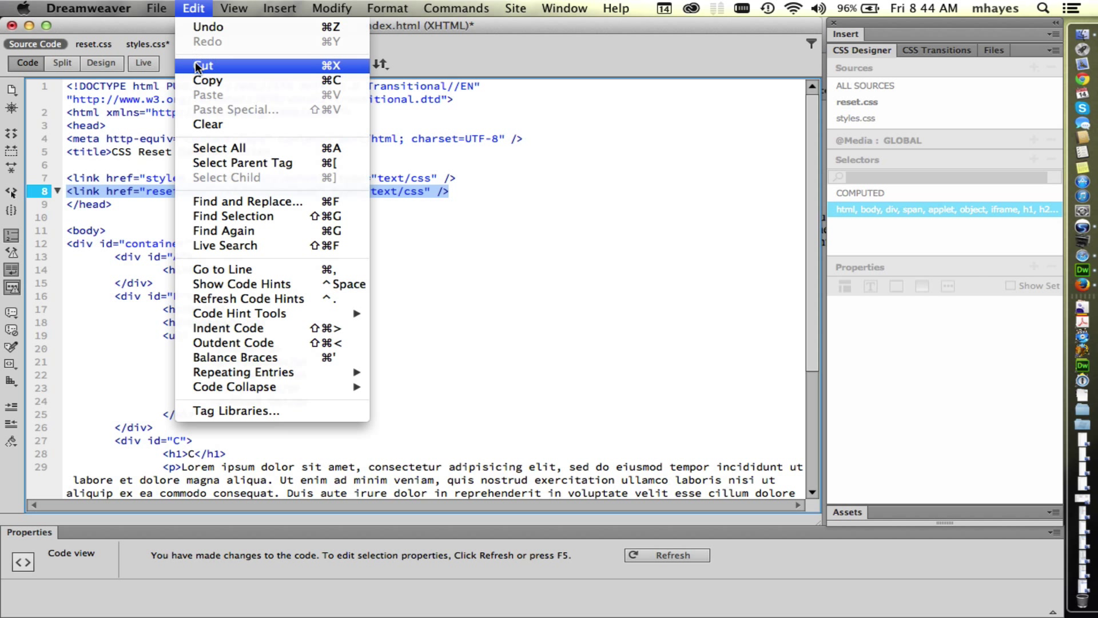
{"action": "left_click", "coordinate": [204, 65]}
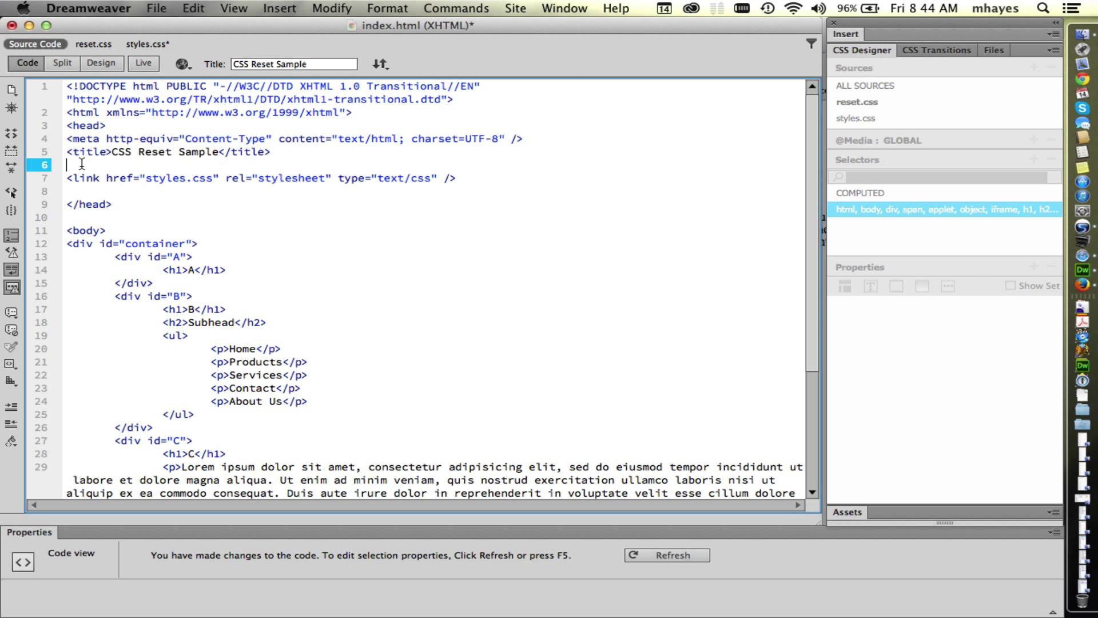
{"action": "left_click", "coordinate": [193, 8]}
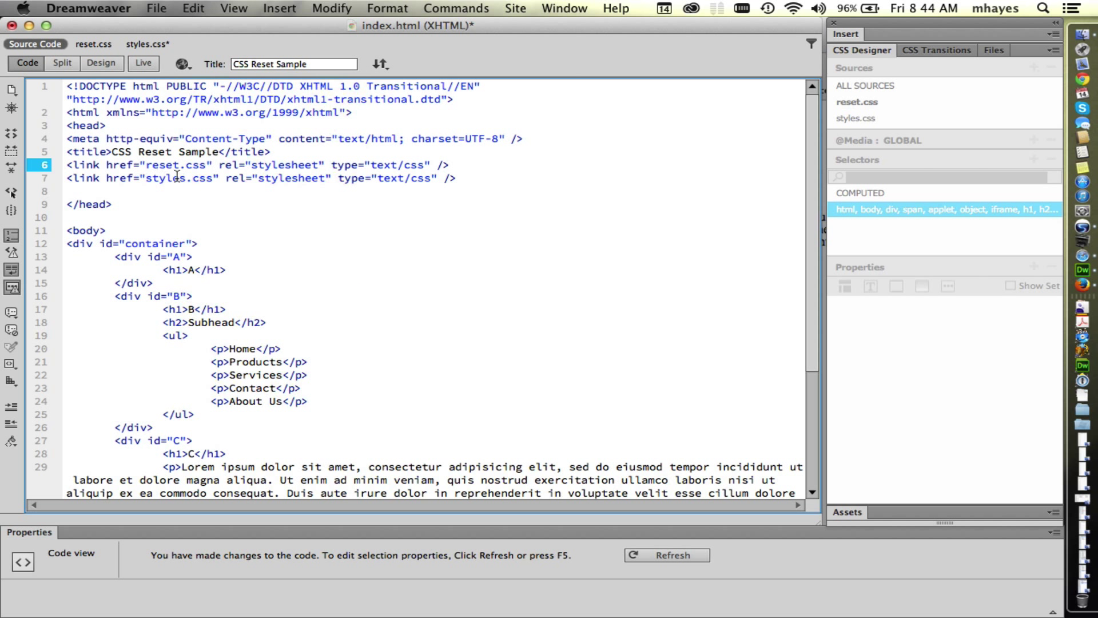
{"action": "double_click", "coordinate": [158, 164]}
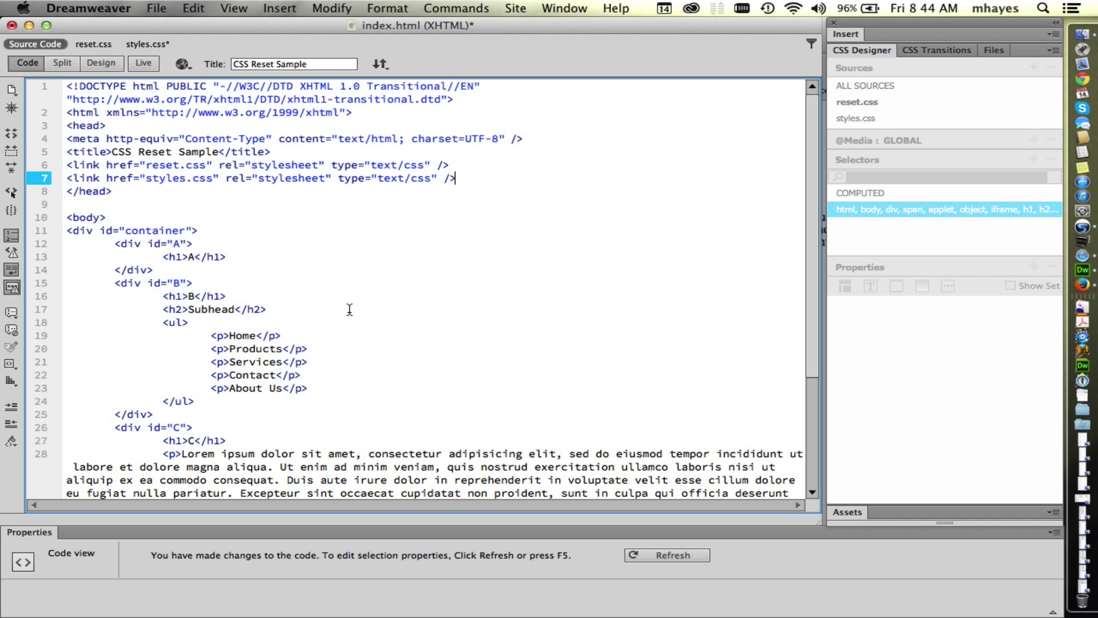
{"action": "mouse_move", "coordinate": [460, 176]}
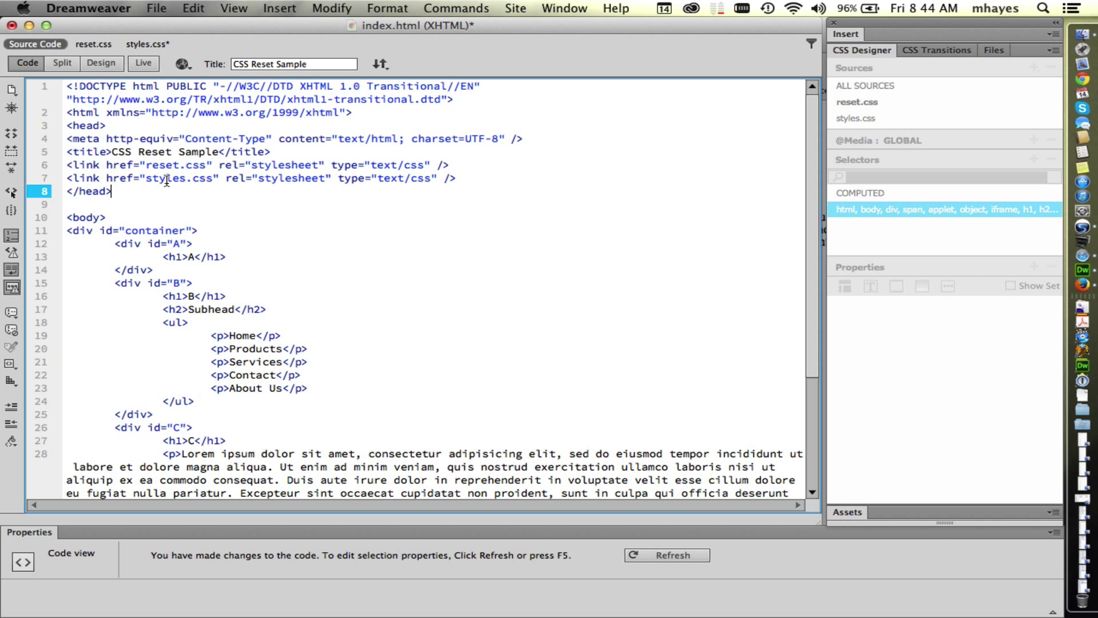
{"action": "double_click", "coordinate": [166, 177]}
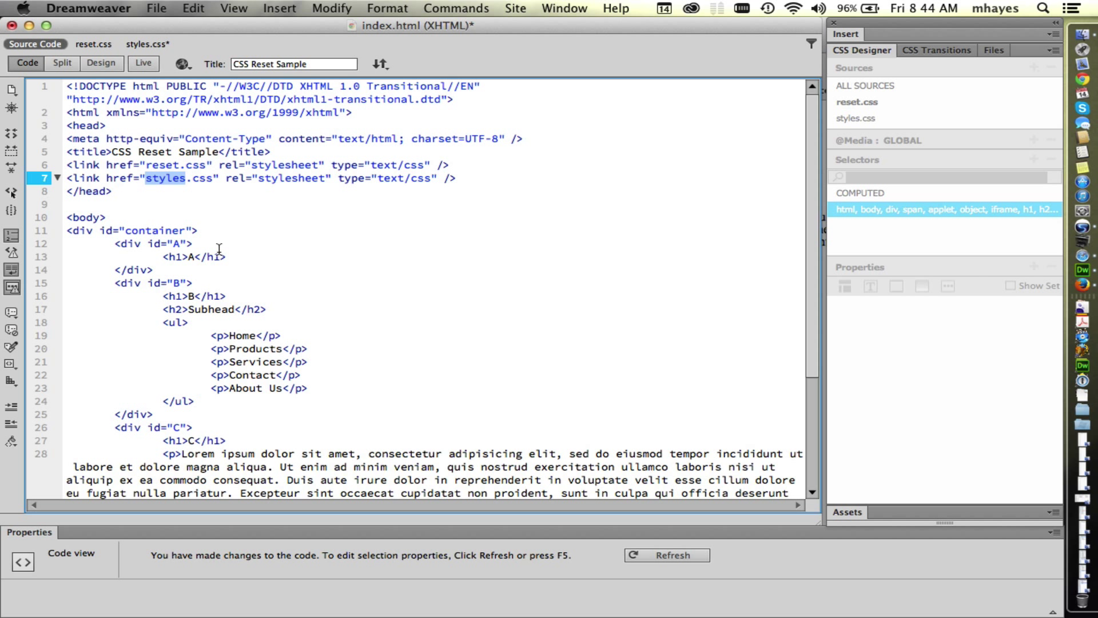
{"action": "mouse_move", "coordinate": [231, 269]}
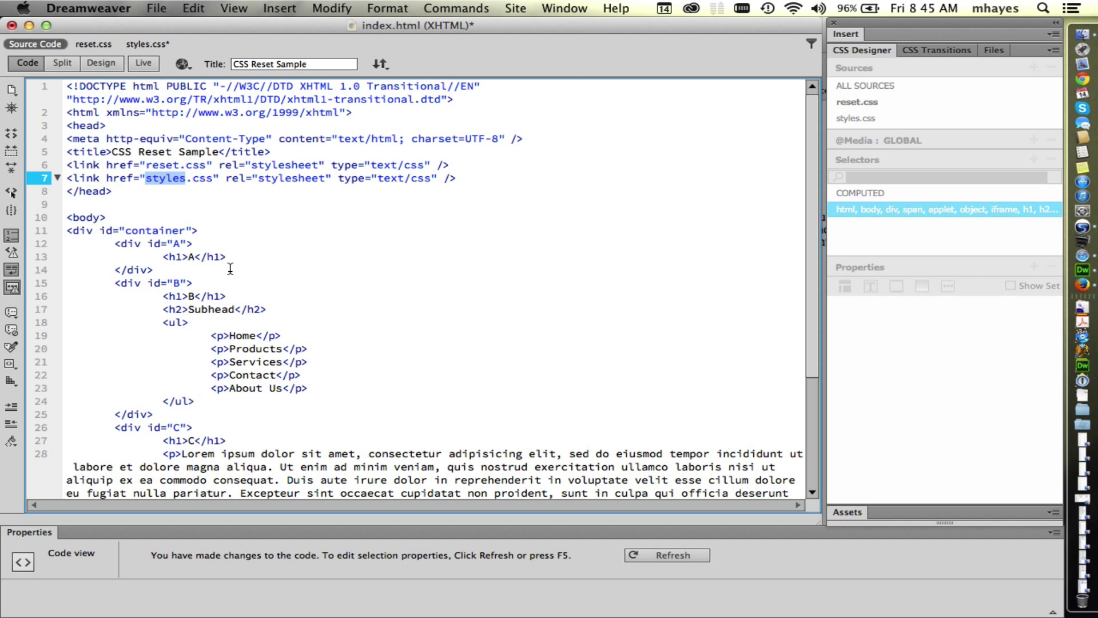
{"action": "mouse_move", "coordinate": [354, 208]}
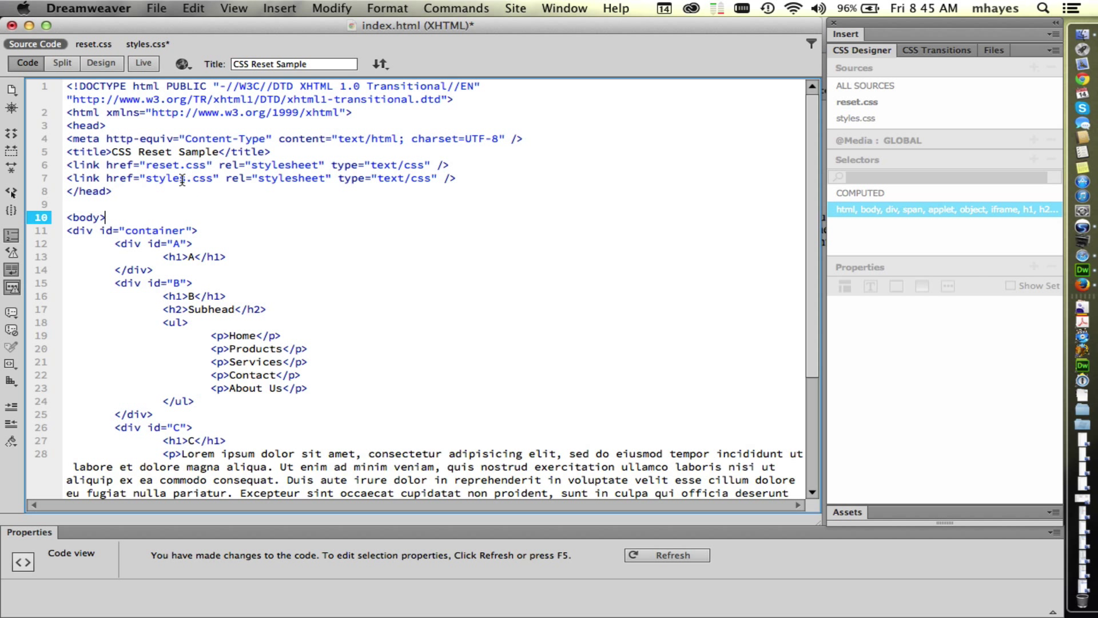
{"action": "mouse_move", "coordinate": [200, 190]}
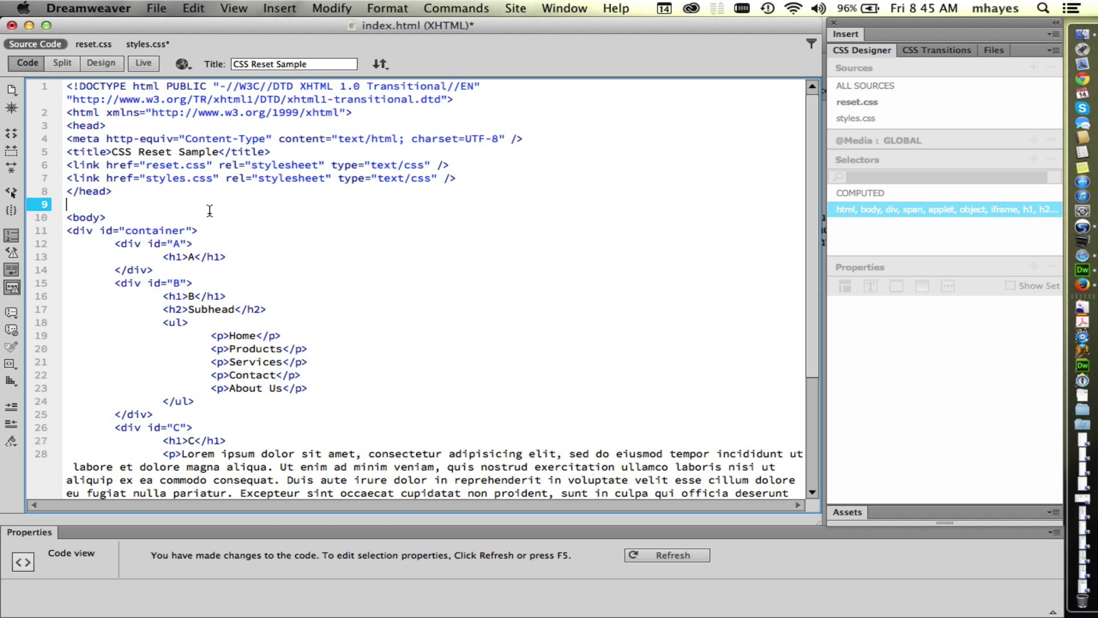
{"action": "mouse_move", "coordinate": [213, 213]}
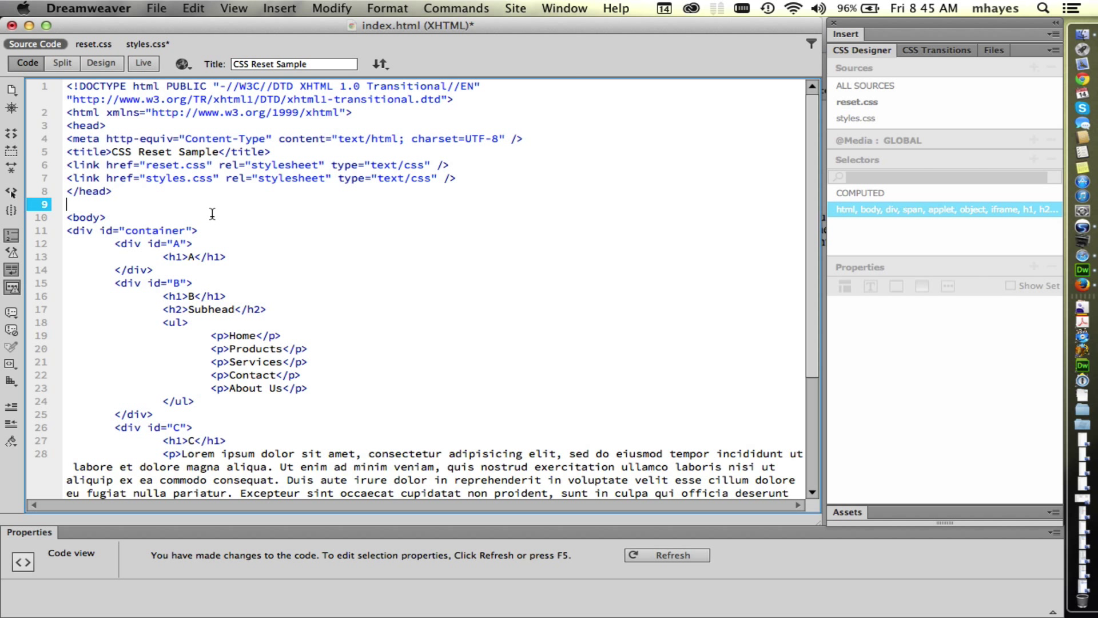
{"action": "mouse_move", "coordinate": [218, 220]}
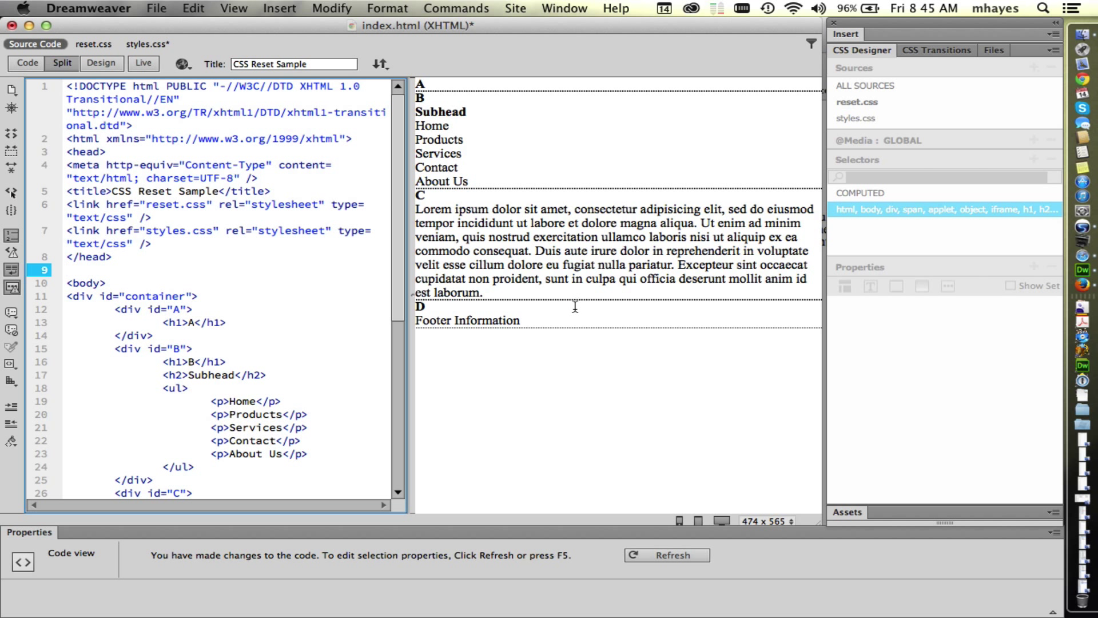
{"action": "mouse_move", "coordinate": [96, 44]}
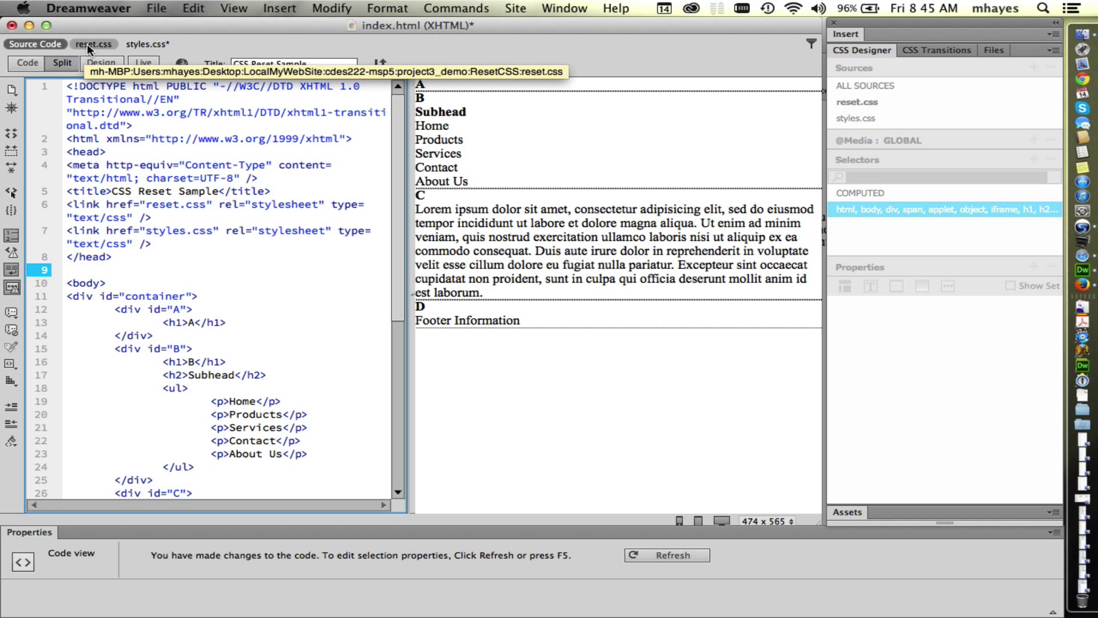
Step: Open the reset.css related file to show its meyerweb reset rules beside the preview
{"action": "left_click", "coordinate": [96, 43]}
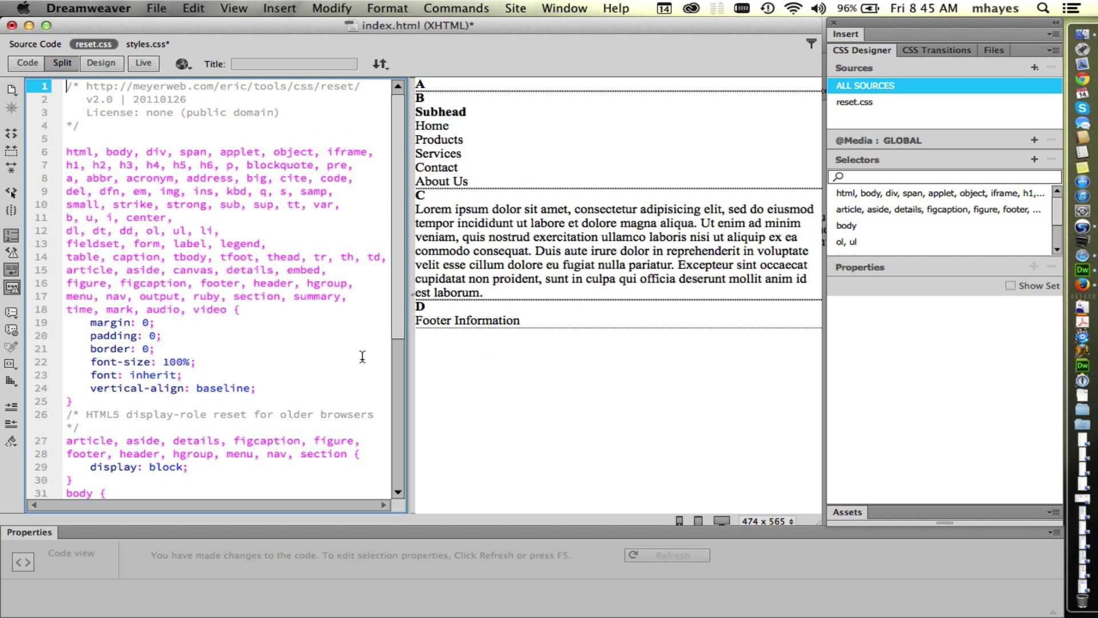
{"action": "mouse_move", "coordinate": [359, 351]}
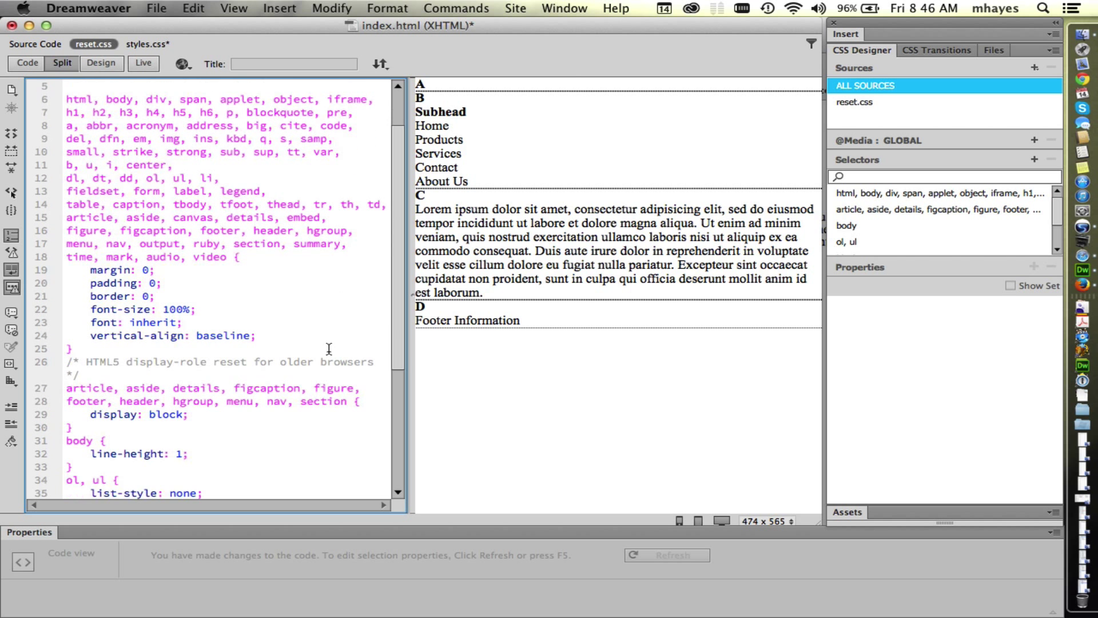
{"action": "scroll", "scroll_direction": "down", "scroll_amount": 3}
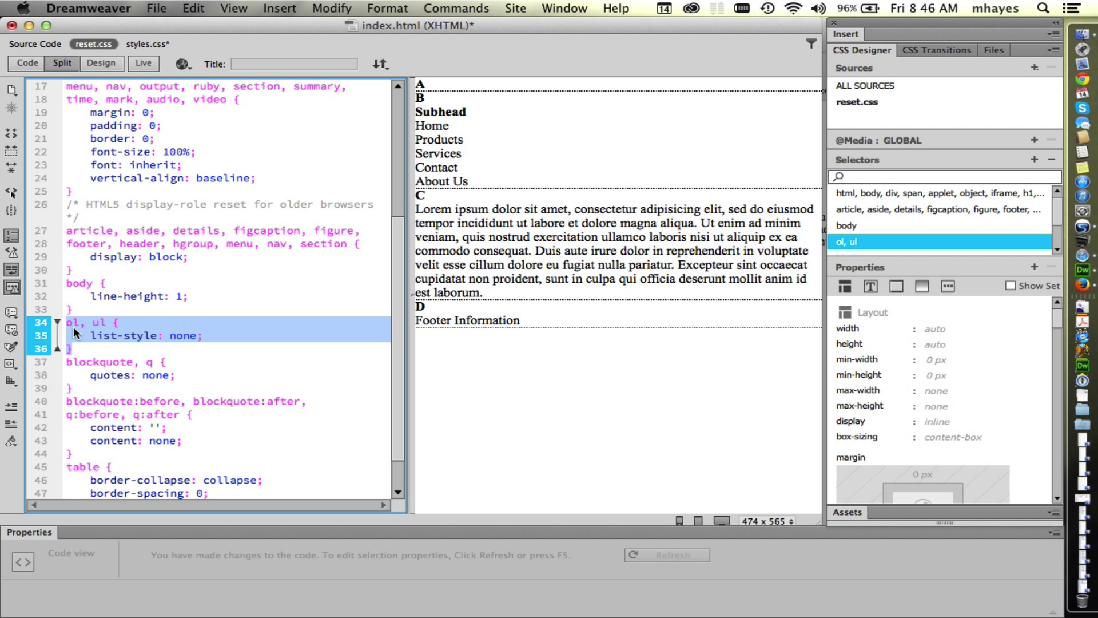
{"action": "left_click", "coordinate": [71, 323]}
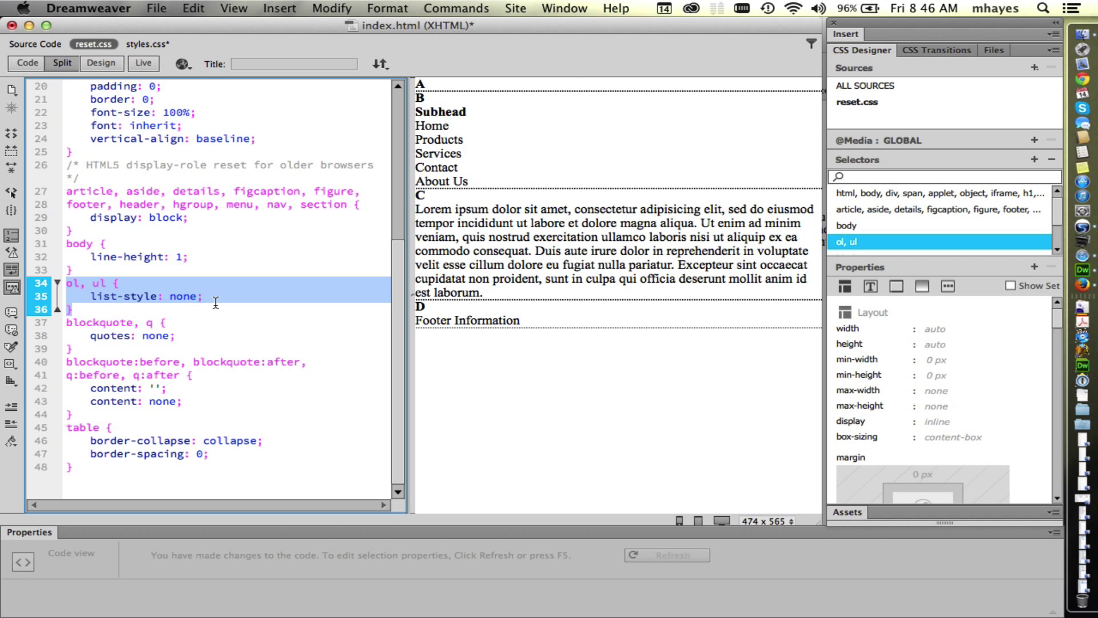
{"action": "mouse_move", "coordinate": [194, 300]}
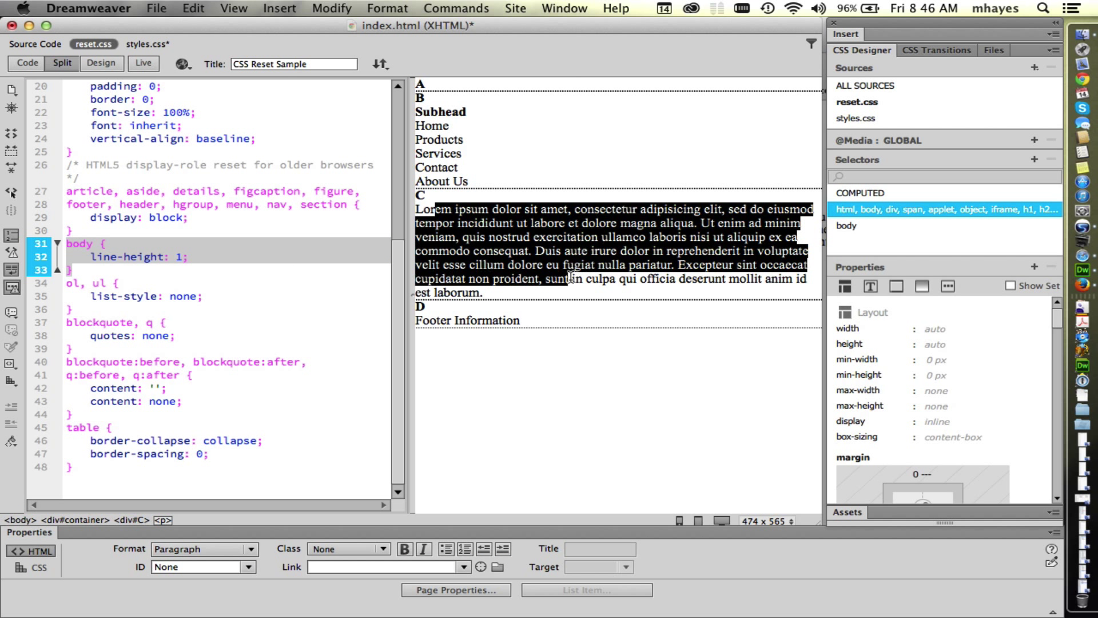
Step: Change the body rule's line-height in reset.css from 1 to 1.3, loosening the preview text
{"action": "left_click", "coordinate": [594, 250]}
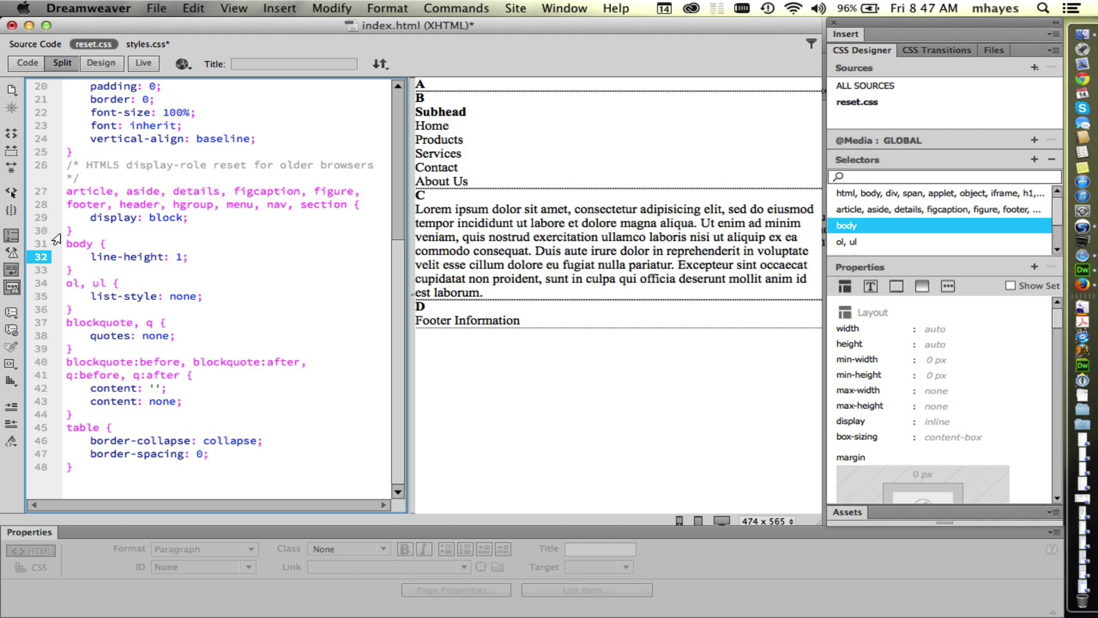
{"action": "type", "text": ".3"}
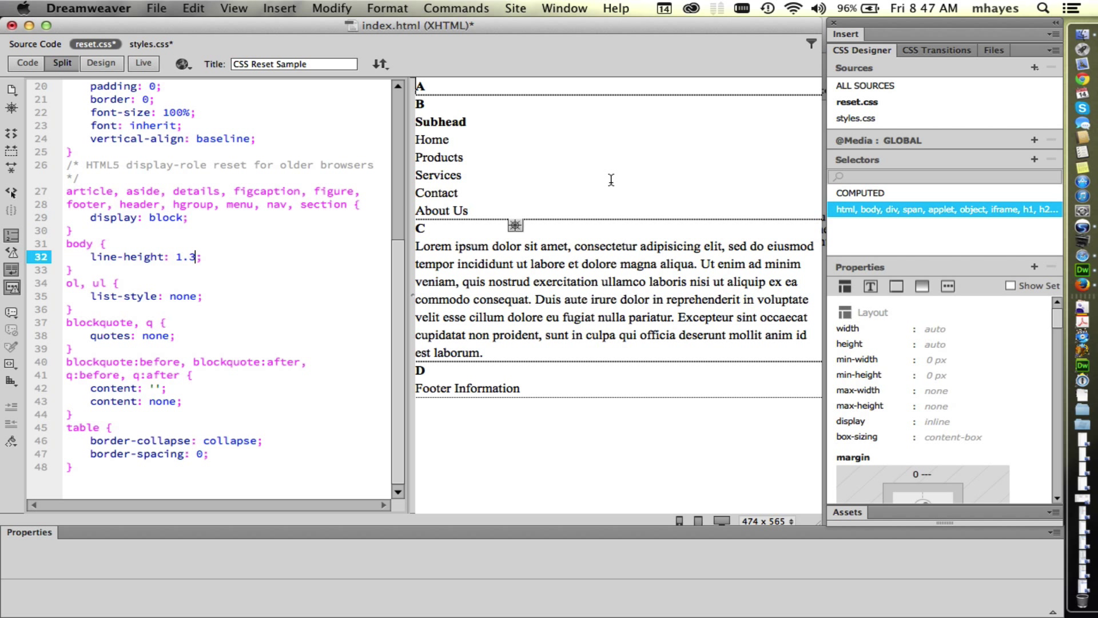
{"action": "mouse_move", "coordinate": [604, 172]}
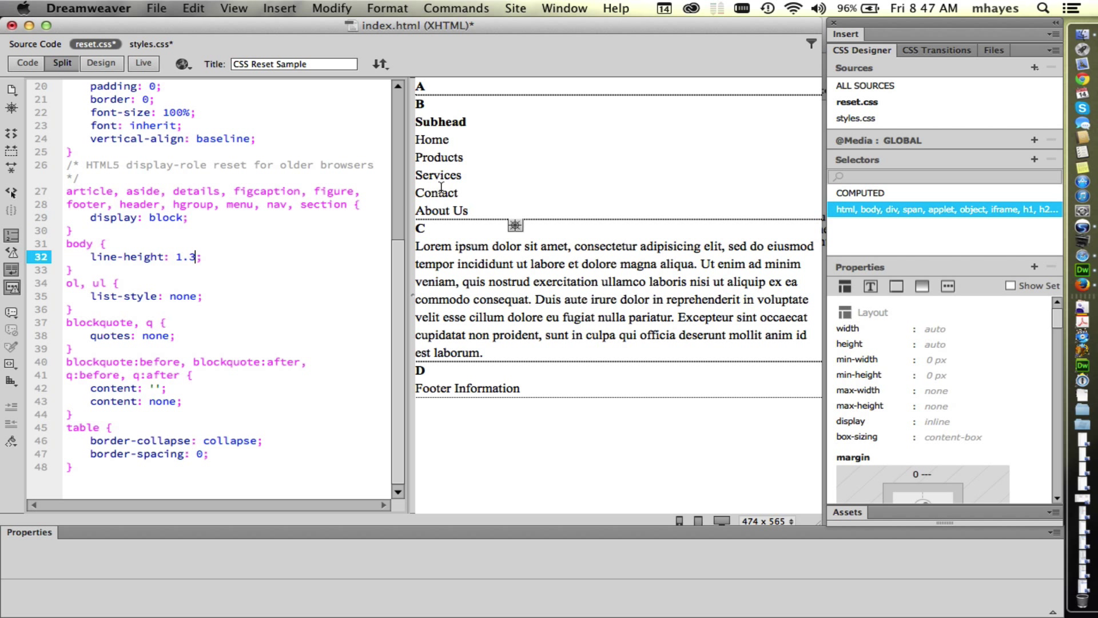
{"action": "mouse_move", "coordinate": [247, 309]}
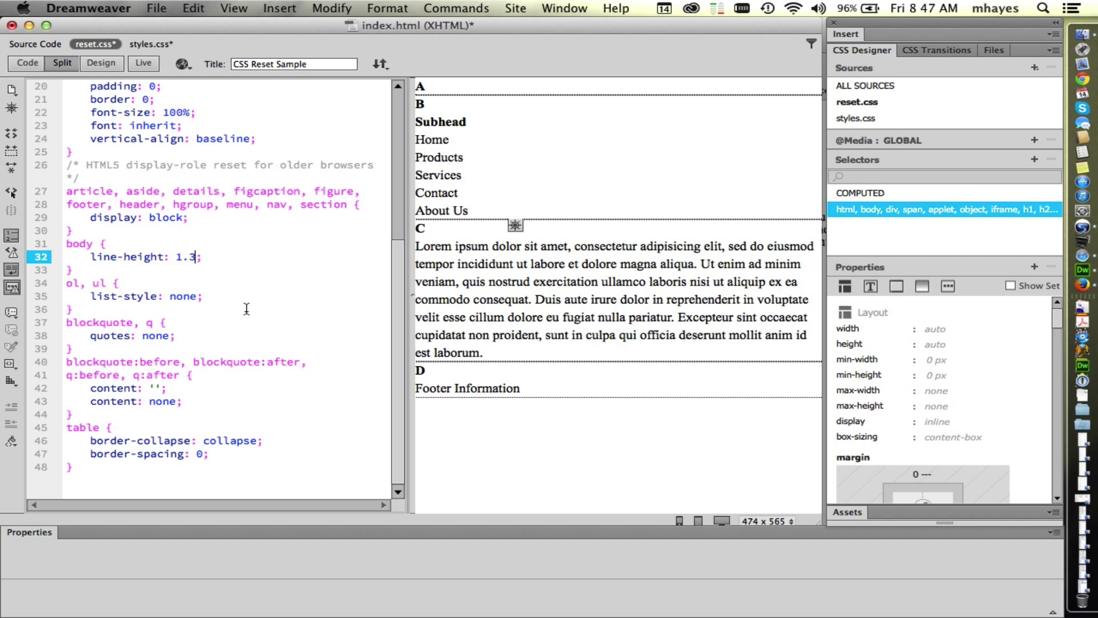